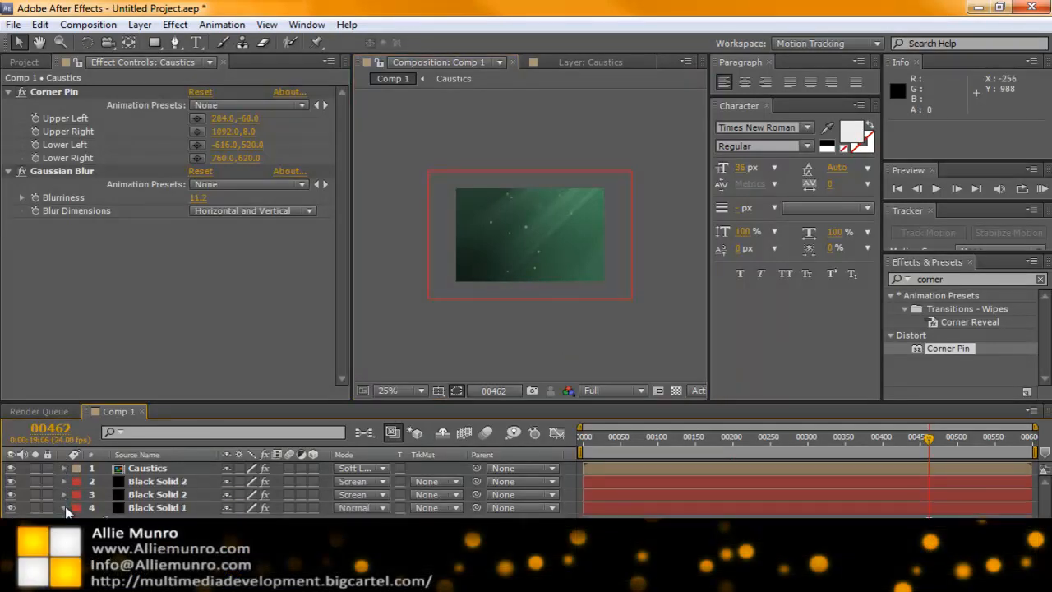
{"action": "mouse_move", "coordinate": [596, 254]}
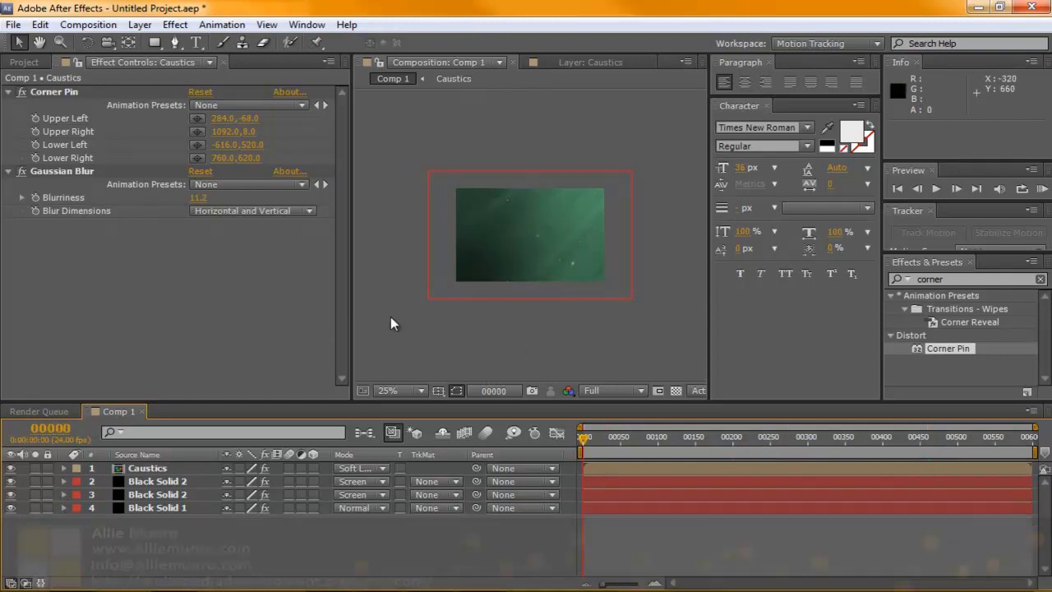
- Add a new black solid named Shadow at the top of the comp
{"action": "left_click", "coordinate": [139, 24]}
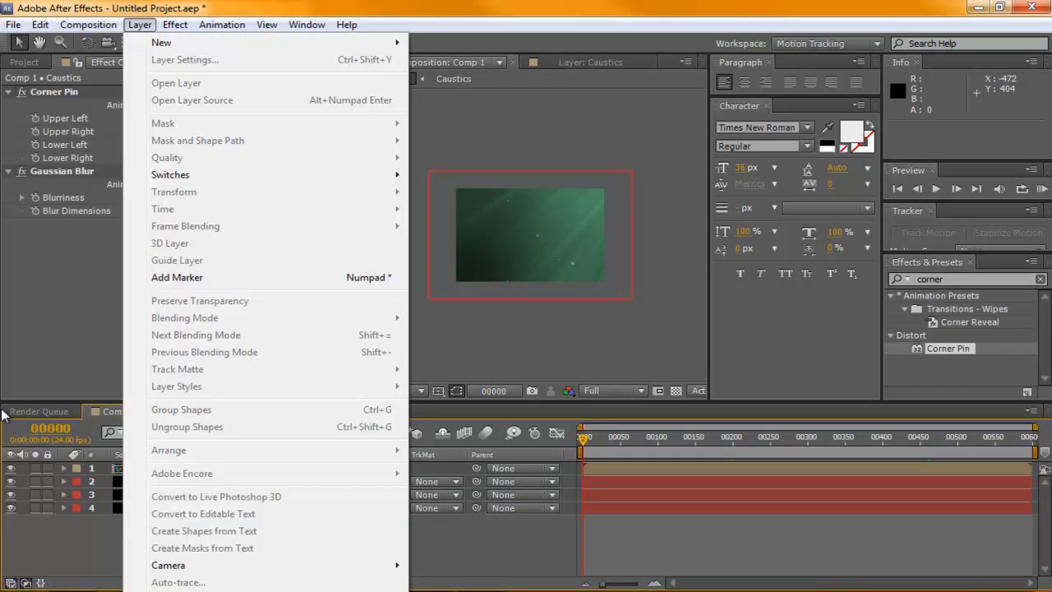
{"action": "mouse_move", "coordinate": [161, 42]}
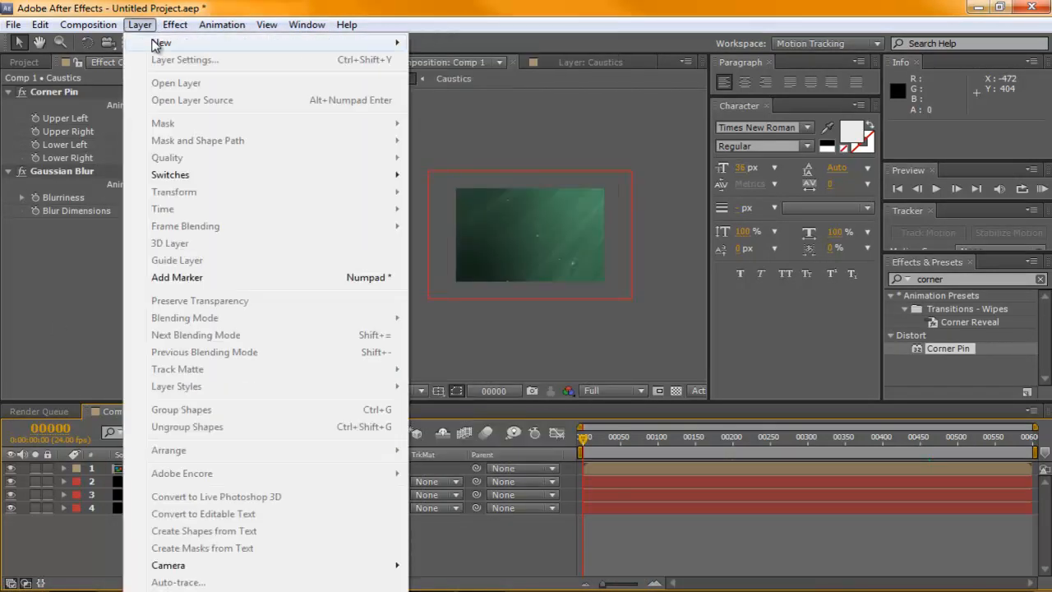
{"action": "left_click", "coordinate": [161, 41]}
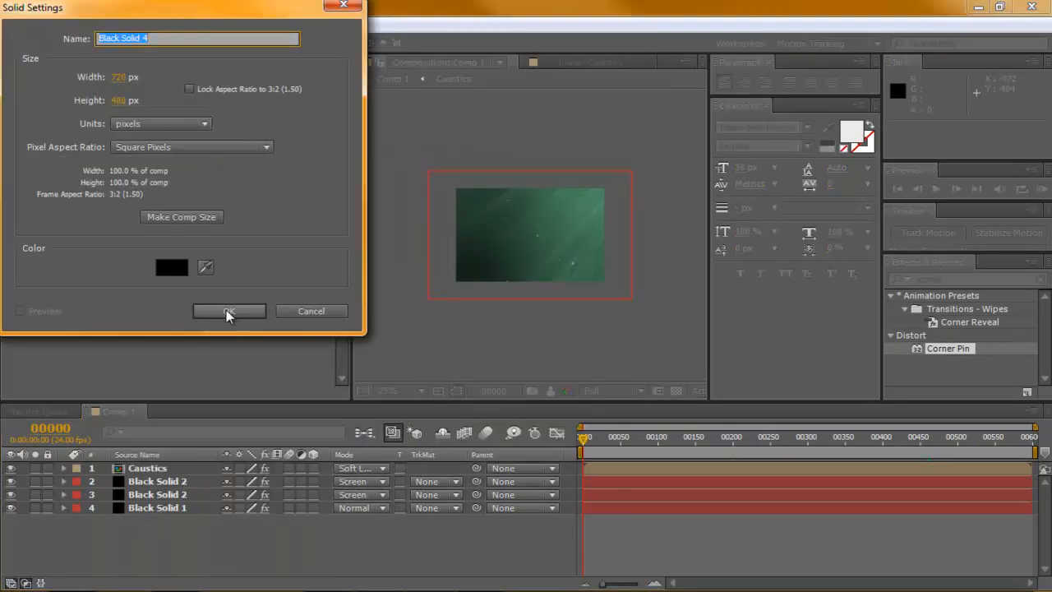
{"action": "left_click", "coordinate": [228, 311]}
{"action": "type", "text": "Shadow"}
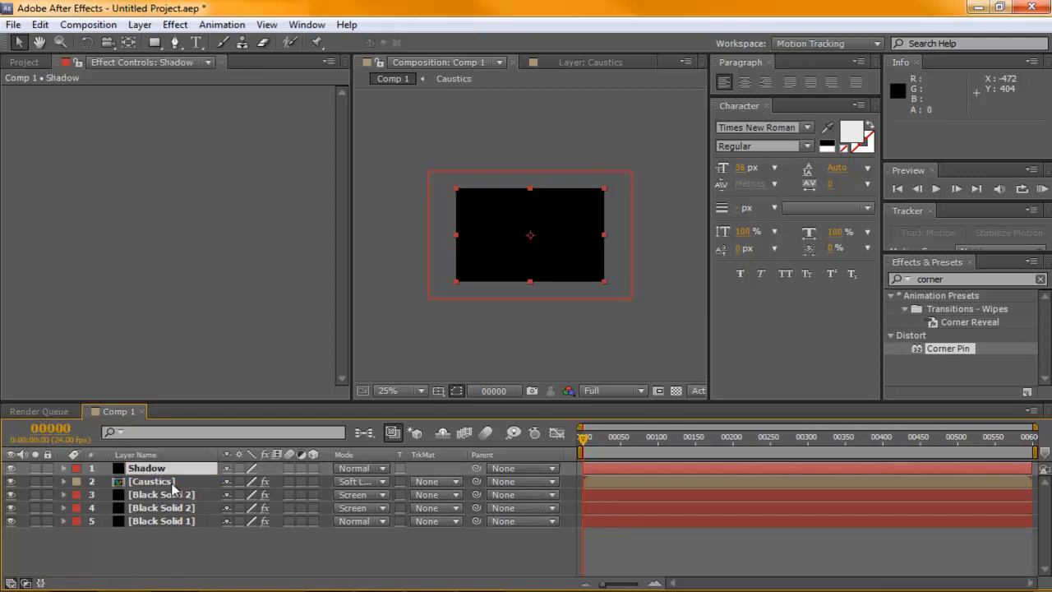
- Rename the particle solids to ForeGround Particles and Background Particles
{"action": "left_click", "coordinate": [162, 493]}
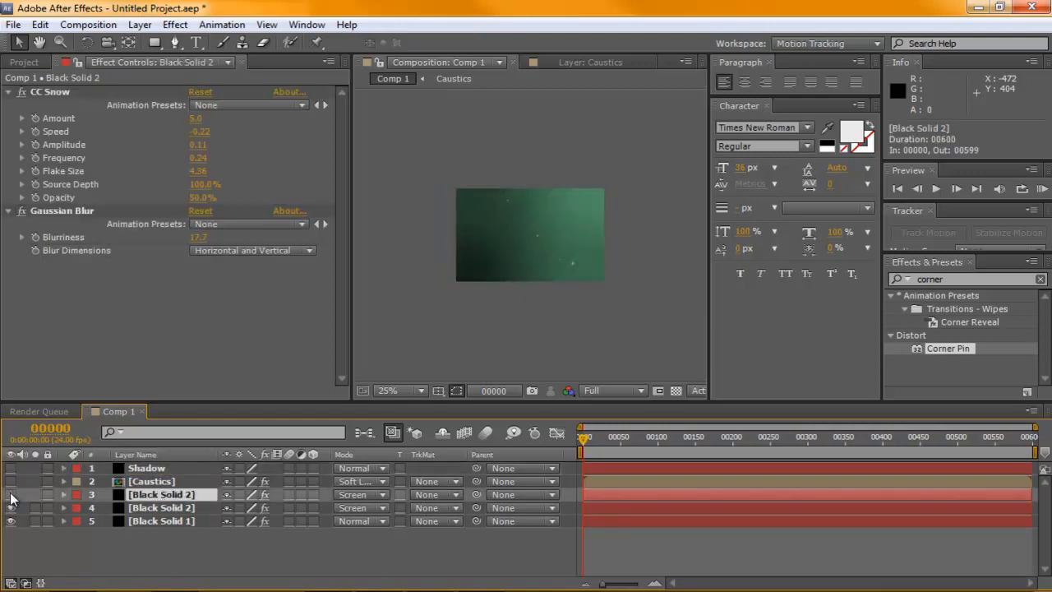
{"action": "left_click", "coordinate": [161, 494]}
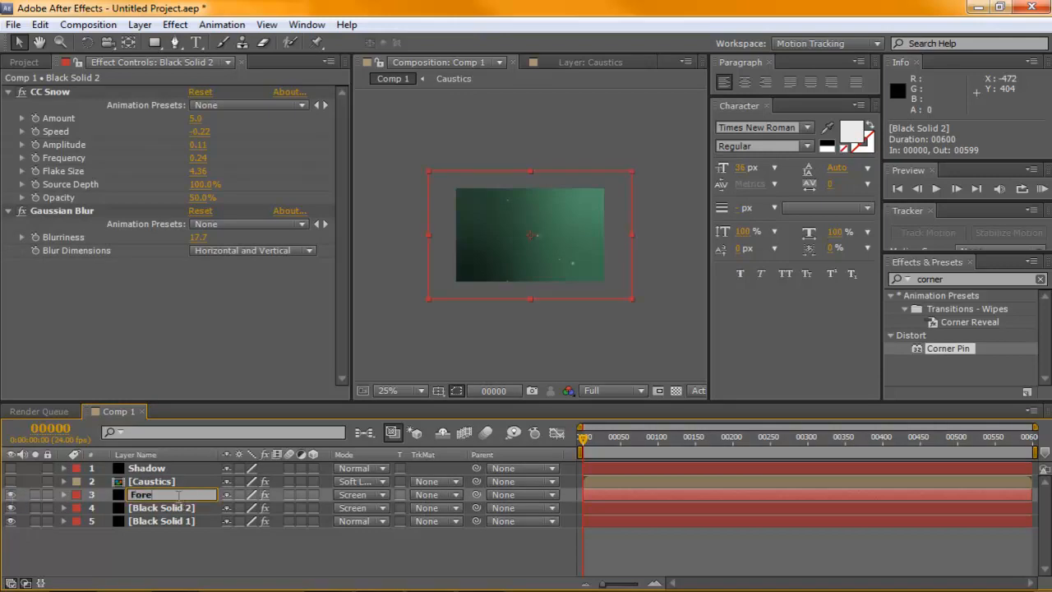
{"action": "type", "text": "ForeGround Partic"}
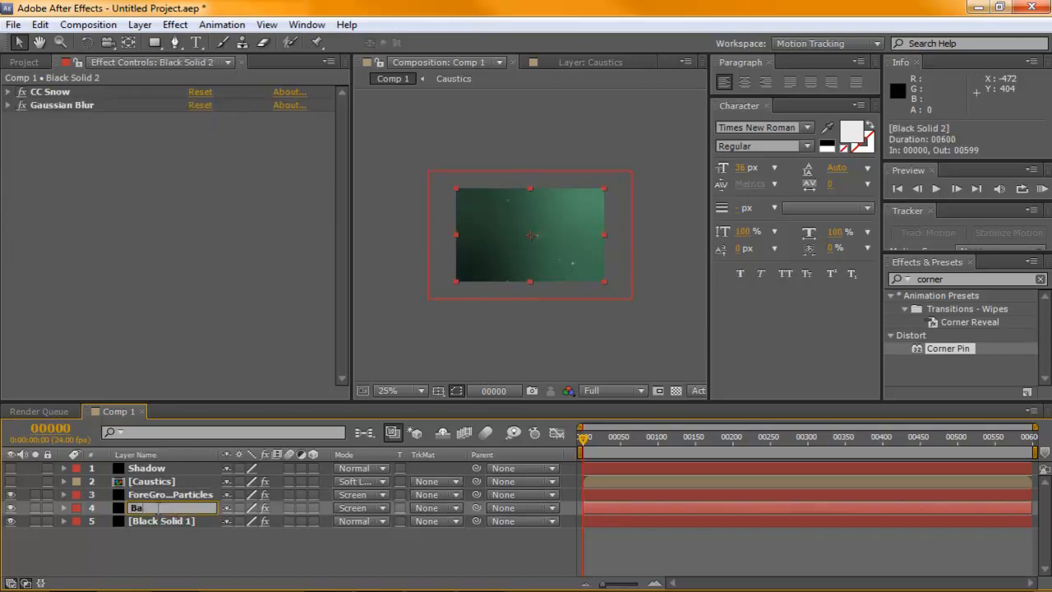
{"action": "type", "text": "BackgroundPart"}
{"action": "left_click", "coordinate": [173, 520]}
{"action": "type", "text": "Baxkground"}
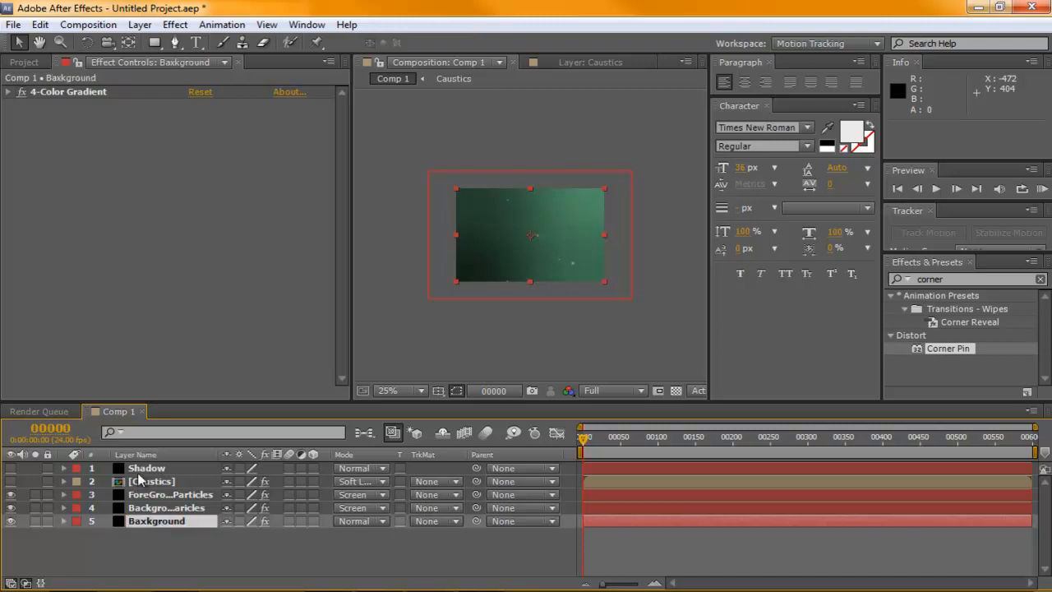
- Draw an oval mask on Shadow set to Subtract mode
{"action": "left_click", "coordinate": [146, 467]}
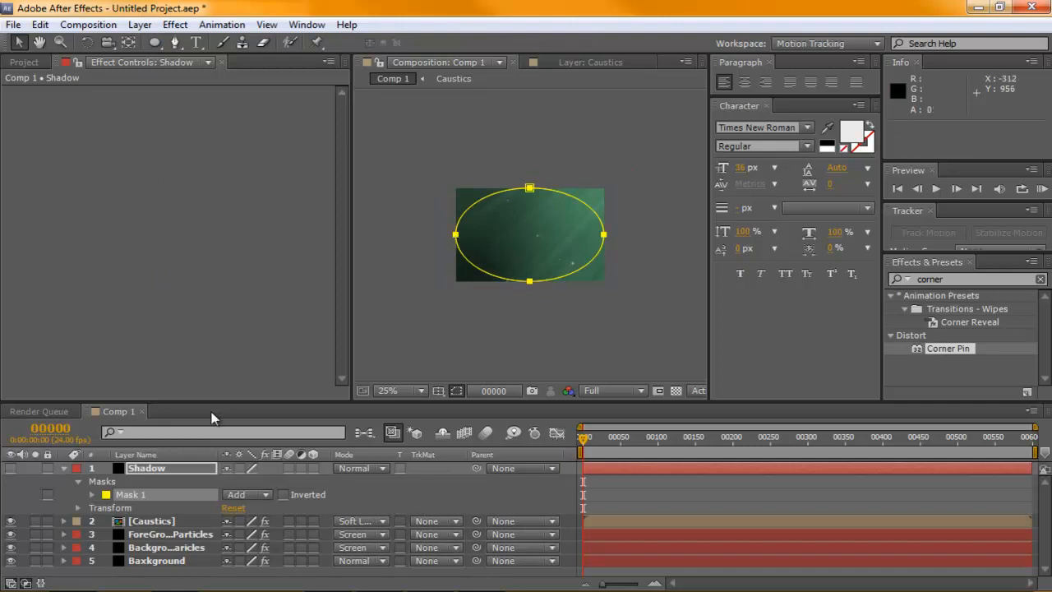
{"action": "left_click", "coordinate": [246, 494]}
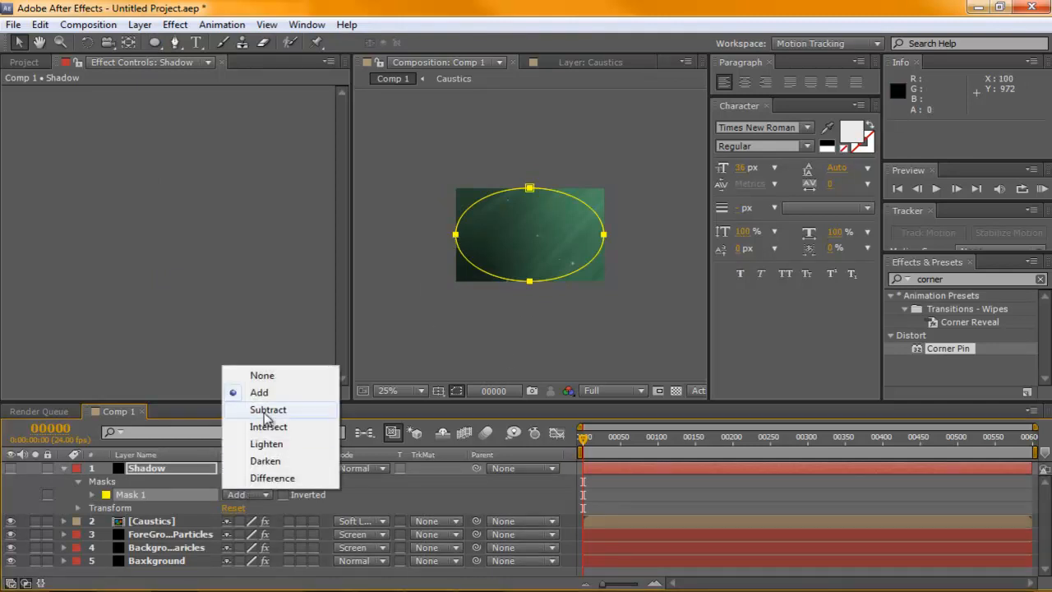
{"action": "left_click", "coordinate": [268, 410]}
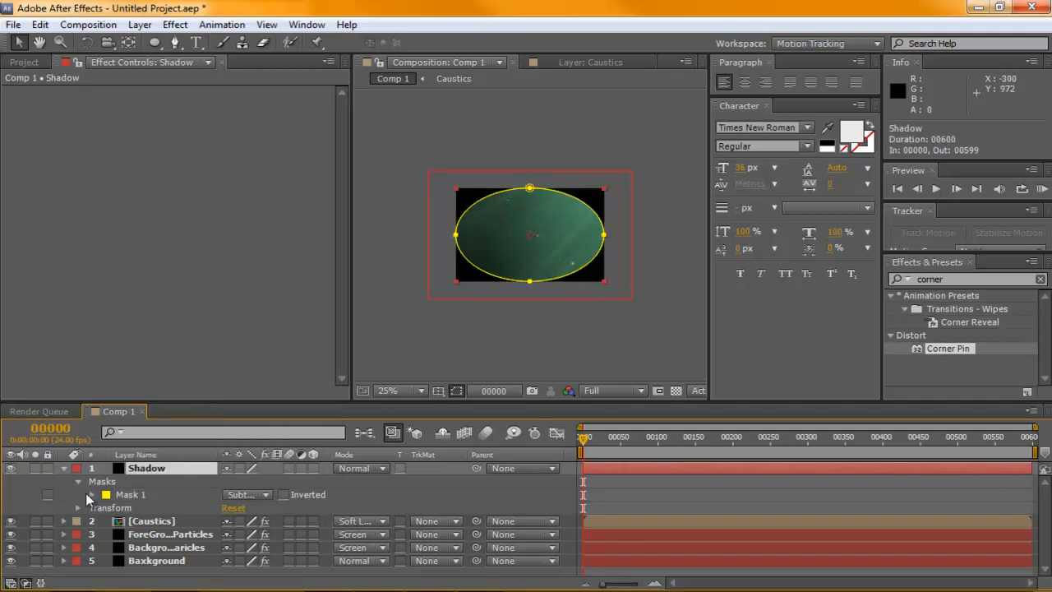
{"action": "left_click", "coordinate": [92, 493]}
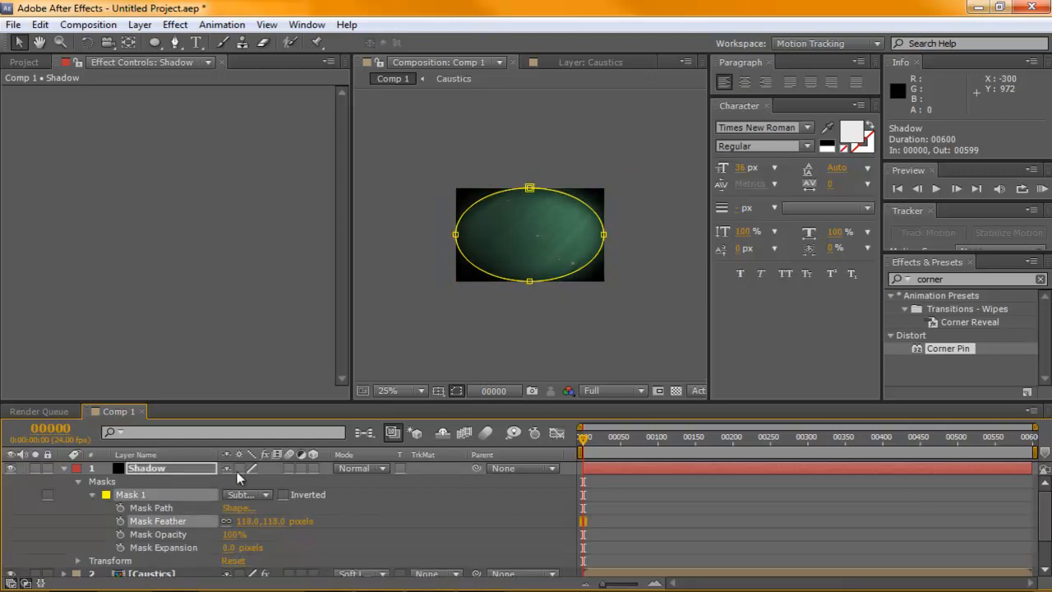
- Reshape the oval mask past the frame edges and lower Shadow's opacity to 43%
{"action": "left_click_drag", "start_coordinate": [529, 282], "coordinate": [529, 308]}
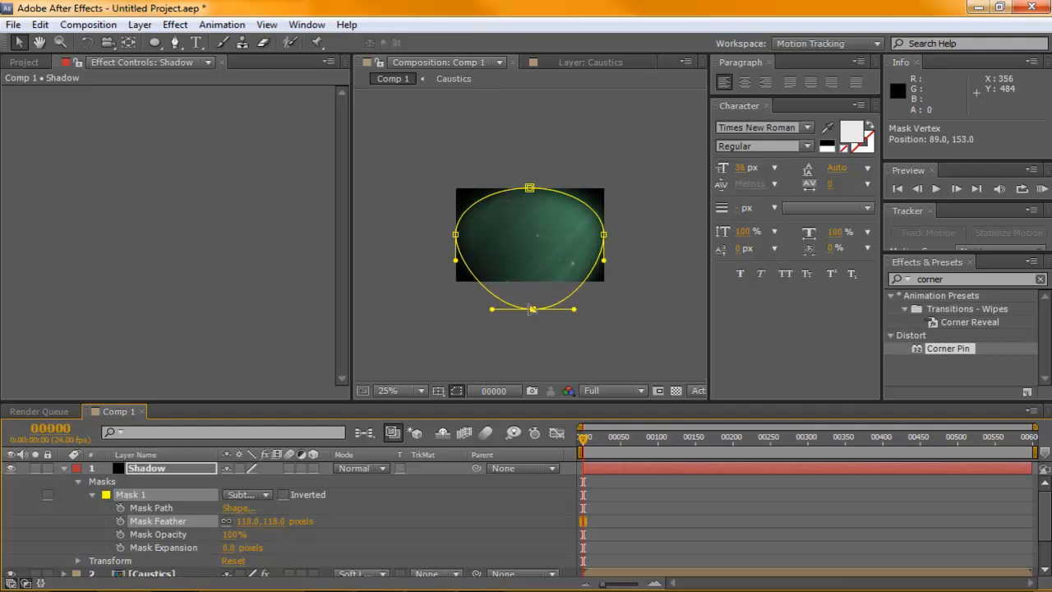
{"action": "left_click_drag", "start_coordinate": [604, 236], "coordinate": [642, 252]}
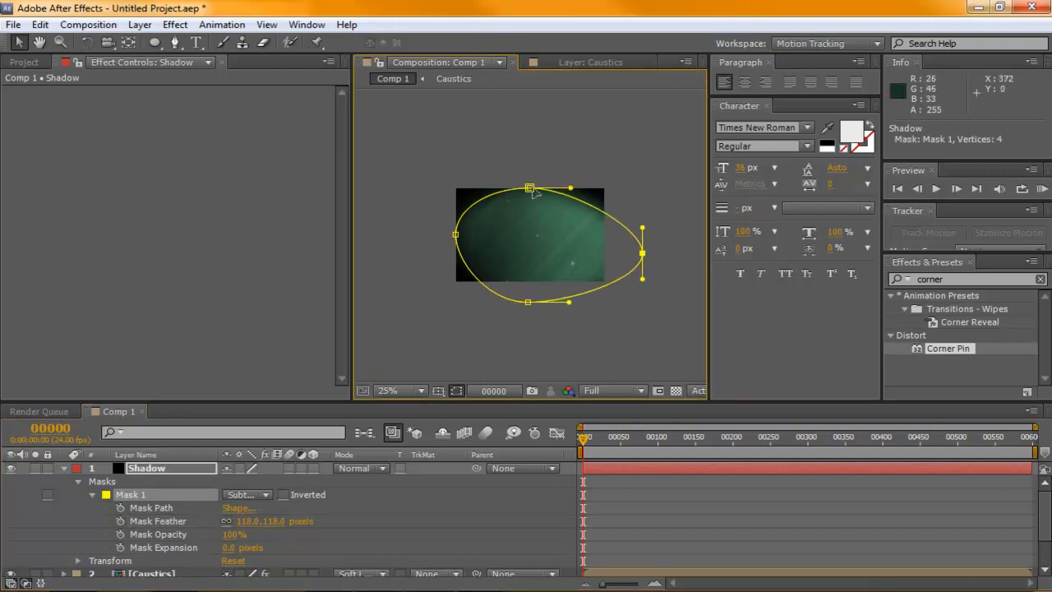
{"action": "left_click_drag", "start_coordinate": [530, 188], "coordinate": [557, 151]}
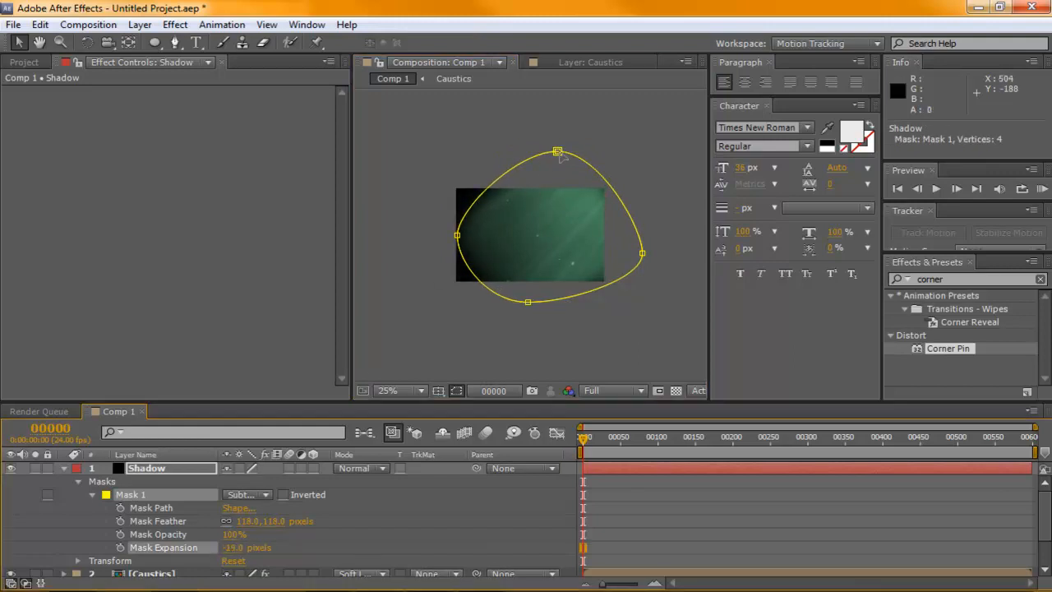
{"action": "left_click_drag", "start_coordinate": [558, 152], "coordinate": [604, 112]}
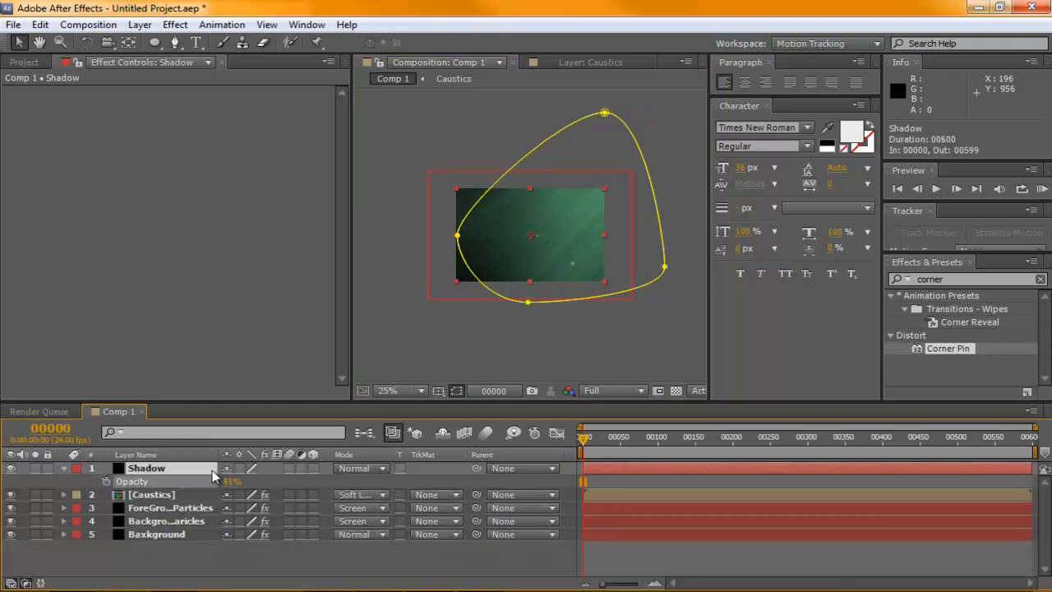
{"action": "left_click_drag", "start_coordinate": [583, 436], "coordinate": [792, 436]}
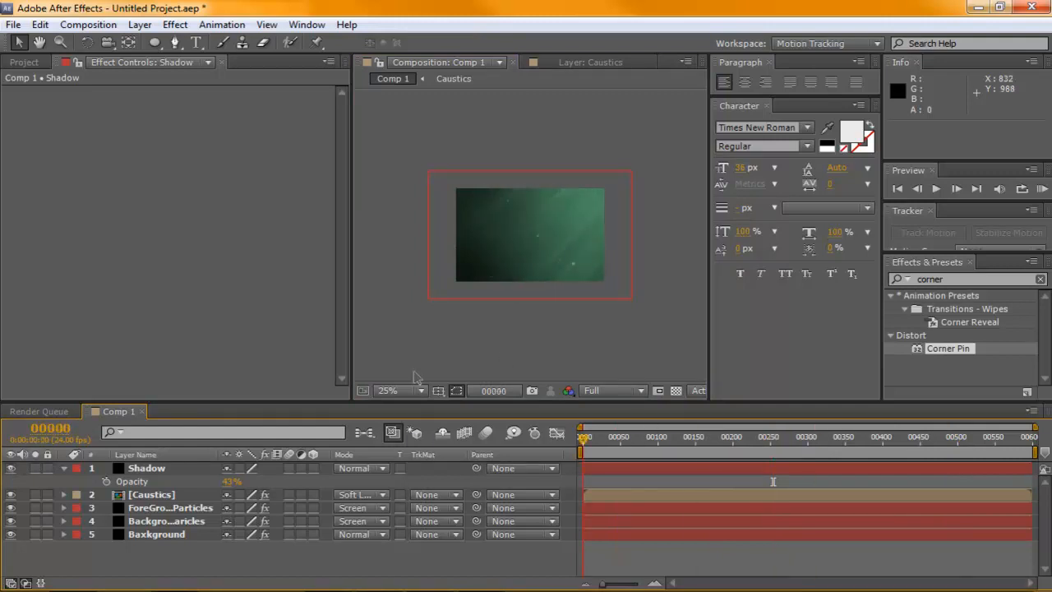
{"action": "left_click", "coordinate": [400, 391]}
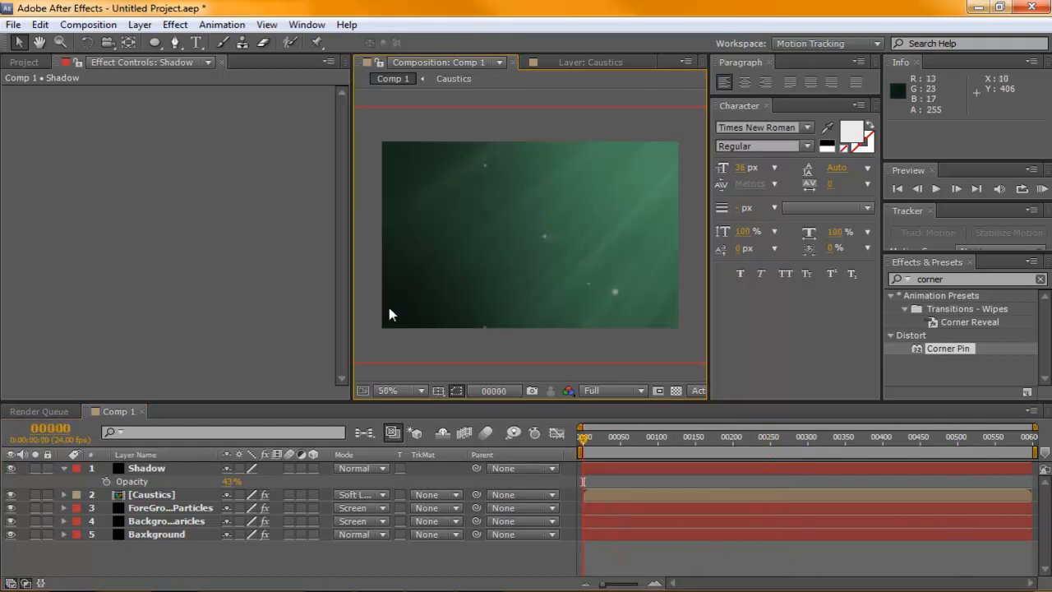
{"action": "mouse_move", "coordinate": [674, 229]}
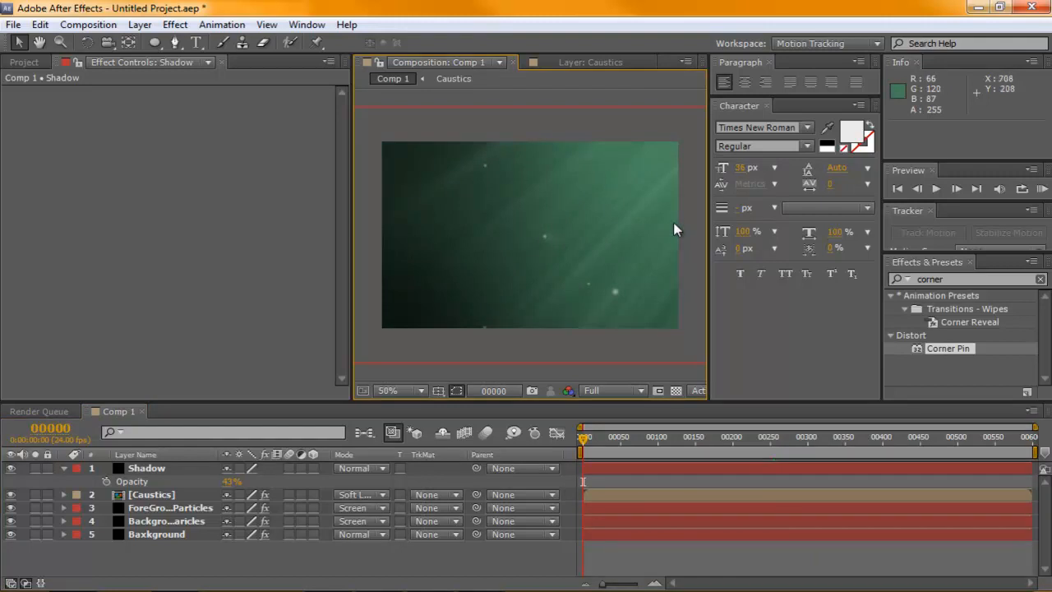
{"action": "mouse_move", "coordinate": [591, 173]}
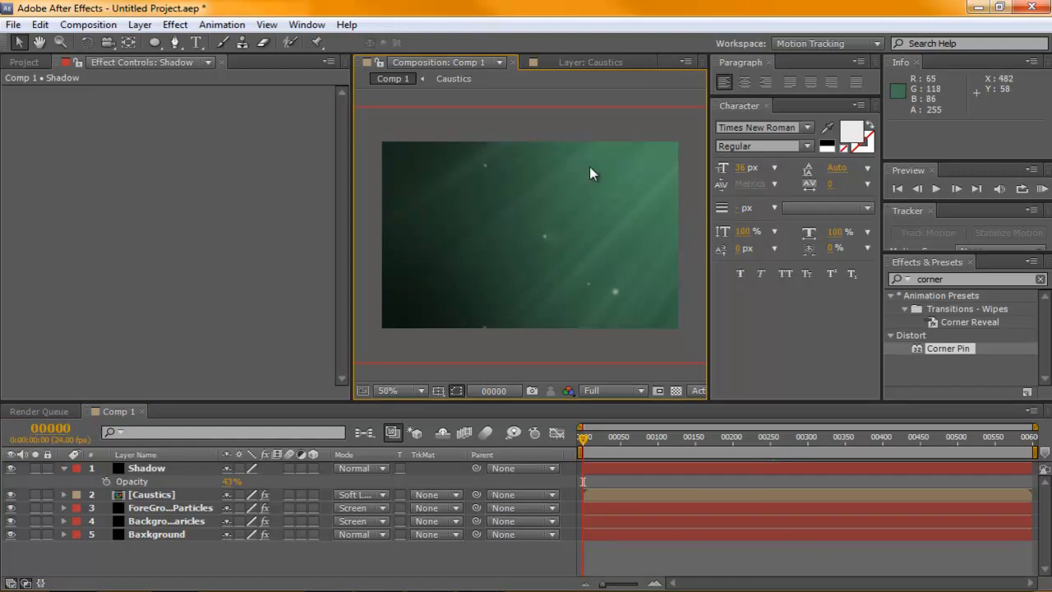
{"action": "left_click", "coordinate": [402, 390]}
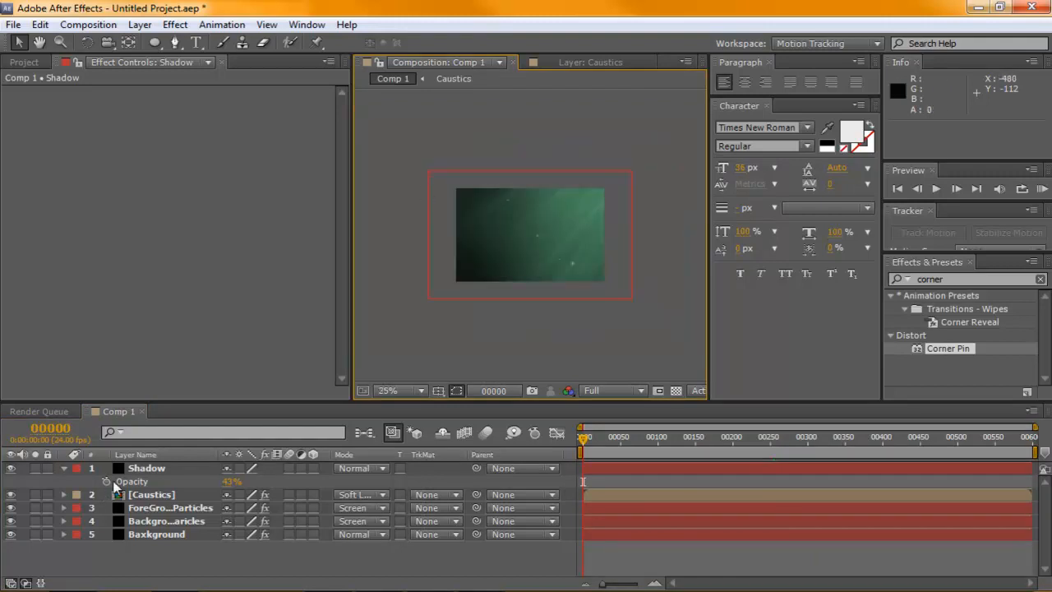
- Add a new solid below Caustics carrying only a grey Fractal Noise effect
{"action": "left_click", "coordinate": [138, 24]}
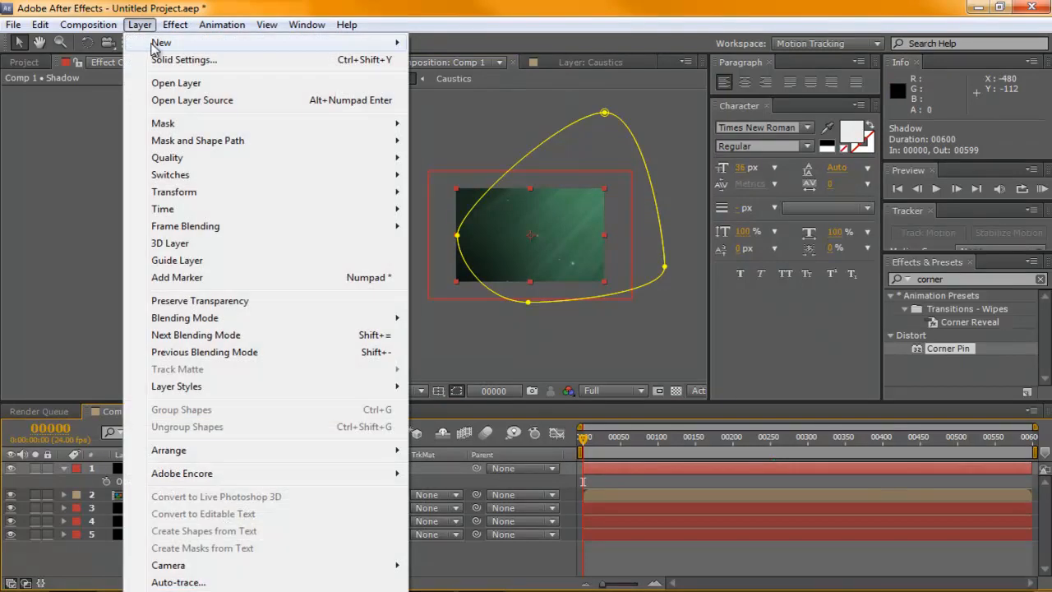
{"action": "left_click", "coordinate": [184, 59]}
{"action": "type", "text": "Fractal"}
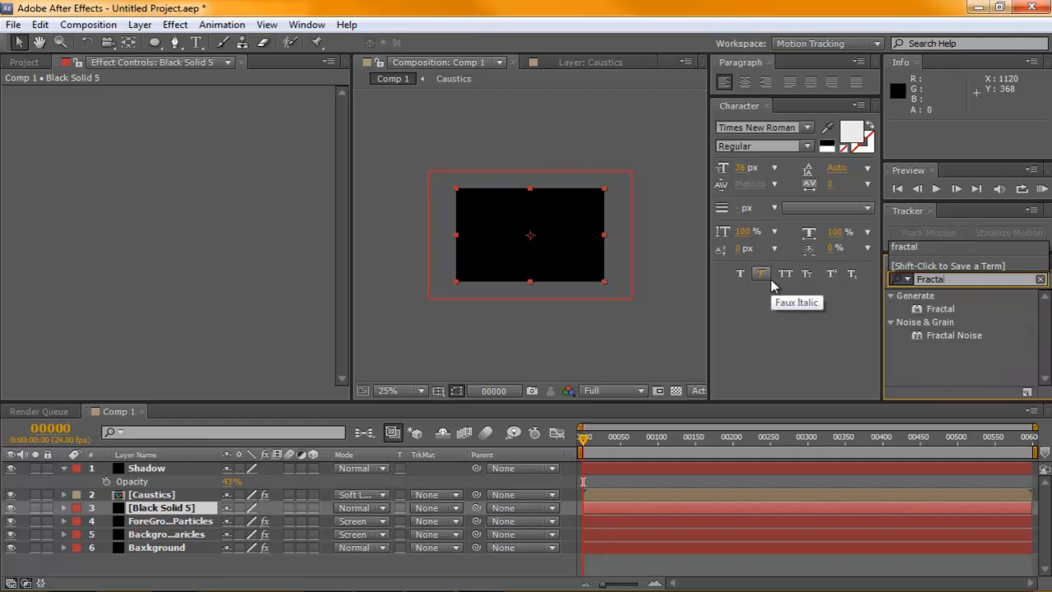
{"action": "double_click", "coordinate": [940, 308]}
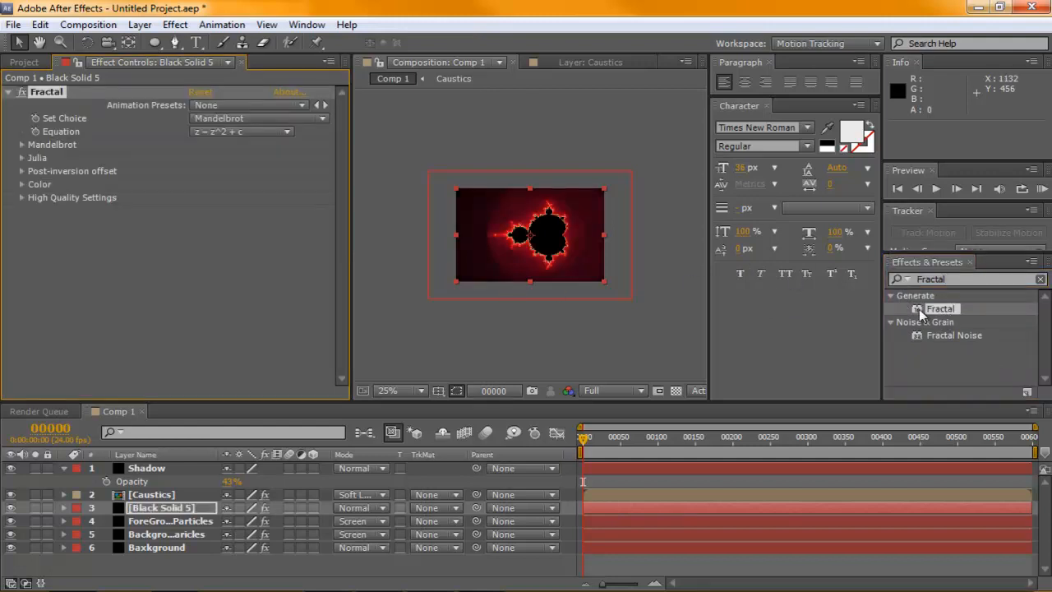
{"action": "double_click", "coordinate": [954, 335]}
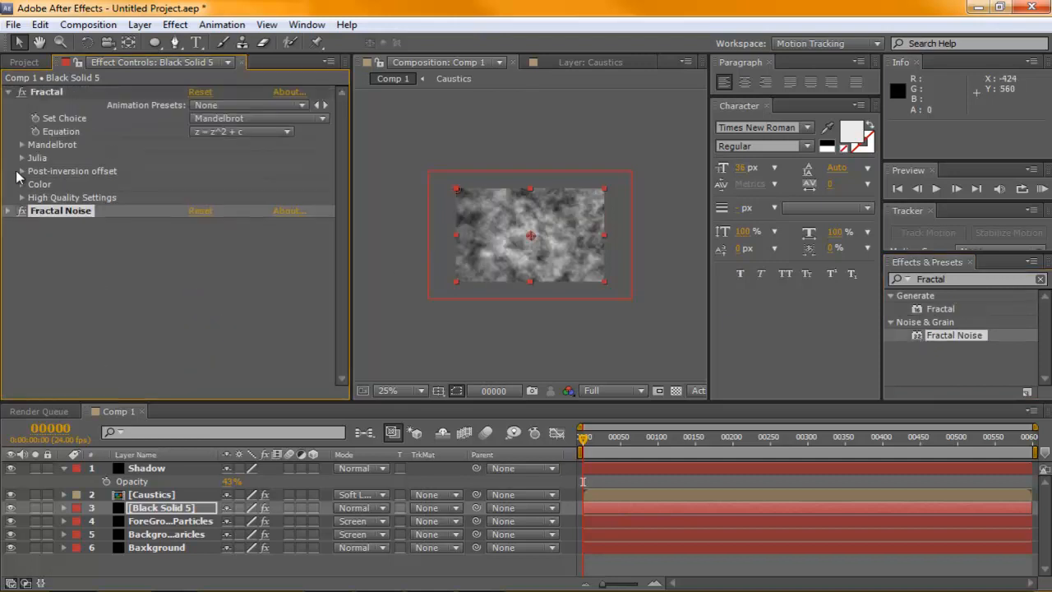
{"action": "left_click", "coordinate": [8, 91]}
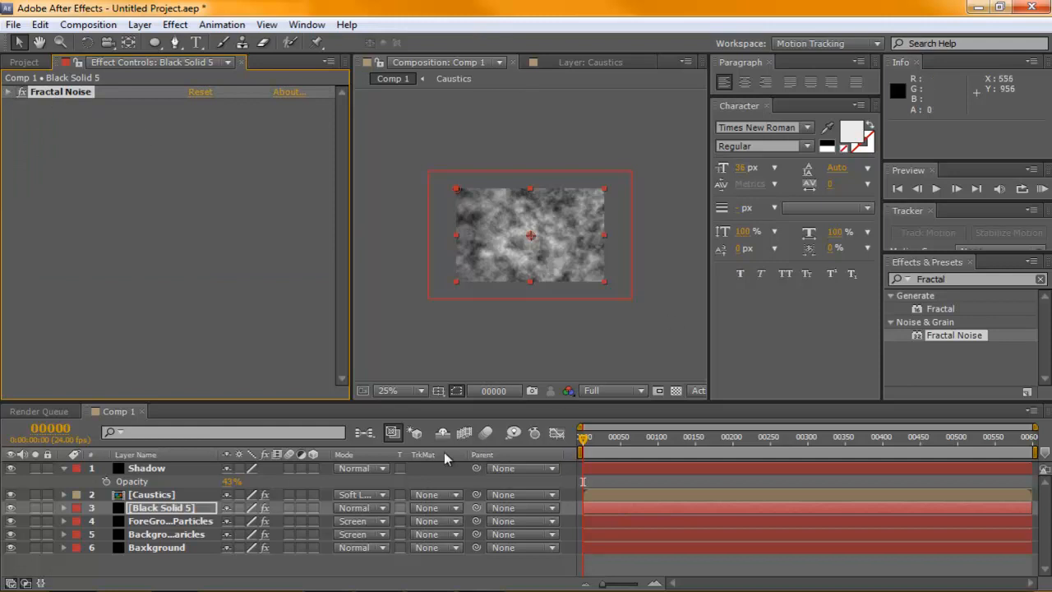
{"action": "left_click", "coordinate": [358, 507]}
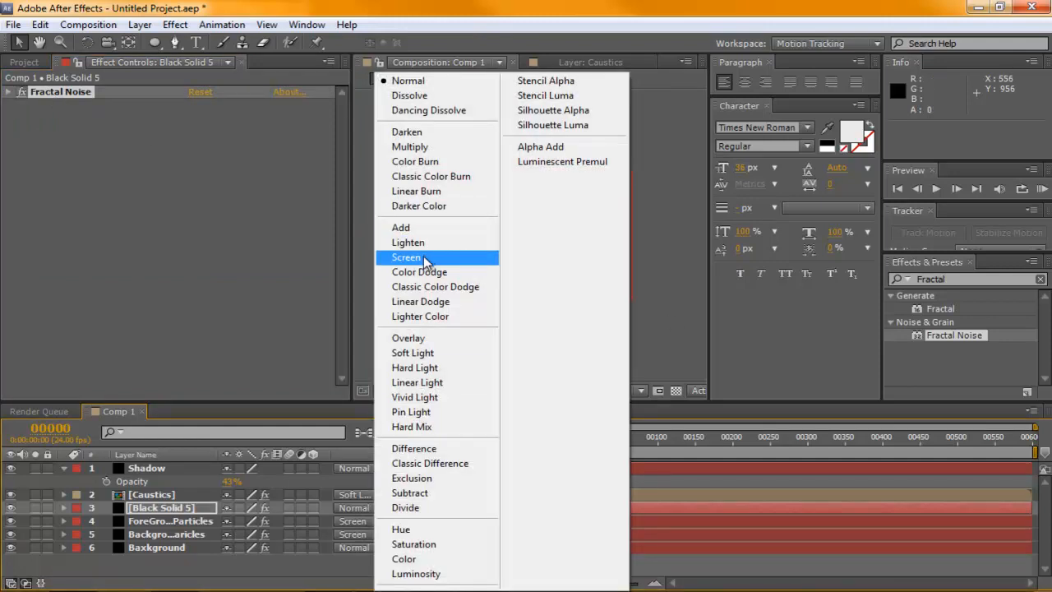
{"action": "left_click", "coordinate": [406, 258]}
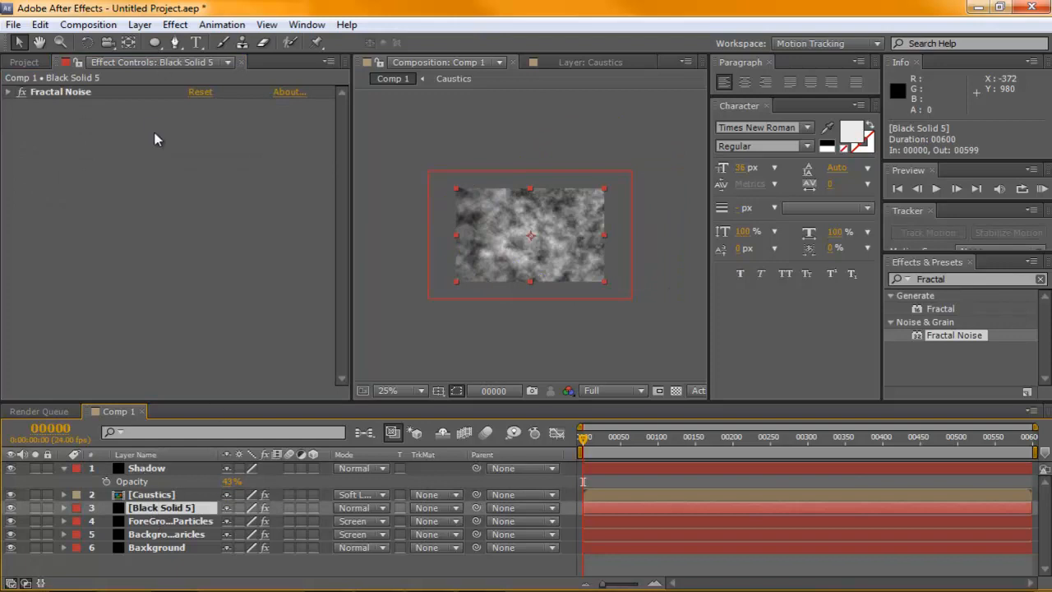
- Set Black Solid 5 to Soft Light blending at 10% opacity and collapse the layers
{"action": "left_click", "coordinate": [432, 507]}
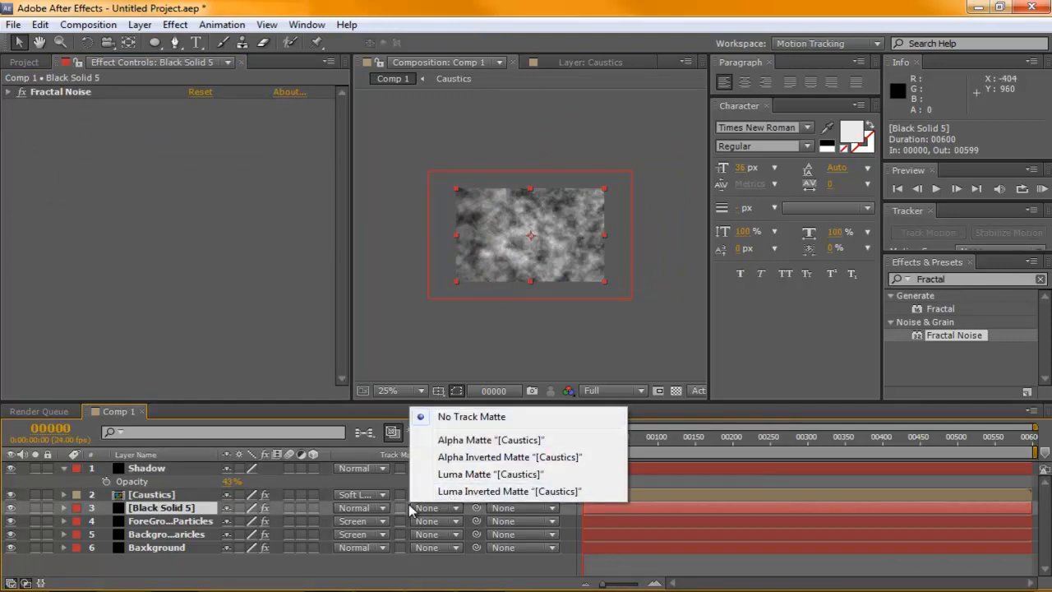
{"action": "left_click", "coordinate": [360, 507]}
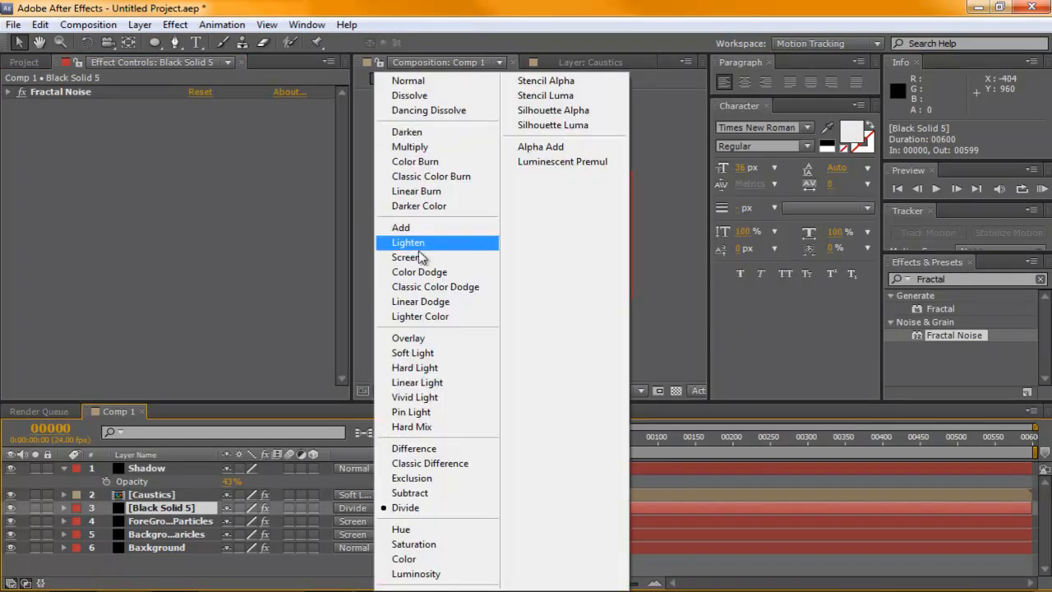
{"action": "left_click", "coordinate": [403, 256]}
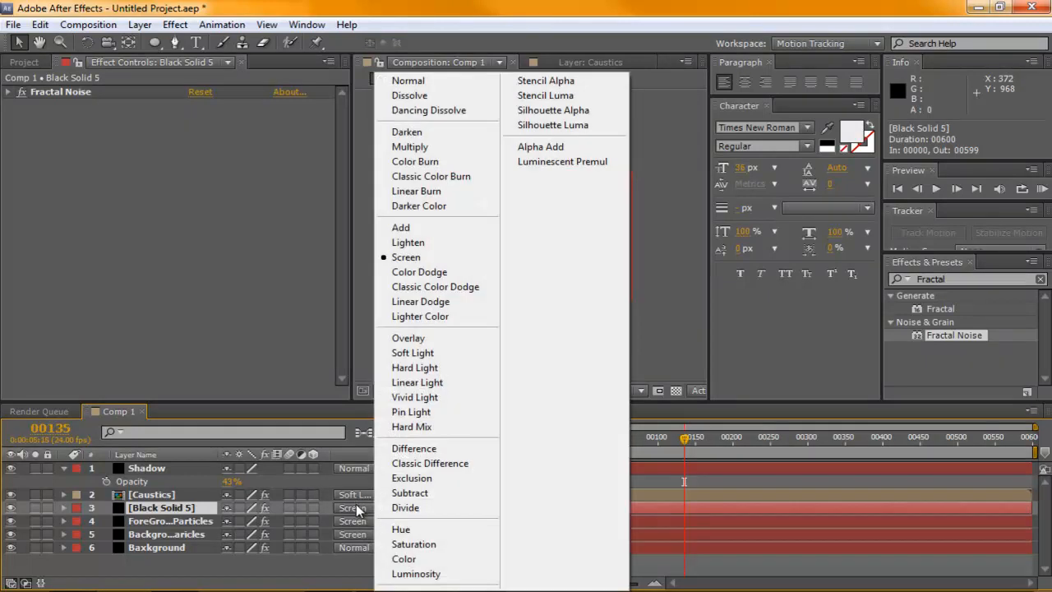
{"action": "left_click", "coordinate": [412, 352]}
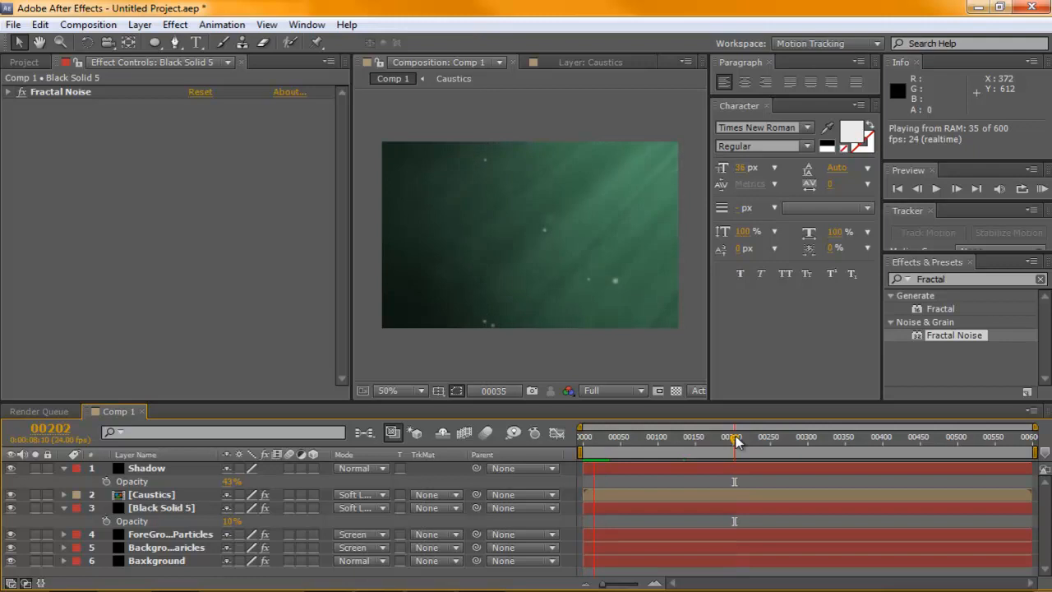
{"action": "left_click", "coordinate": [734, 442]}
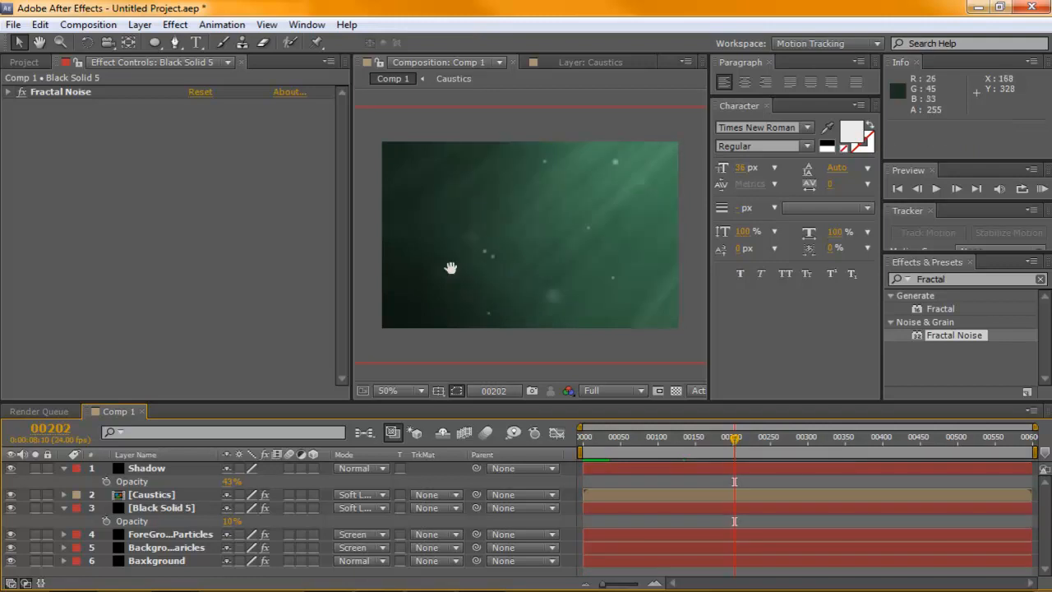
{"action": "left_click", "coordinate": [170, 533]}
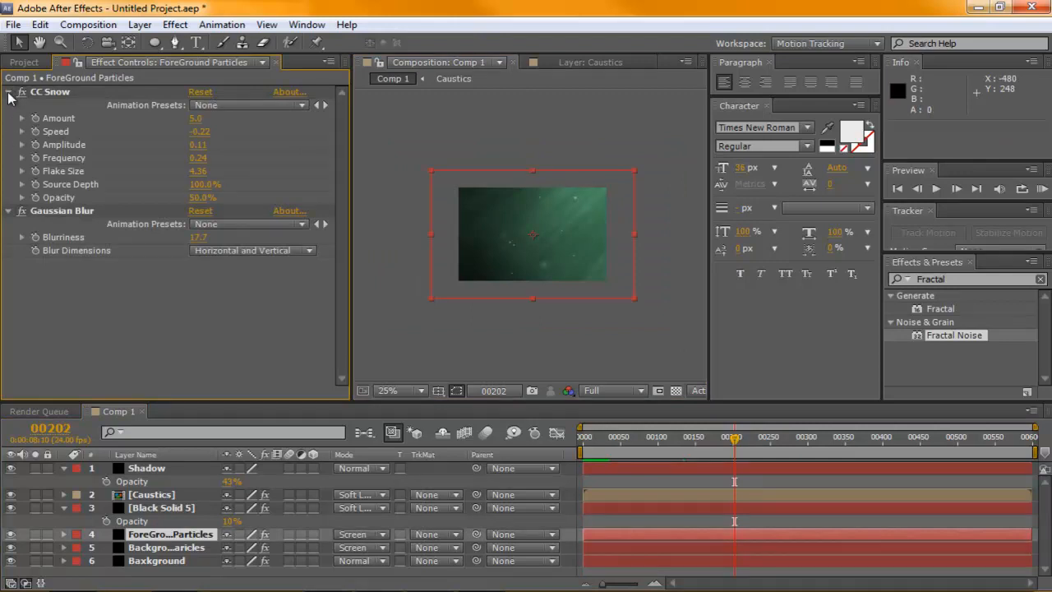
{"action": "left_click", "coordinate": [9, 91]}
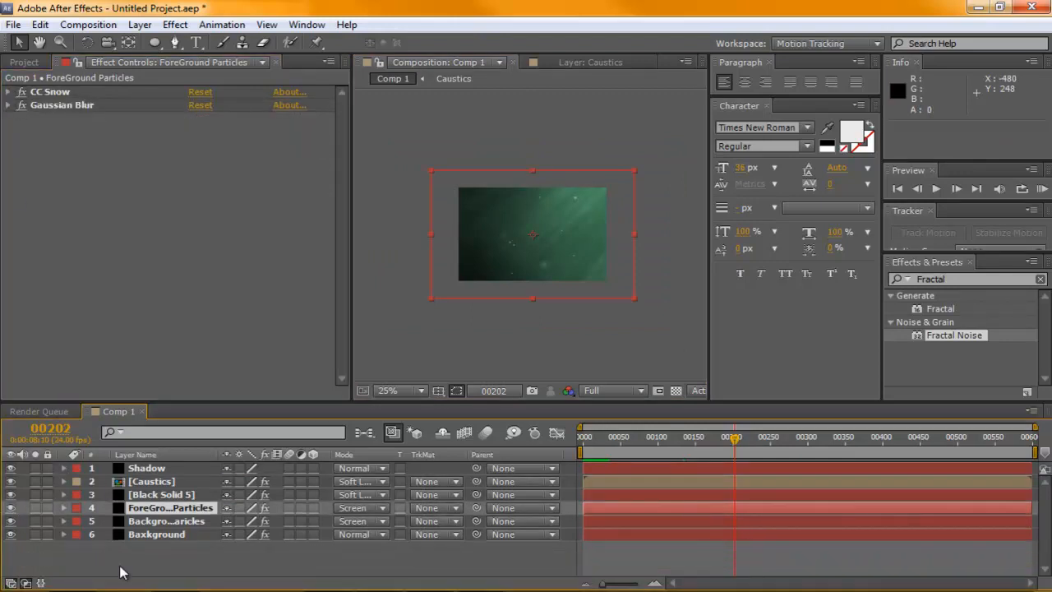
- Import JellyFishBody_0000.png as a PNG sequence into the project
{"action": "left_click", "coordinate": [24, 62]}
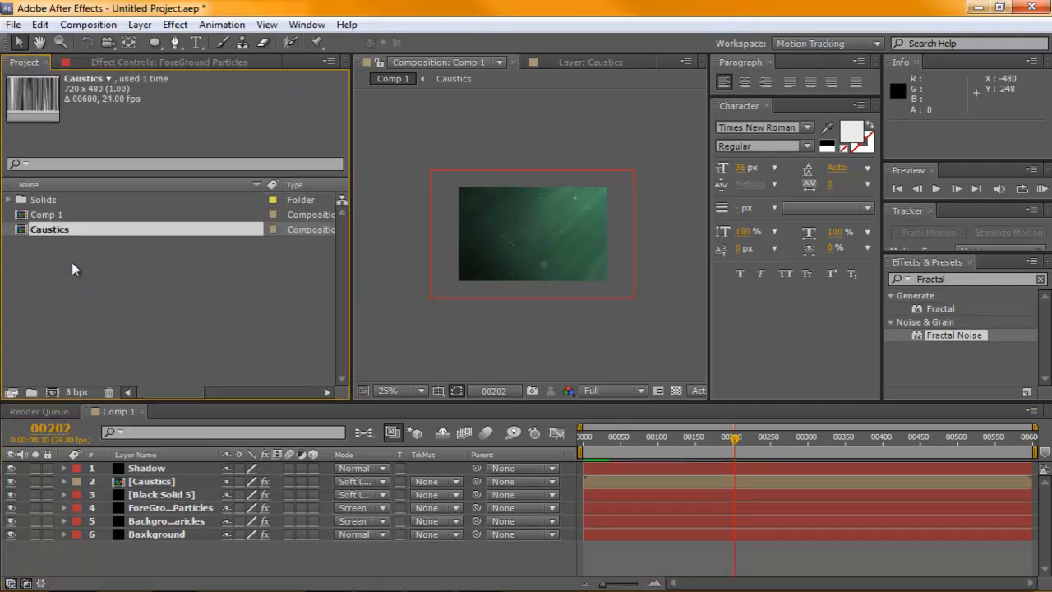
{"action": "left_click", "coordinate": [14, 24]}
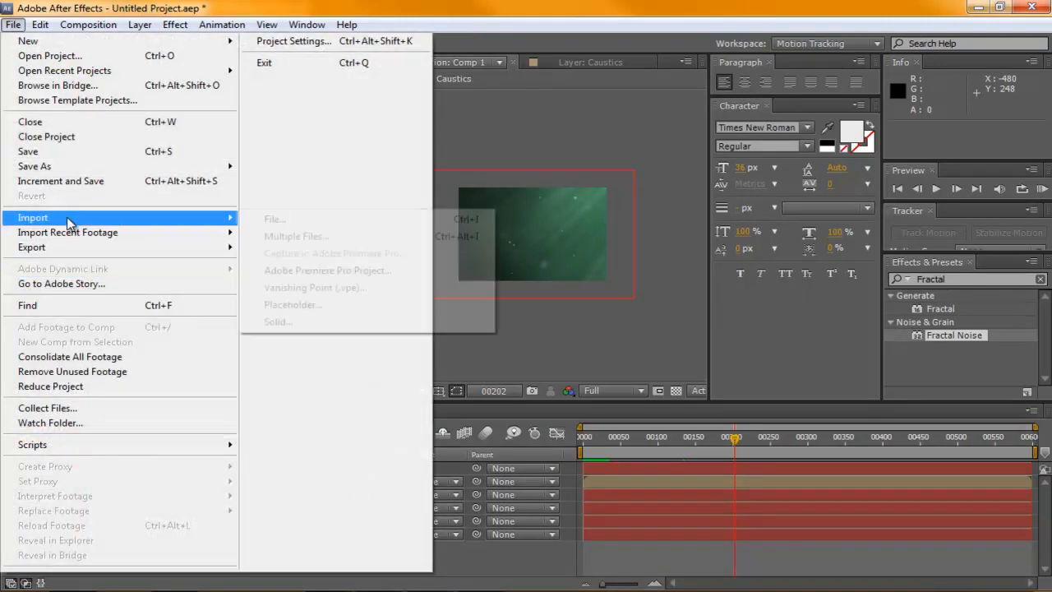
{"action": "left_click", "coordinate": [274, 218]}
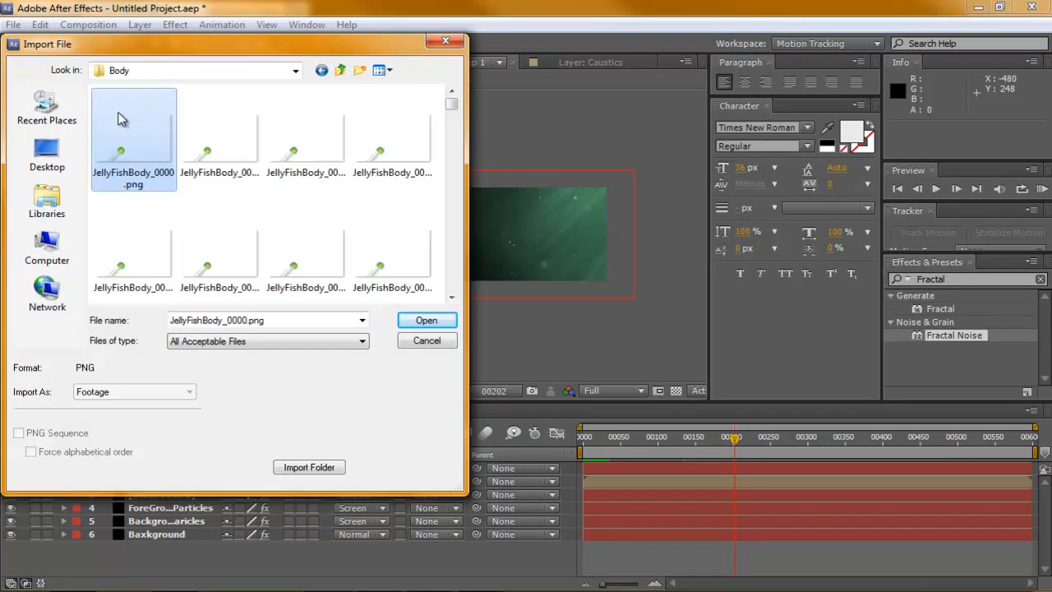
{"action": "left_click", "coordinate": [18, 433]}
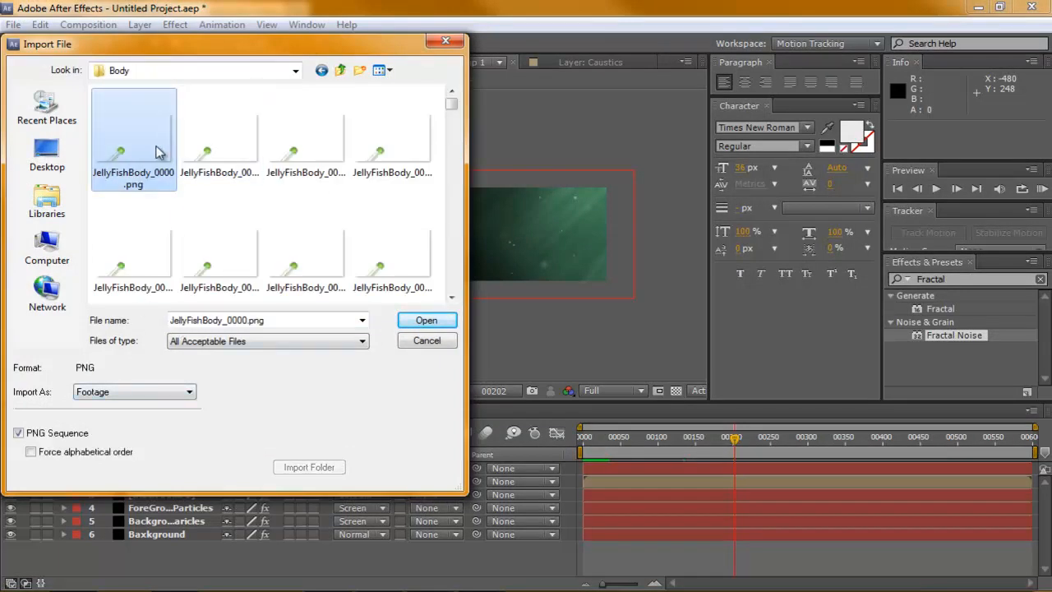
{"action": "left_click", "coordinate": [426, 320]}
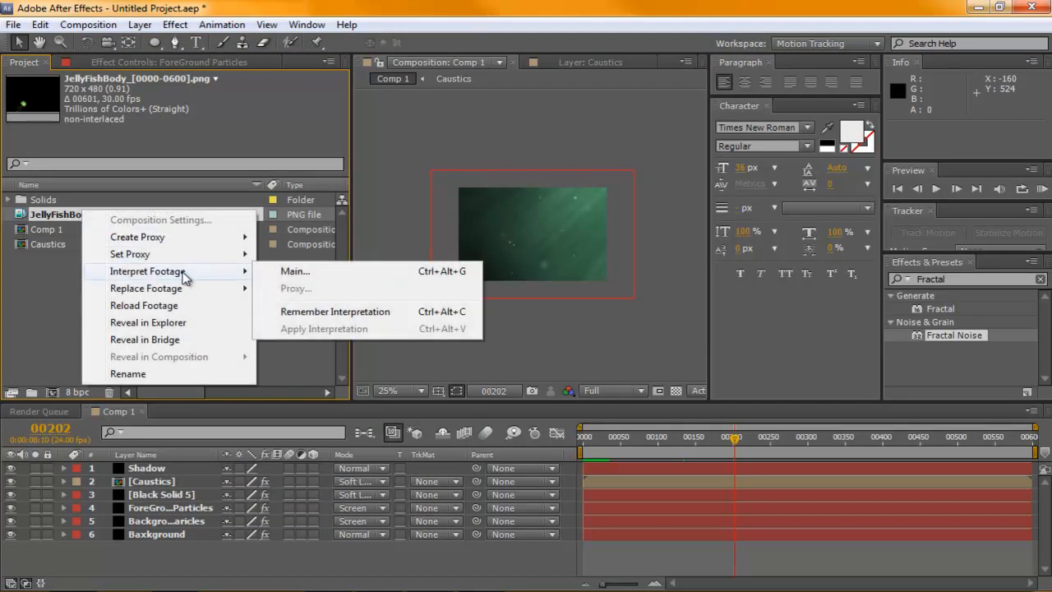
- Interpret JellyFishBody at 24 fps with premultiplied alpha and place it in Comp 1
{"action": "left_click", "coordinate": [295, 270]}
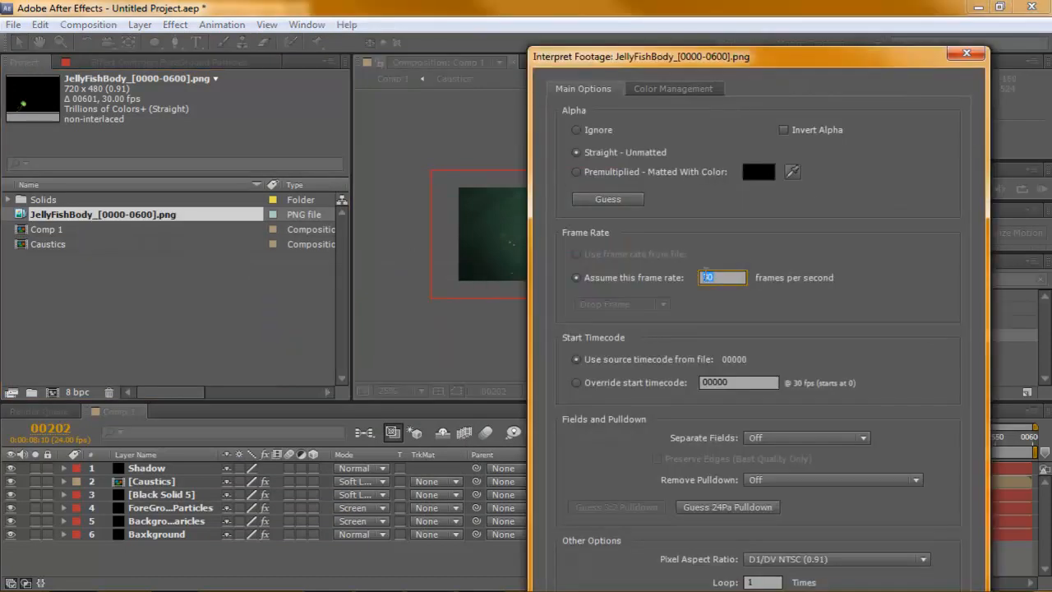
{"action": "left_click", "coordinate": [607, 198]}
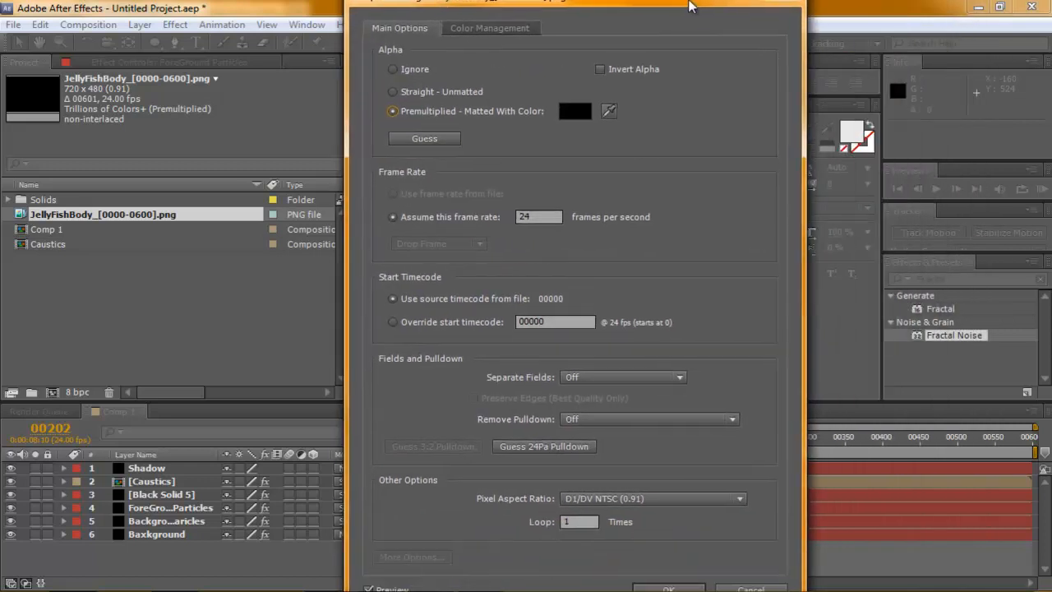
{"action": "left_click_drag", "start_coordinate": [690, 4], "coordinate": [636, 10]}
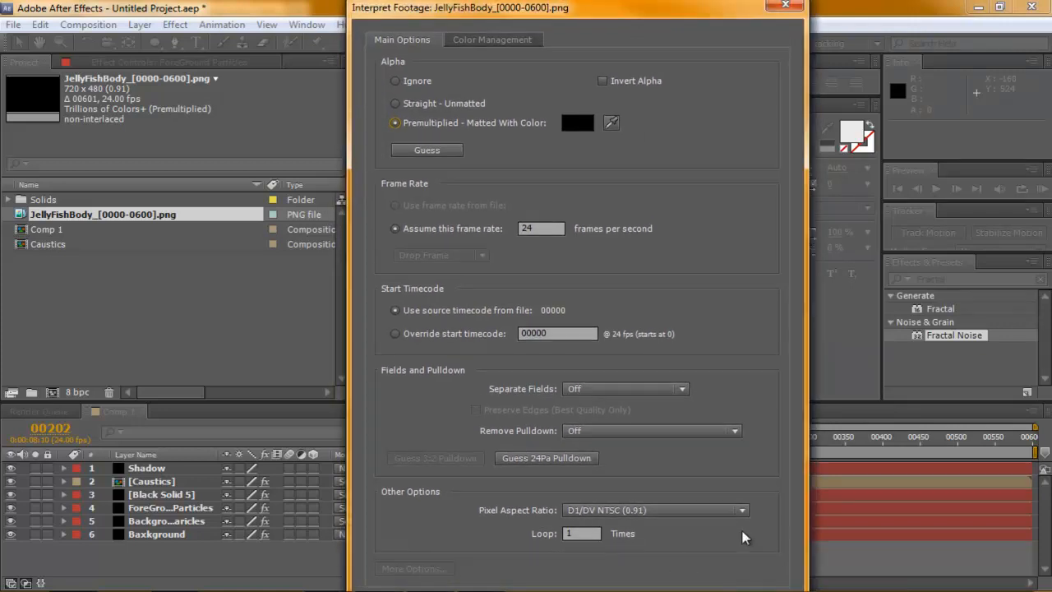
{"action": "left_click", "coordinate": [784, 7]}
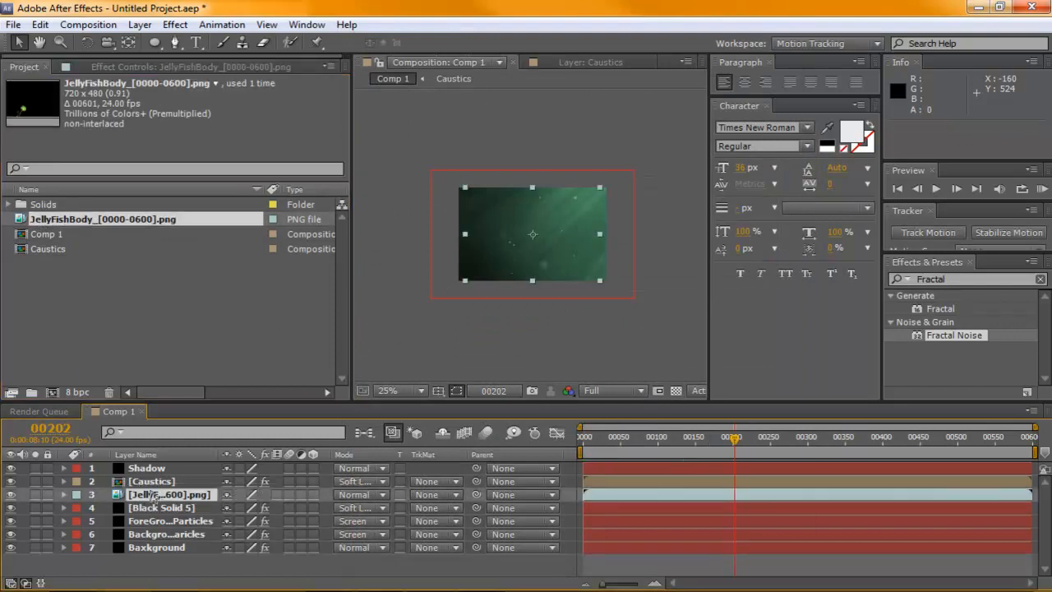
{"action": "left_click", "coordinate": [401, 390]}
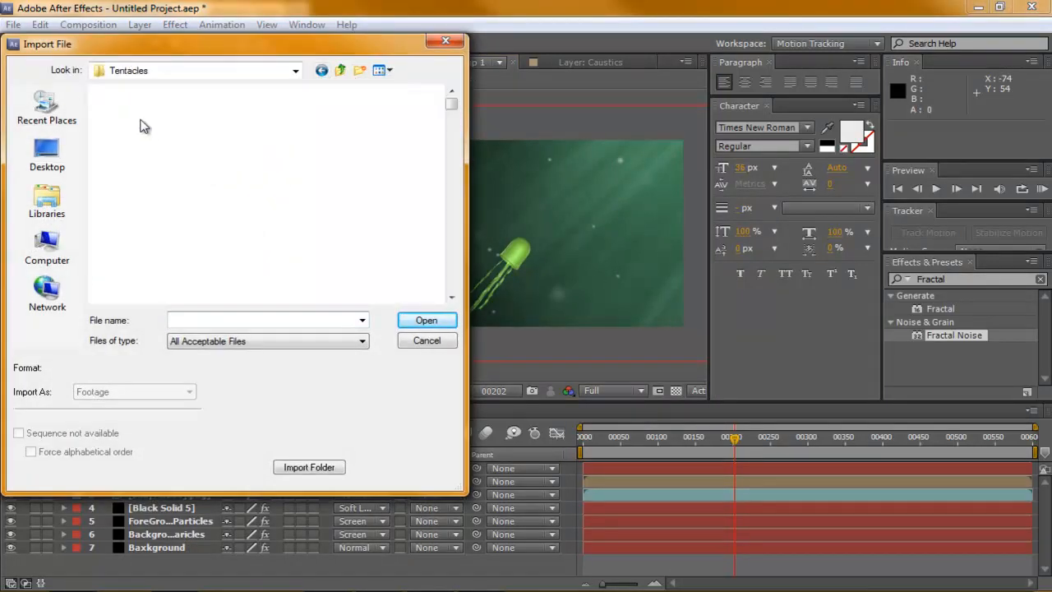
- Import the Tentacles PNG sequence and interpret it at 24 fps
{"action": "left_click", "coordinate": [133, 132]}
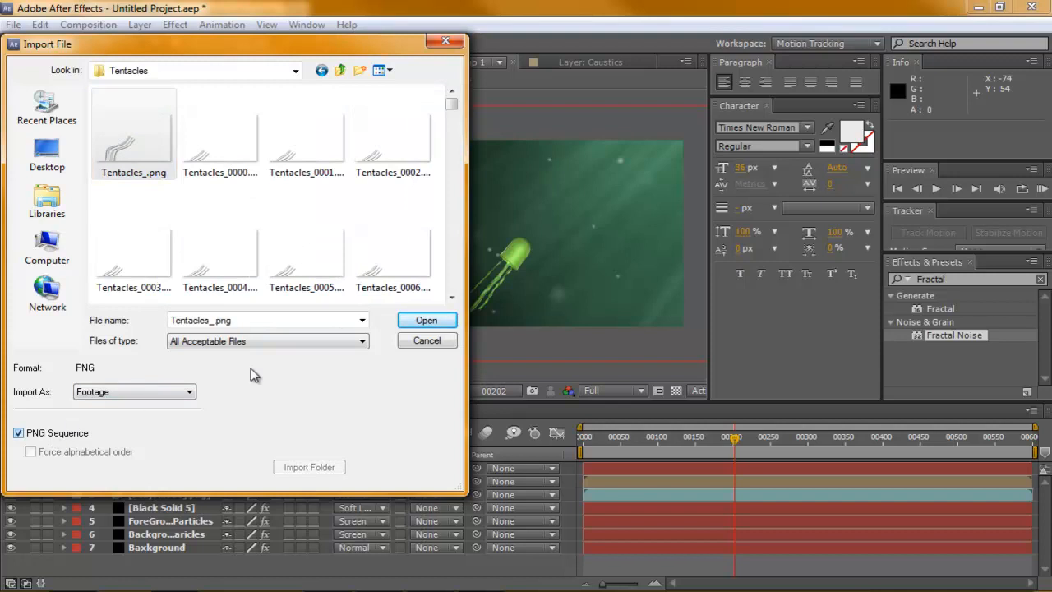
{"action": "left_click", "coordinate": [426, 320]}
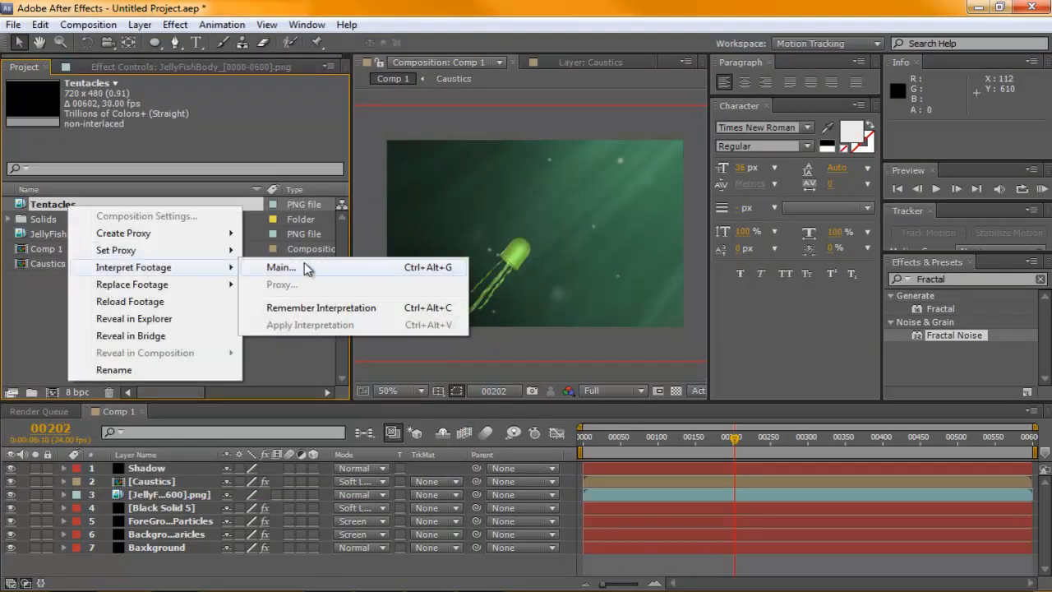
{"action": "left_click", "coordinate": [281, 267]}
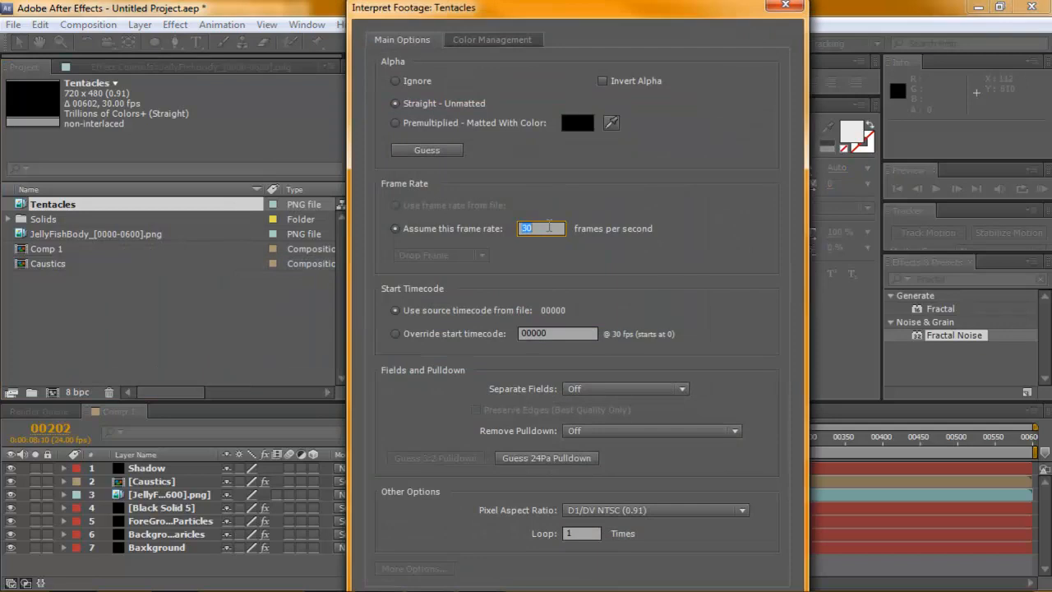
{"action": "type", "text": "24"}
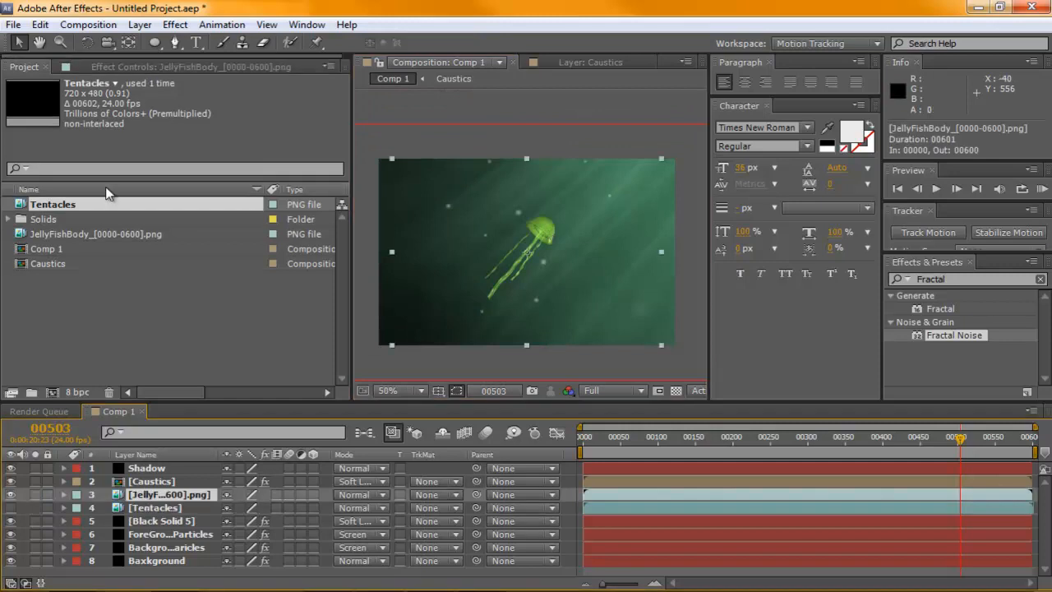
- Add Curves to the jellyfish body and bend the master, blue and green curves
{"action": "left_click", "coordinate": [174, 24]}
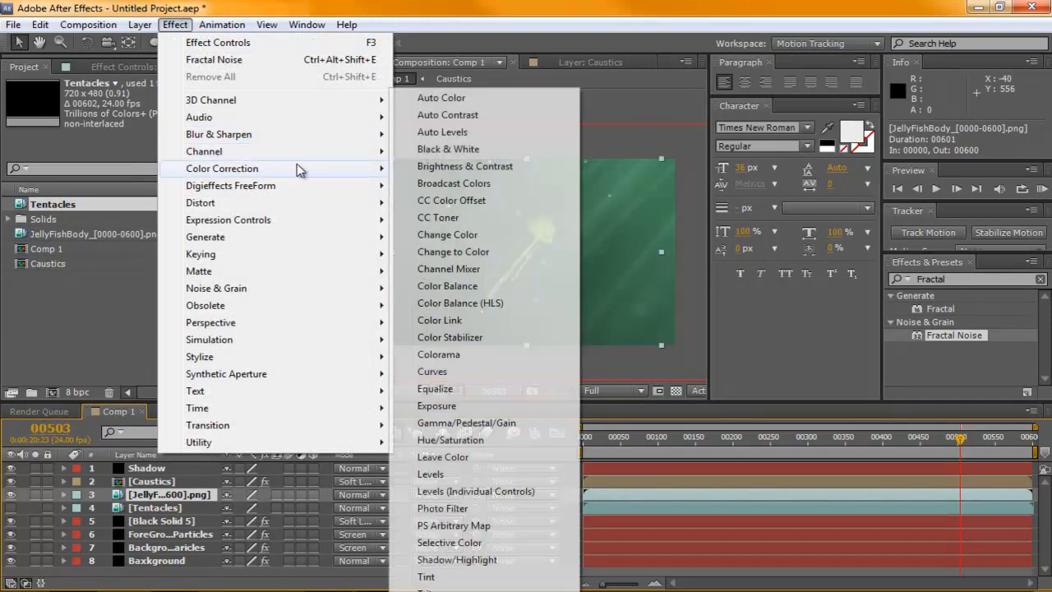
{"action": "left_click", "coordinate": [432, 370]}
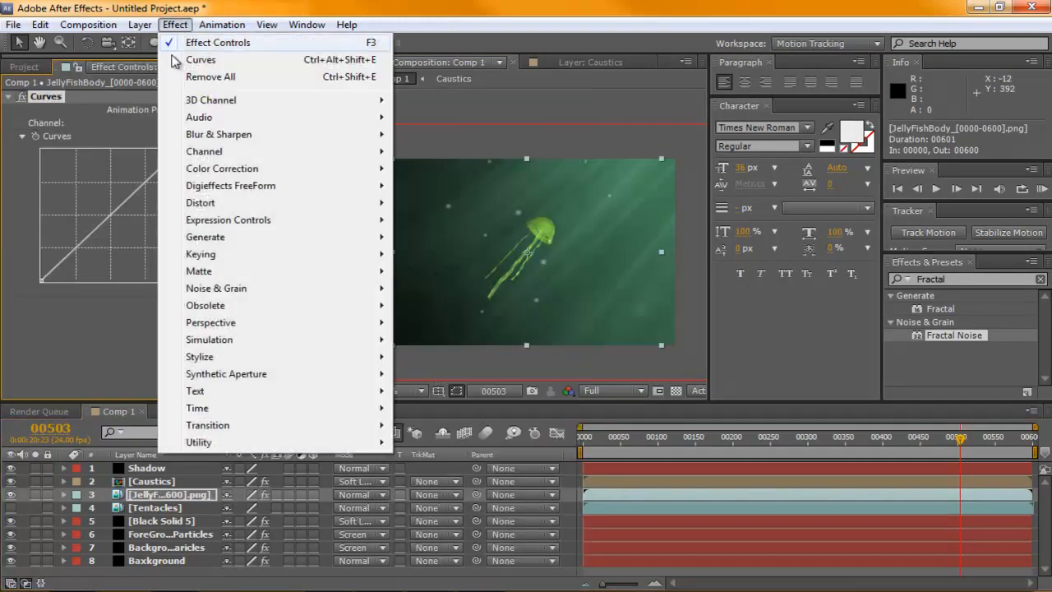
{"action": "mouse_move", "coordinate": [250, 175]}
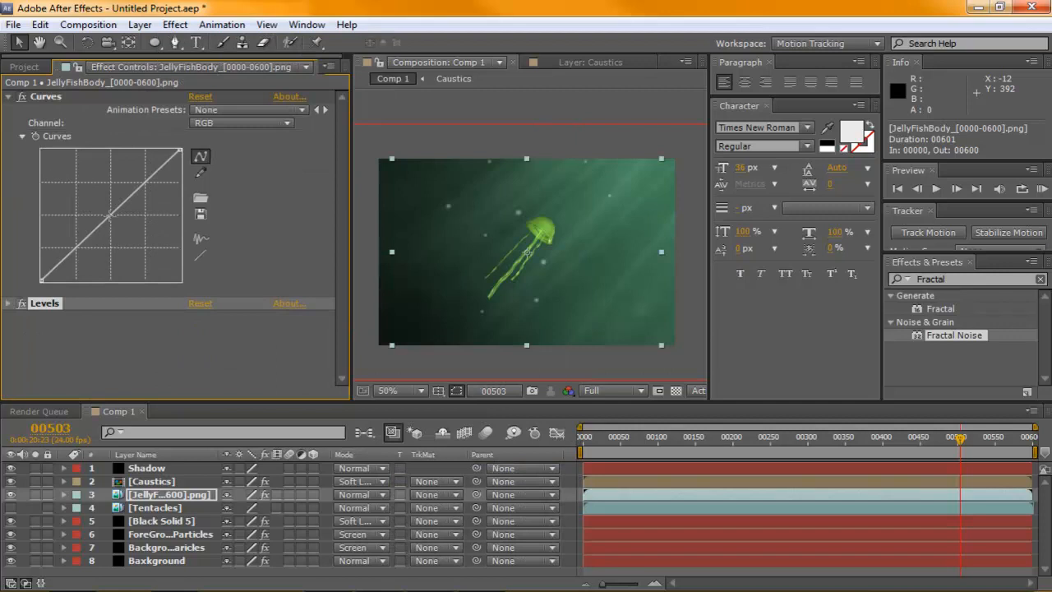
{"action": "left_click_drag", "start_coordinate": [109, 216], "coordinate": [109, 217]}
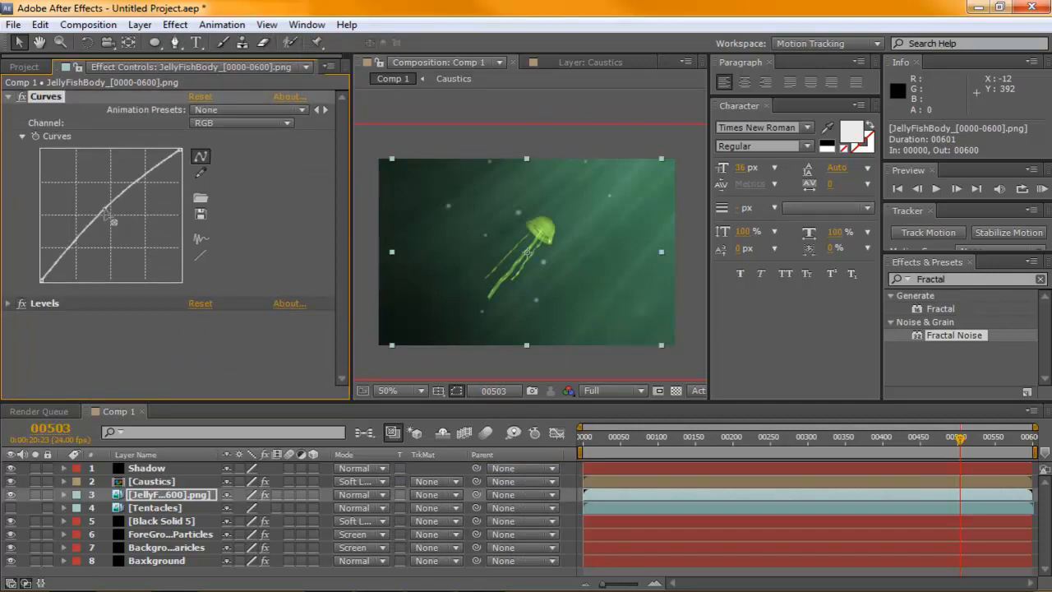
{"action": "left_click_drag", "start_coordinate": [111, 222], "coordinate": [121, 237]}
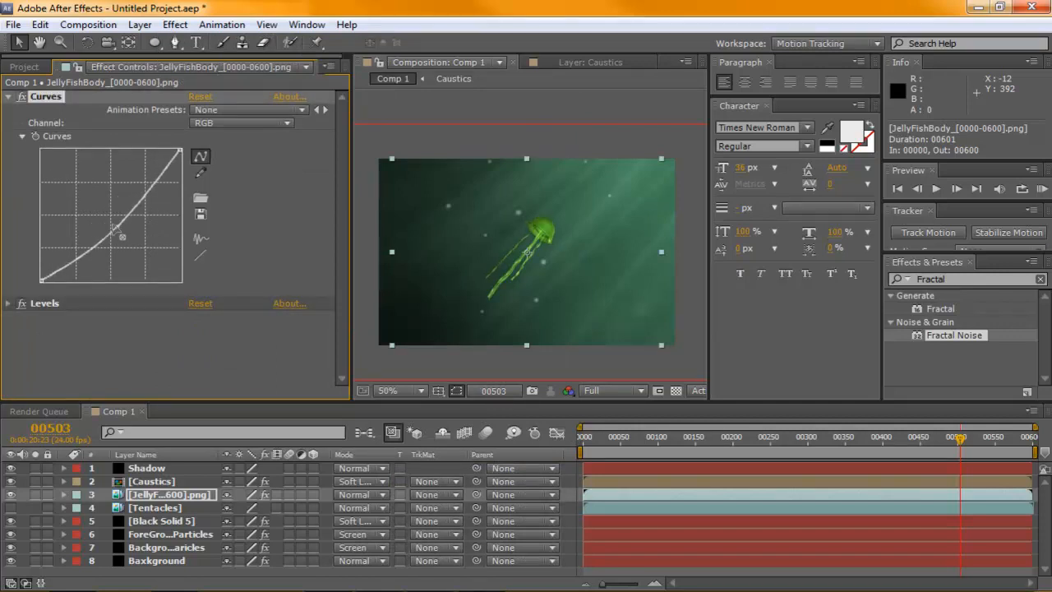
{"action": "left_click", "coordinate": [200, 96]}
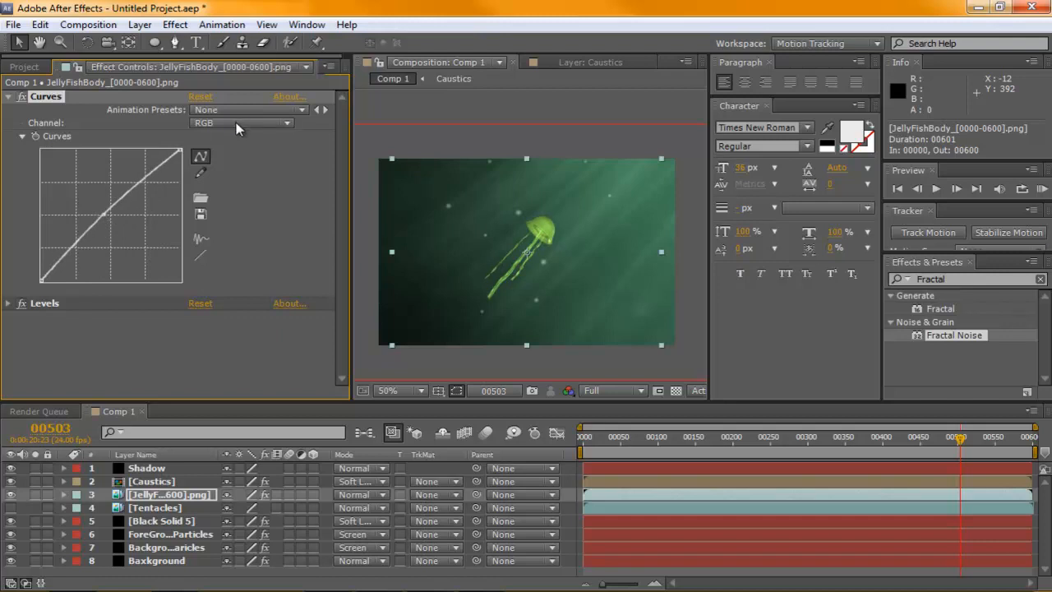
{"action": "left_click", "coordinate": [240, 123]}
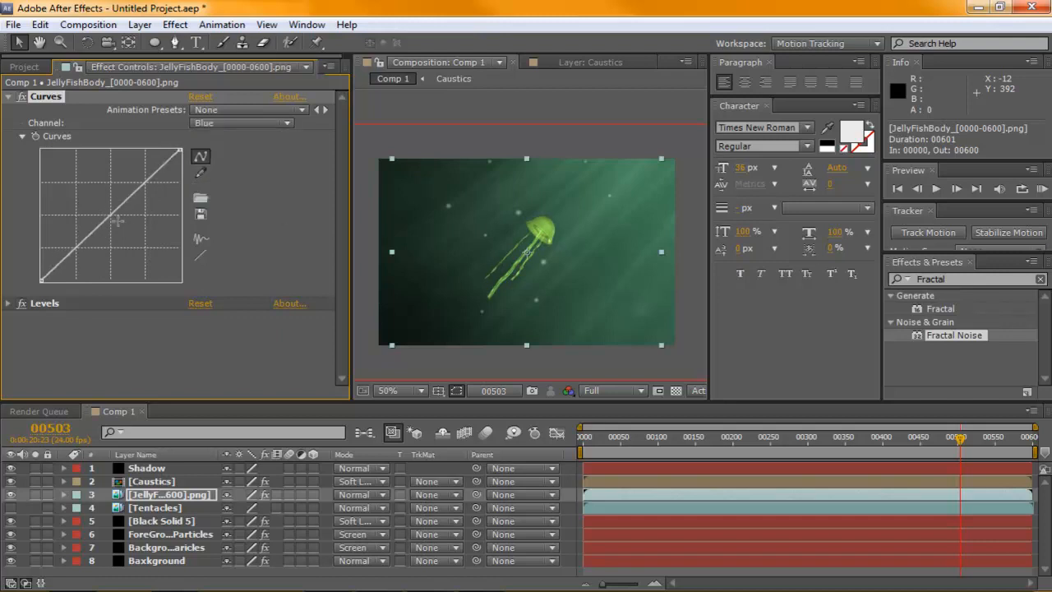
{"action": "left_click_drag", "start_coordinate": [107, 221], "coordinate": [97, 210]}
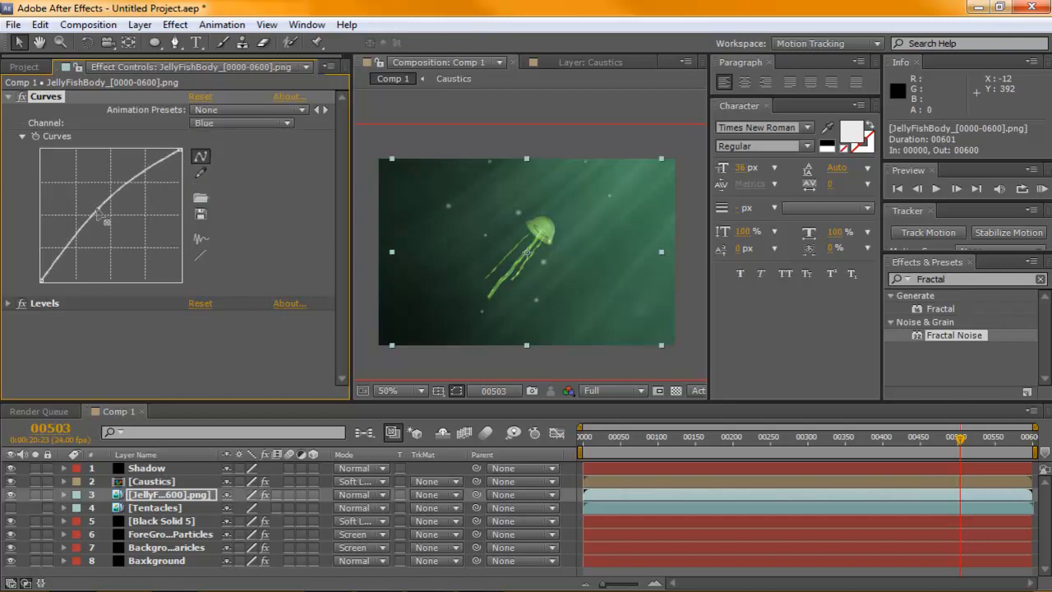
{"action": "left_click", "coordinate": [247, 109]}
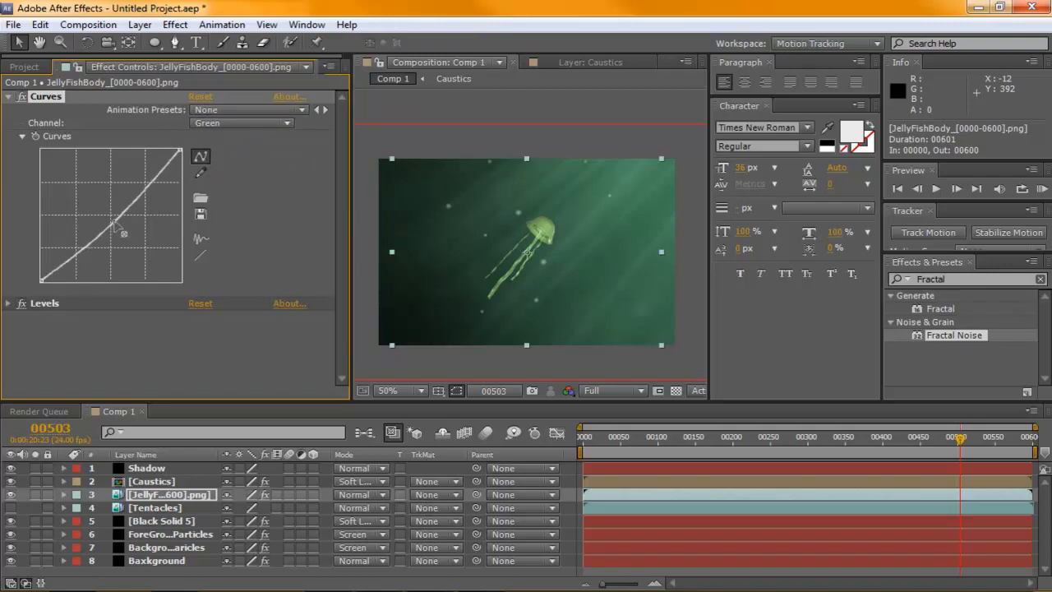
{"action": "left_click_drag", "start_coordinate": [123, 230], "coordinate": [102, 218]}
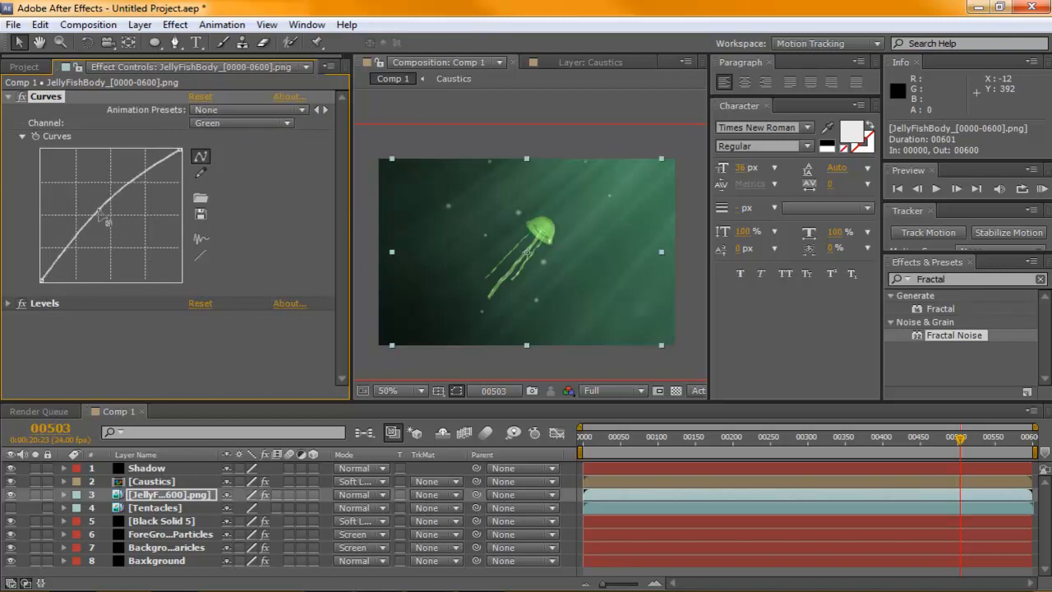
{"action": "left_click", "coordinate": [240, 123]}
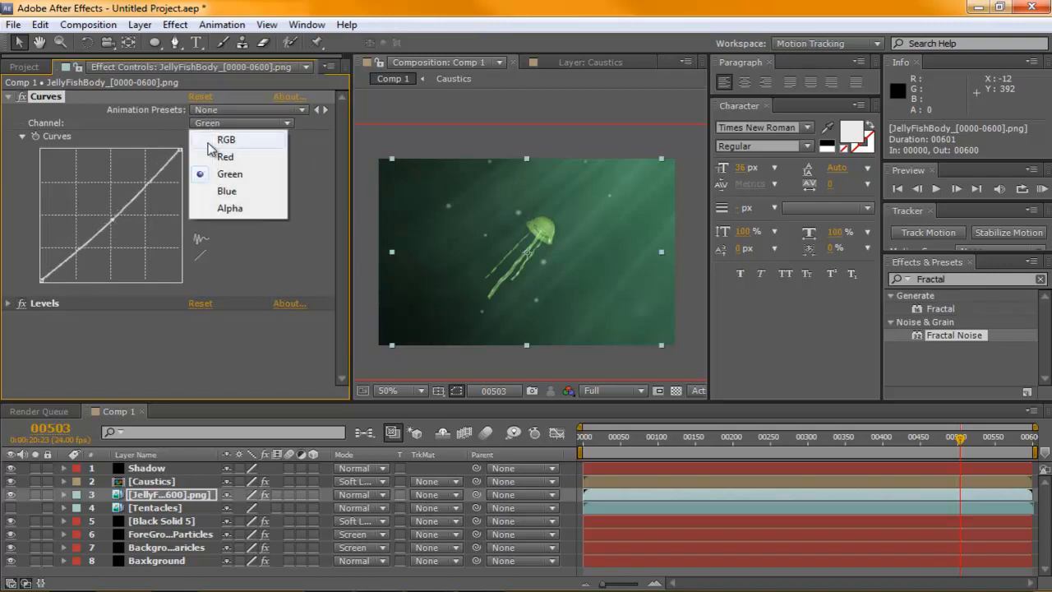
{"action": "left_click", "coordinate": [225, 156]}
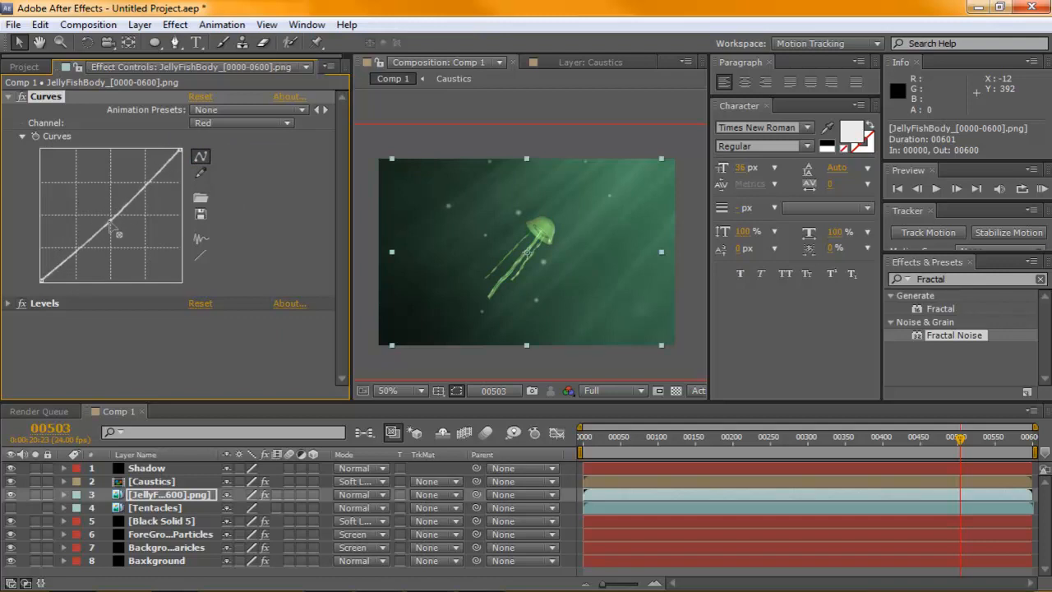
- Collapse Curves and set the Levels gamma to 0.80
{"action": "left_click", "coordinate": [7, 96]}
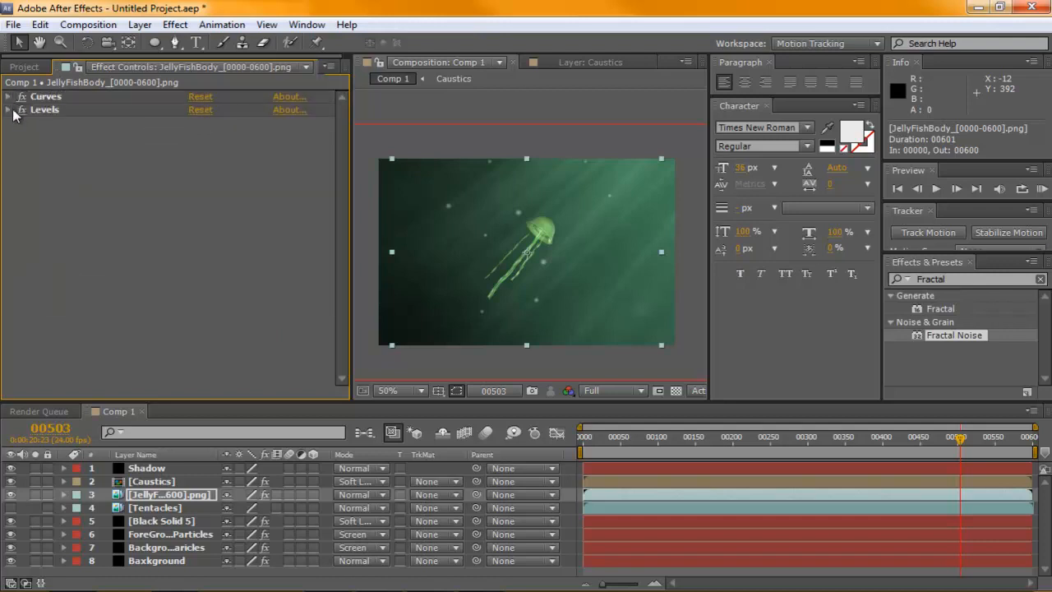
{"action": "left_click", "coordinate": [8, 109]}
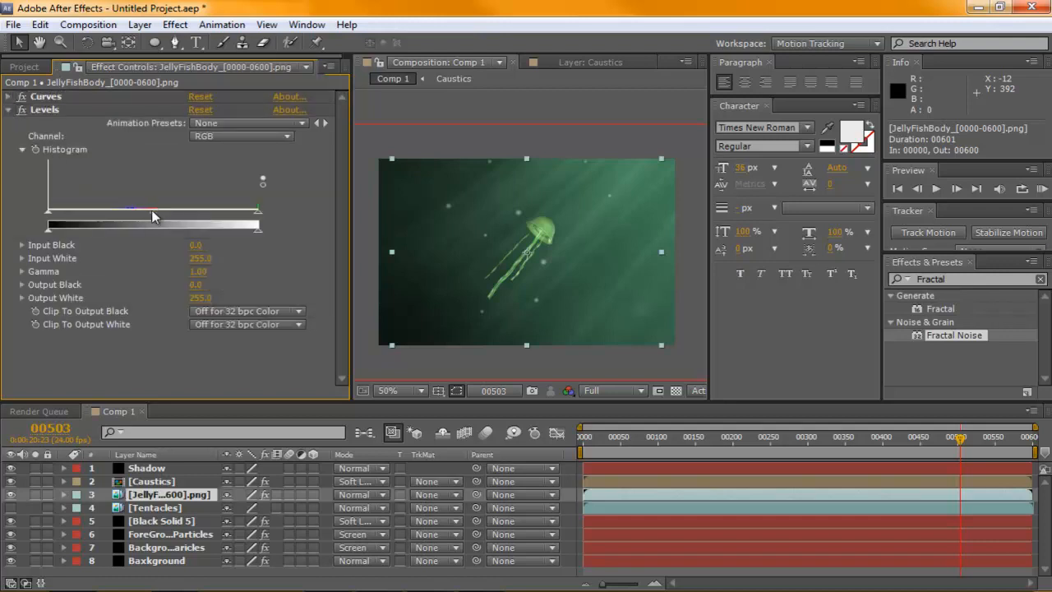
{"action": "left_click_drag", "start_coordinate": [152, 223], "coordinate": [173, 225]}
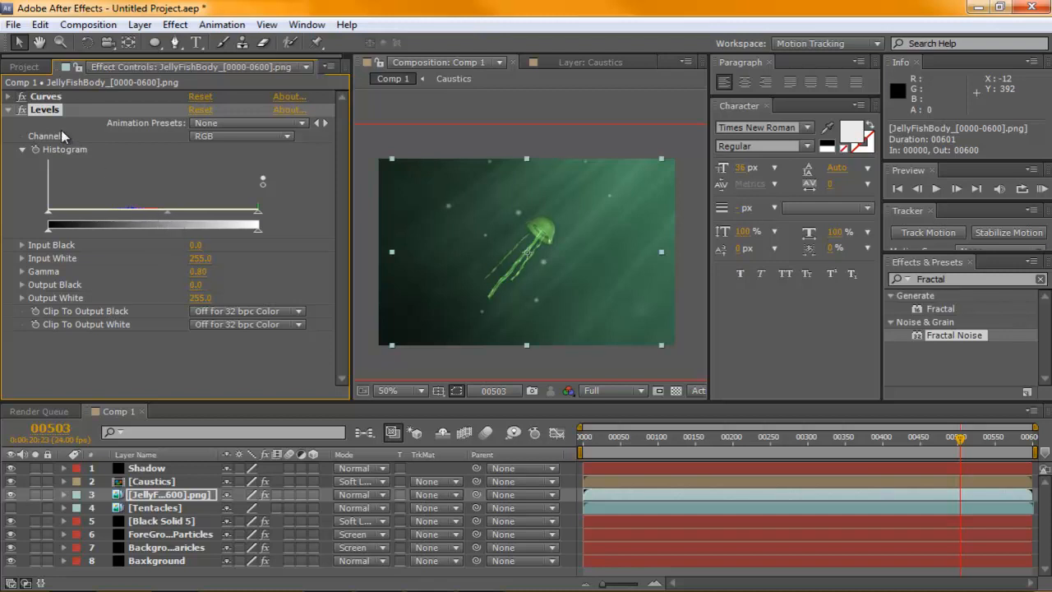
- Apply Hue/Saturation to JellyFishBody and try several Master Saturation values
{"action": "left_click", "coordinate": [174, 23]}
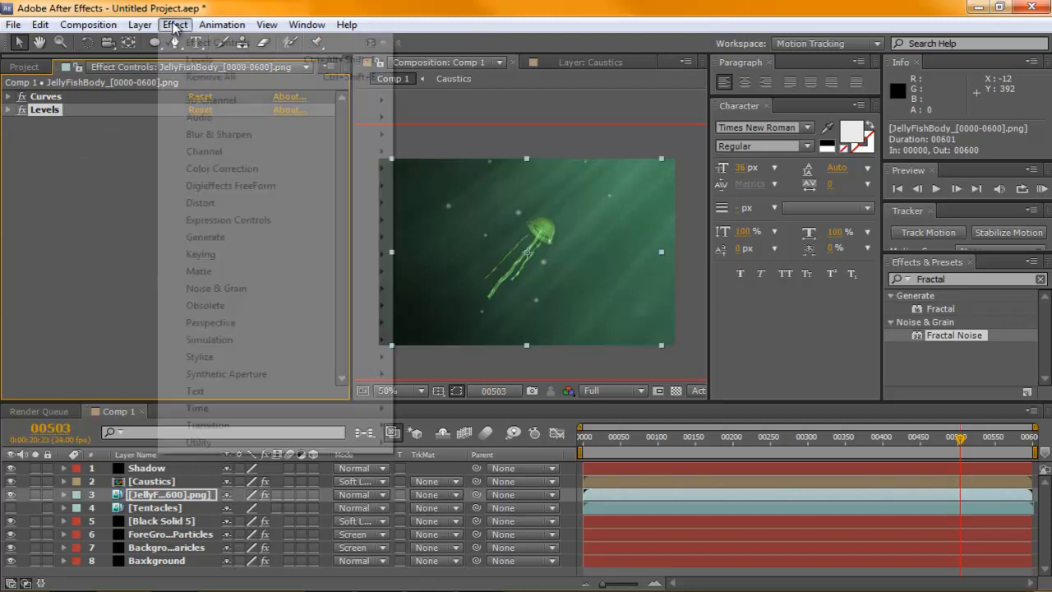
{"action": "left_click", "coordinate": [221, 169]}
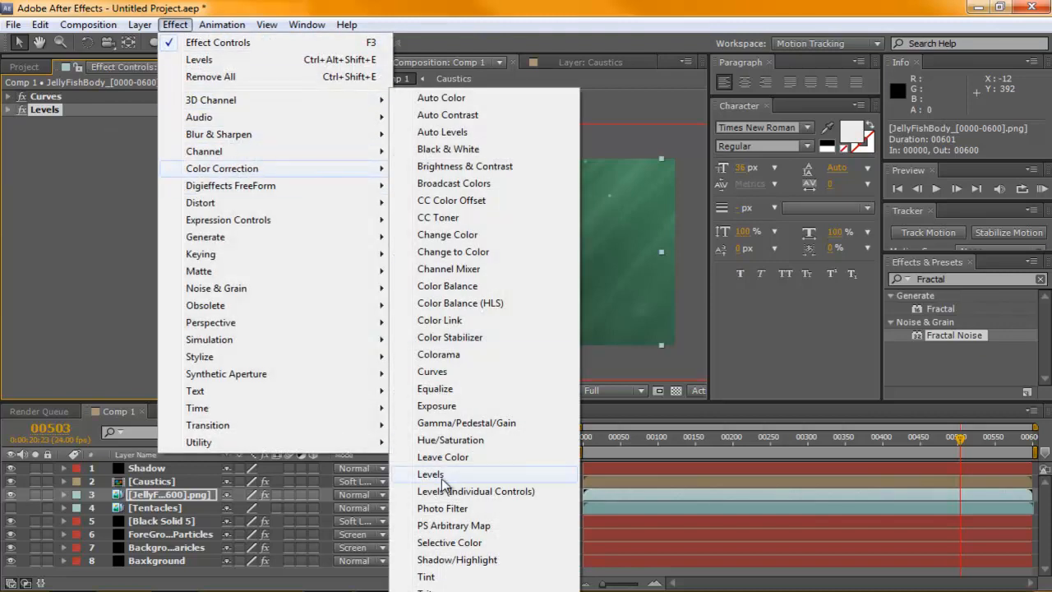
{"action": "left_click", "coordinate": [450, 440]}
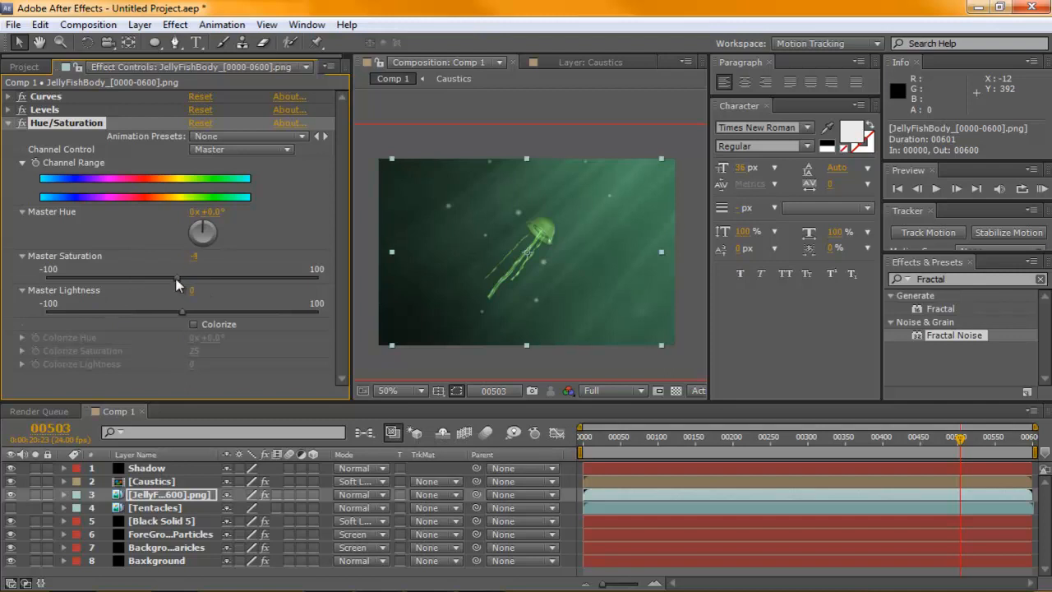
{"action": "left_click_drag", "start_coordinate": [179, 280], "coordinate": [139, 279]}
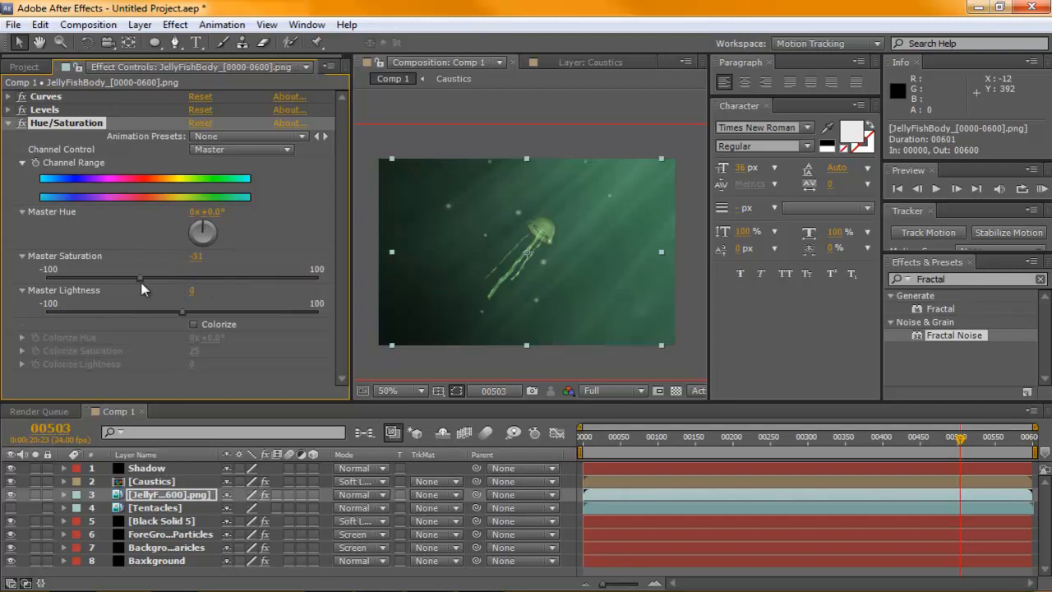
{"action": "left_click_drag", "start_coordinate": [140, 279], "coordinate": [148, 280]}
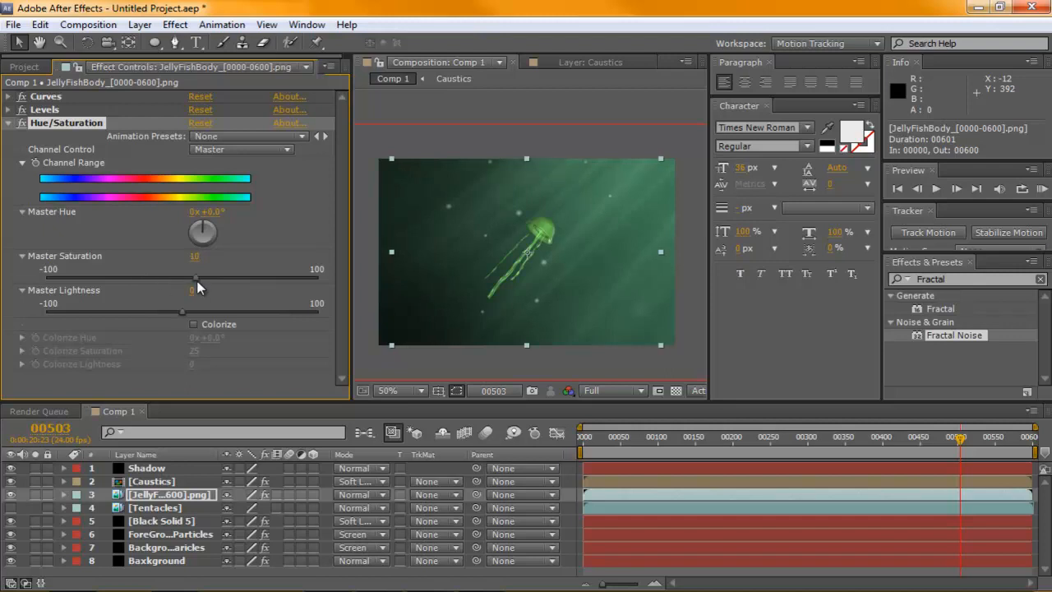
{"action": "left_click_drag", "start_coordinate": [195, 279], "coordinate": [124, 278]}
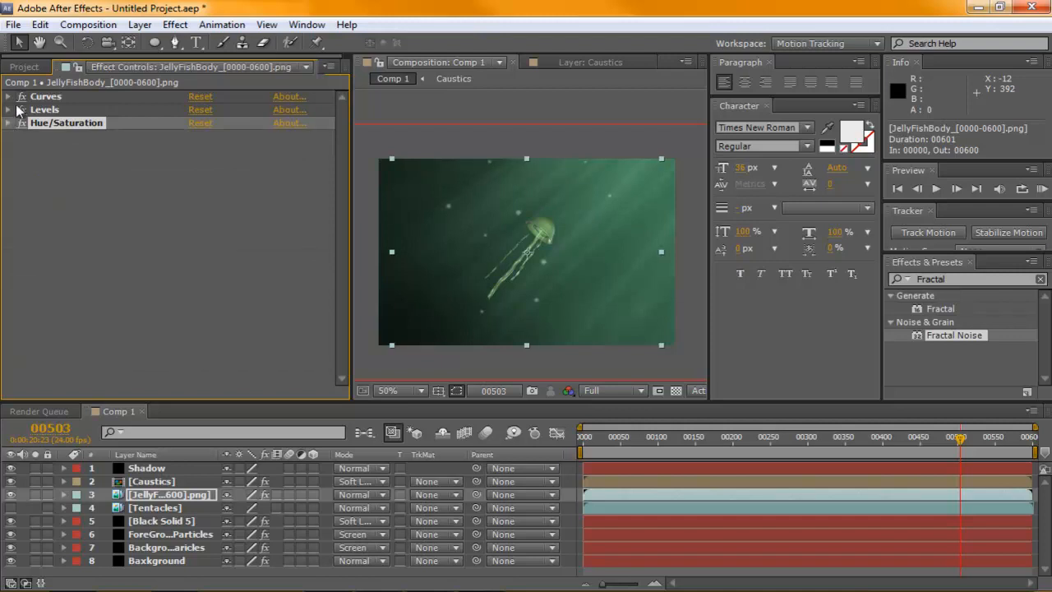
{"action": "left_click", "coordinate": [8, 96]}
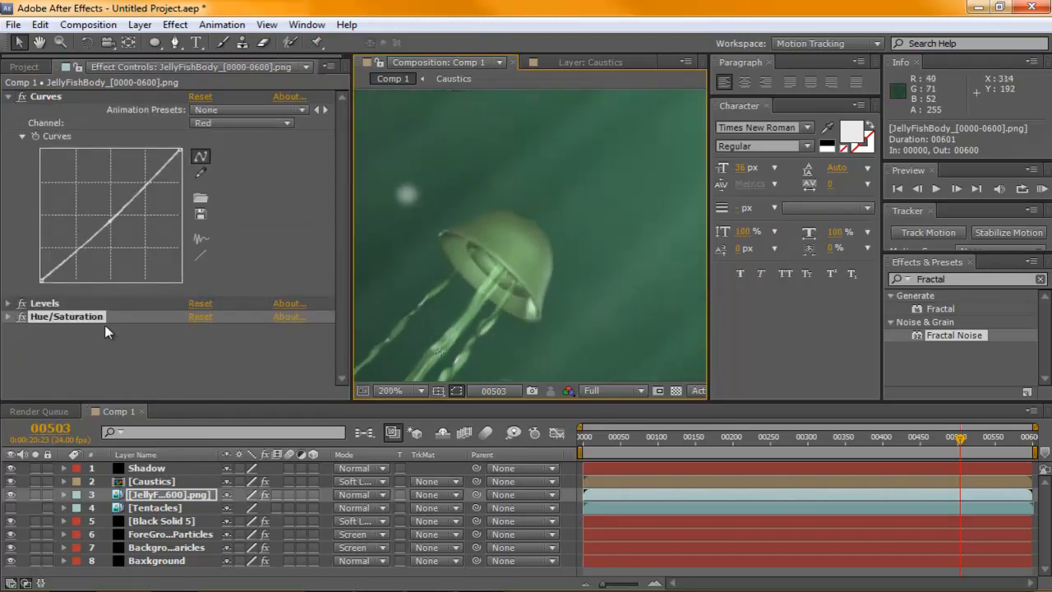
- Bend the green and blue curves, then switch Curves to the red channel
{"action": "left_click", "coordinate": [238, 122]}
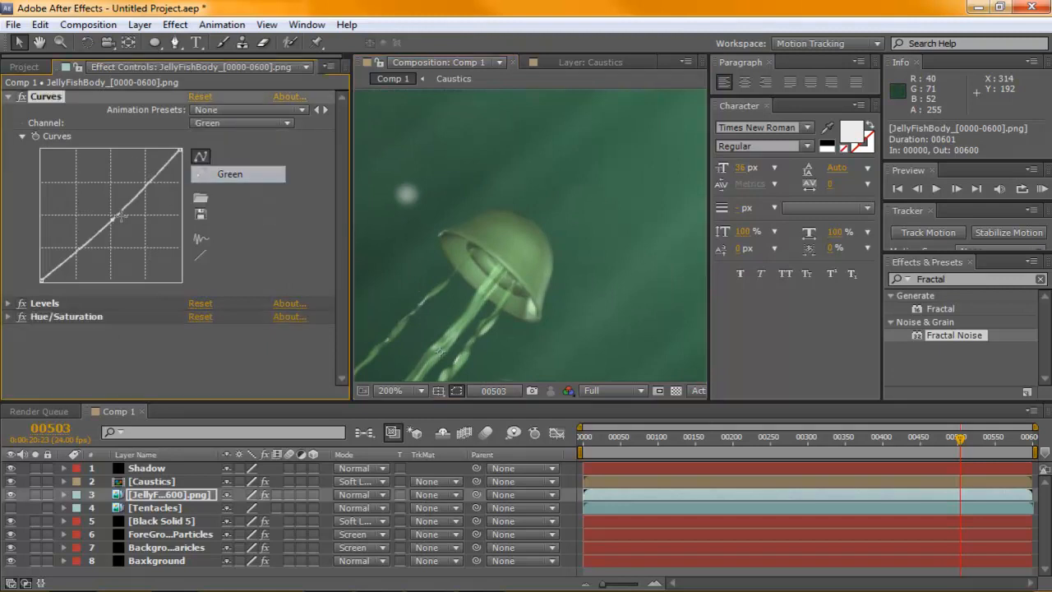
{"action": "left_click_drag", "start_coordinate": [124, 218], "coordinate": [103, 218]}
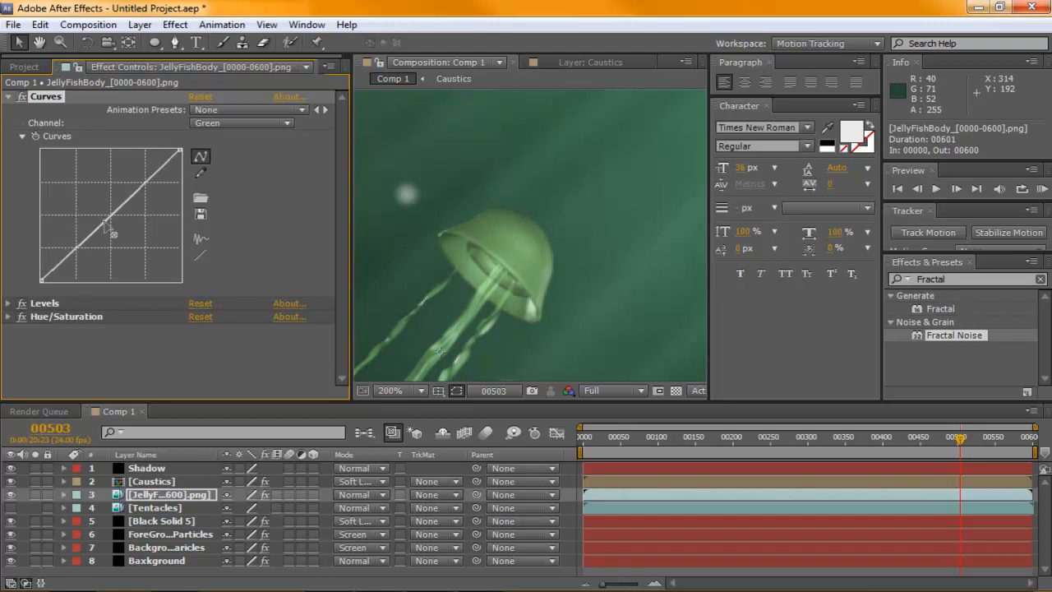
{"action": "left_click", "coordinate": [240, 123]}
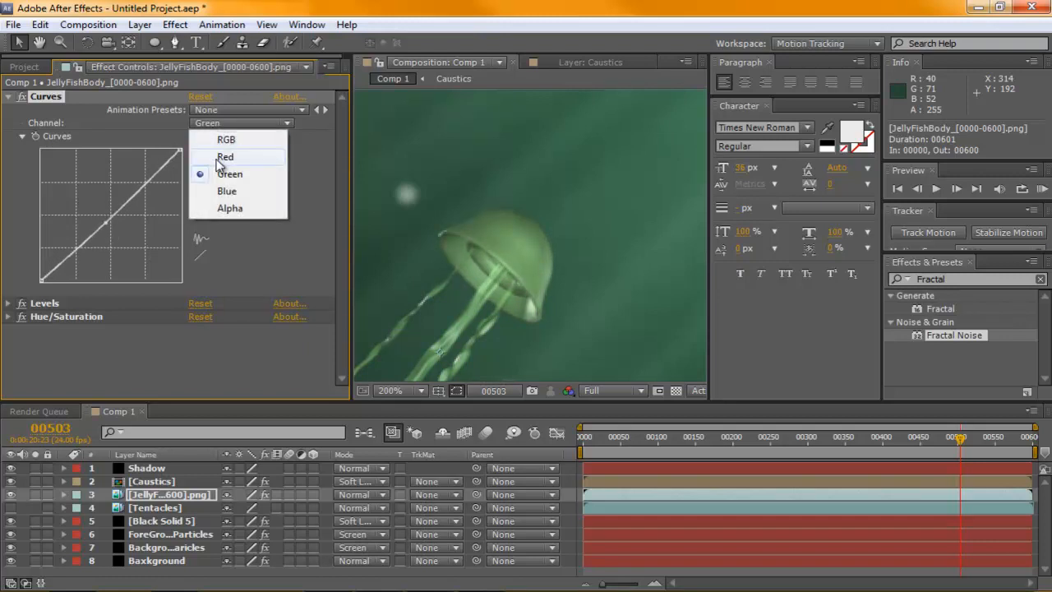
{"action": "left_click", "coordinate": [226, 191]}
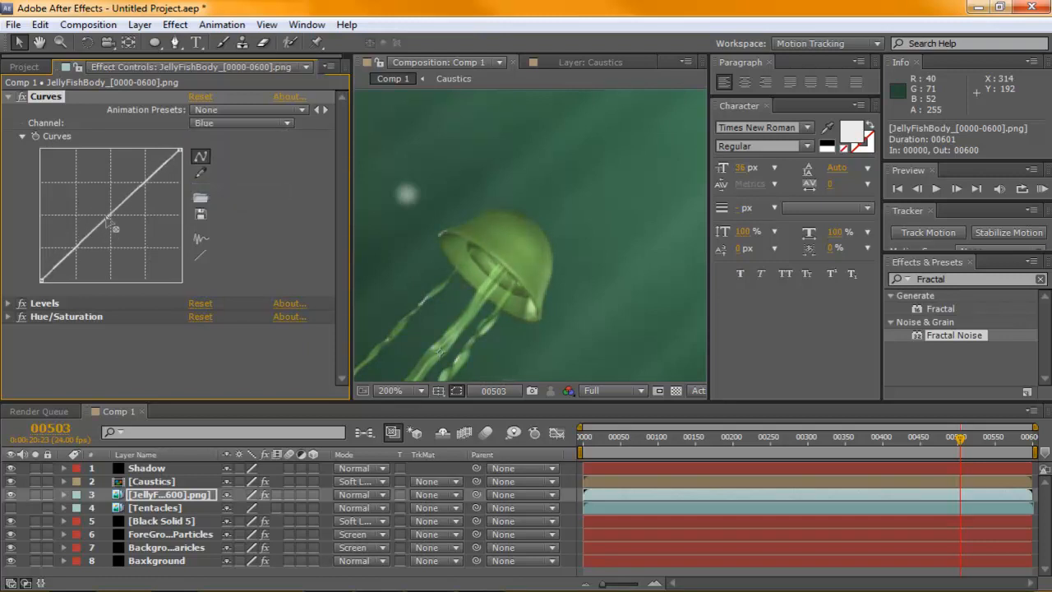
{"action": "left_click_drag", "start_coordinate": [111, 230], "coordinate": [103, 212]}
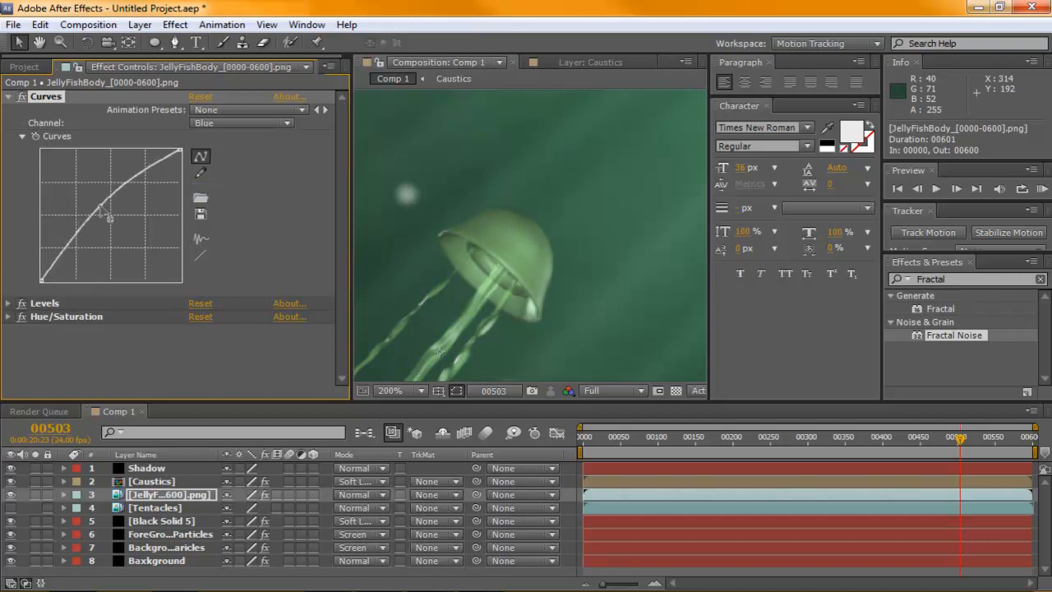
{"action": "left_click", "coordinate": [240, 122]}
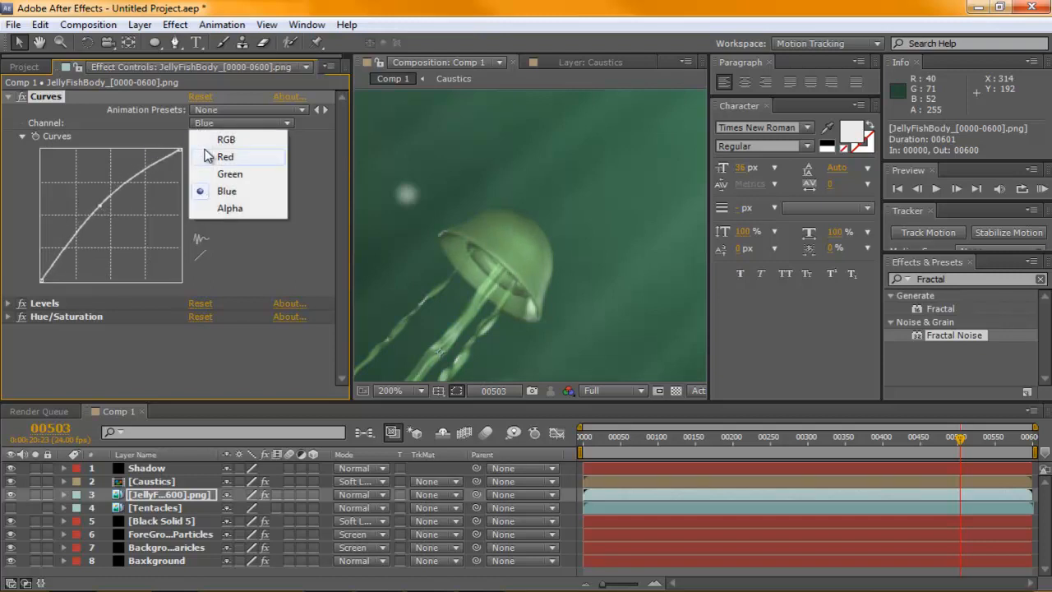
{"action": "left_click", "coordinate": [225, 156]}
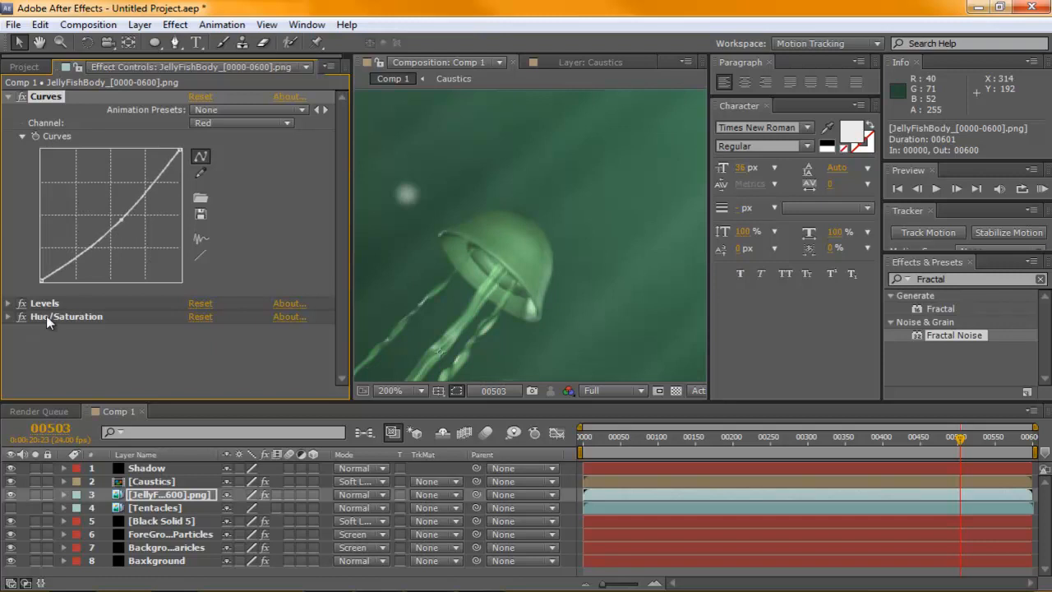
- Set Levels gamma to 0.78, Master Saturation to -55 and Lightness to -4
{"action": "left_click", "coordinate": [9, 302]}
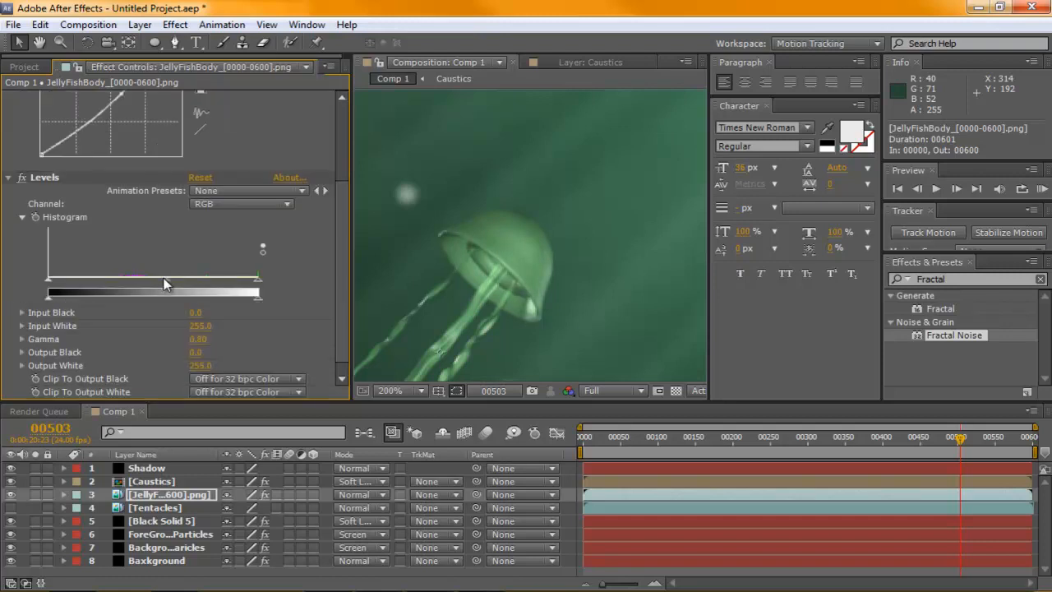
{"action": "left_click_drag", "start_coordinate": [172, 285], "coordinate": [168, 285]}
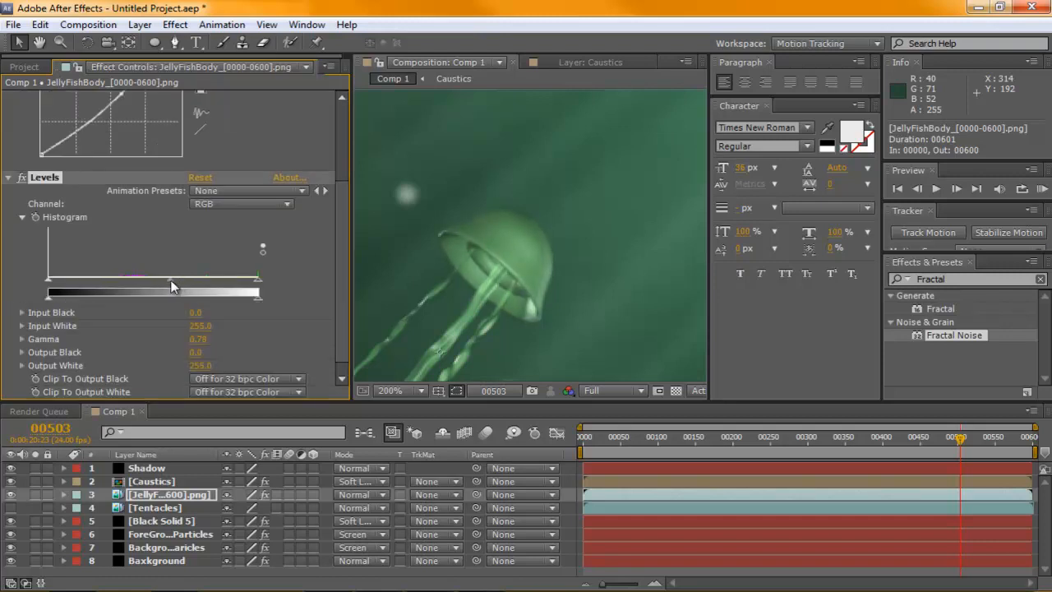
{"action": "mouse_move", "coordinate": [45, 238]}
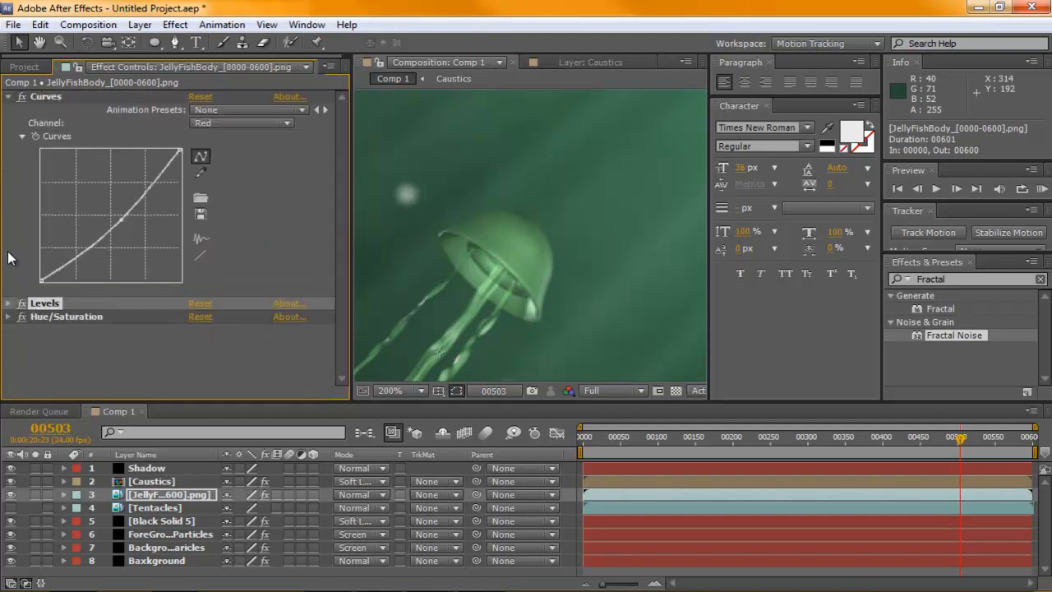
{"action": "left_click", "coordinate": [8, 317]}
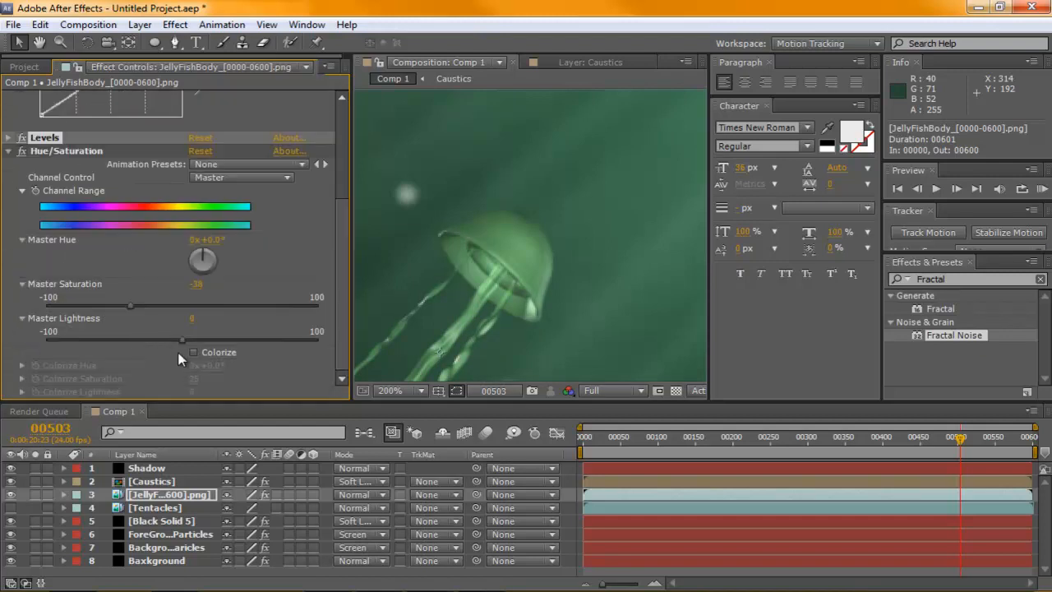
{"action": "left_click_drag", "start_coordinate": [130, 306], "coordinate": [102, 305]}
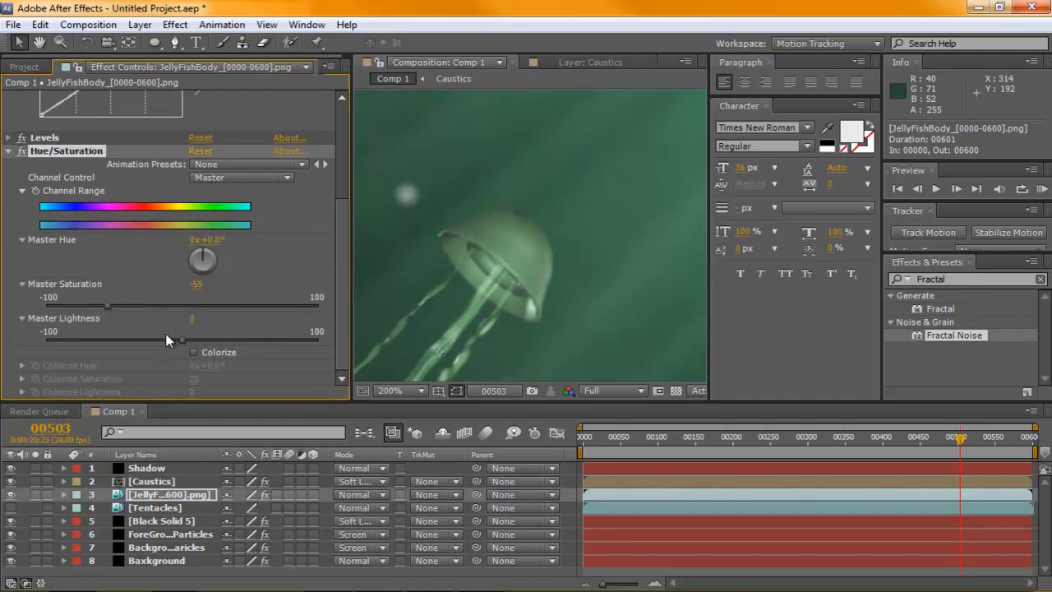
{"action": "left_click_drag", "start_coordinate": [180, 340], "coordinate": [175, 343]}
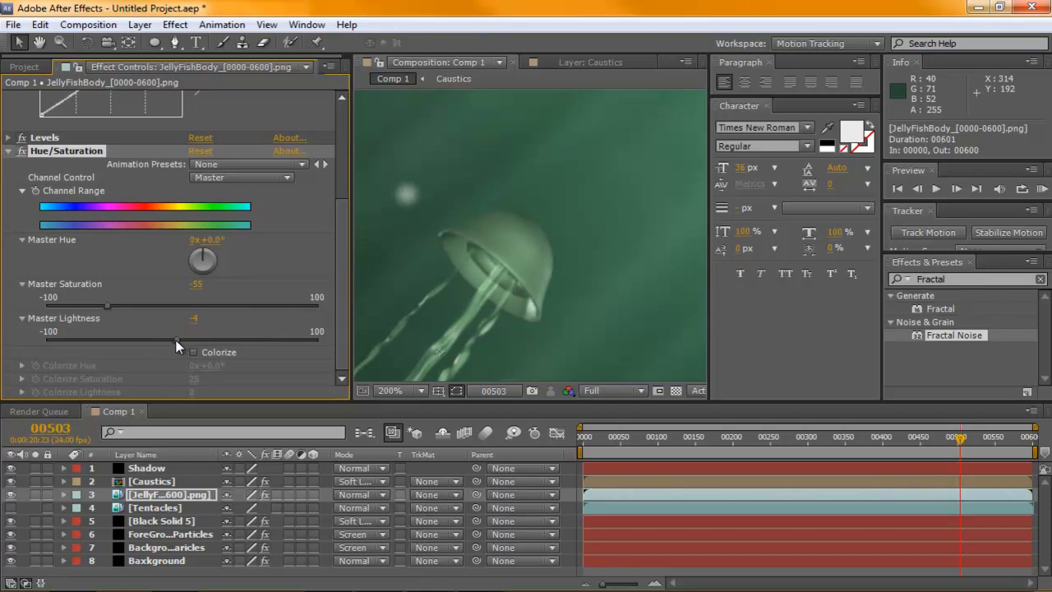
{"action": "left_click", "coordinate": [401, 390]}
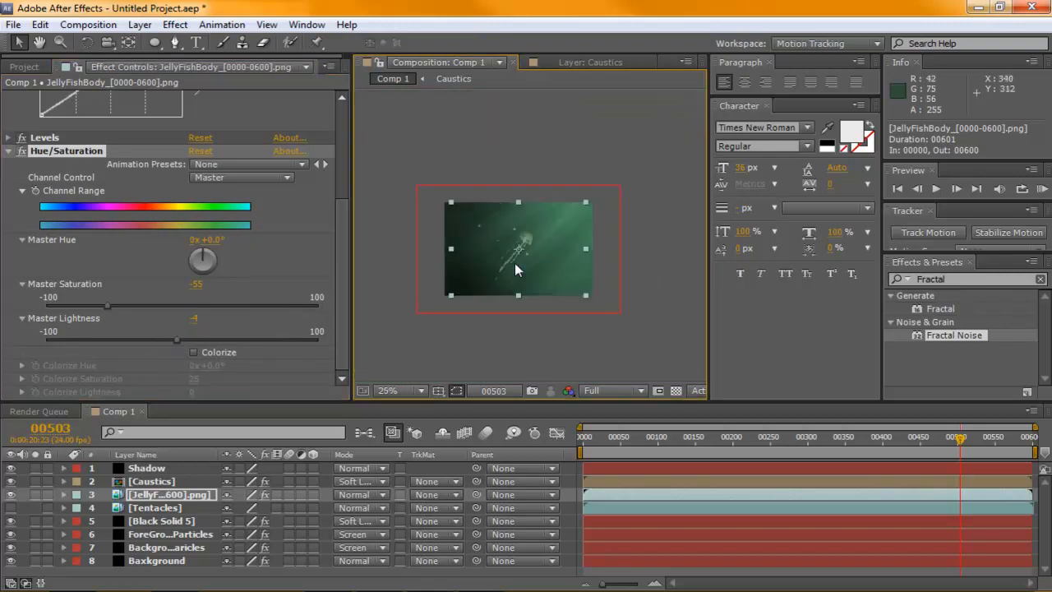
- Duplicate the JellyFishBody layer and give the copy a Gaussian Blur of about 1.7
{"action": "left_click", "coordinate": [401, 390]}
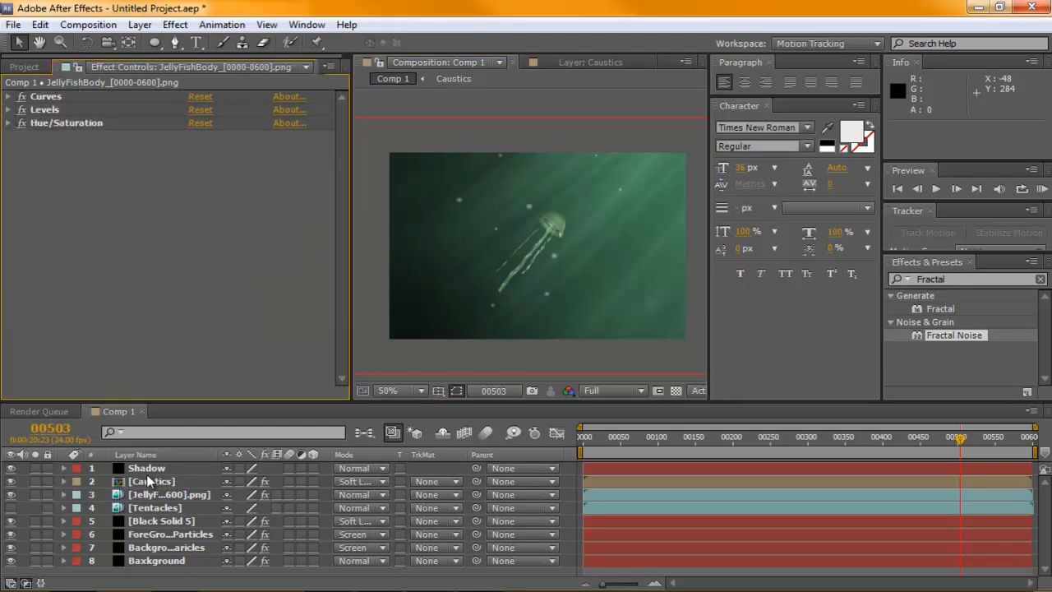
{"action": "left_click", "coordinate": [169, 493]}
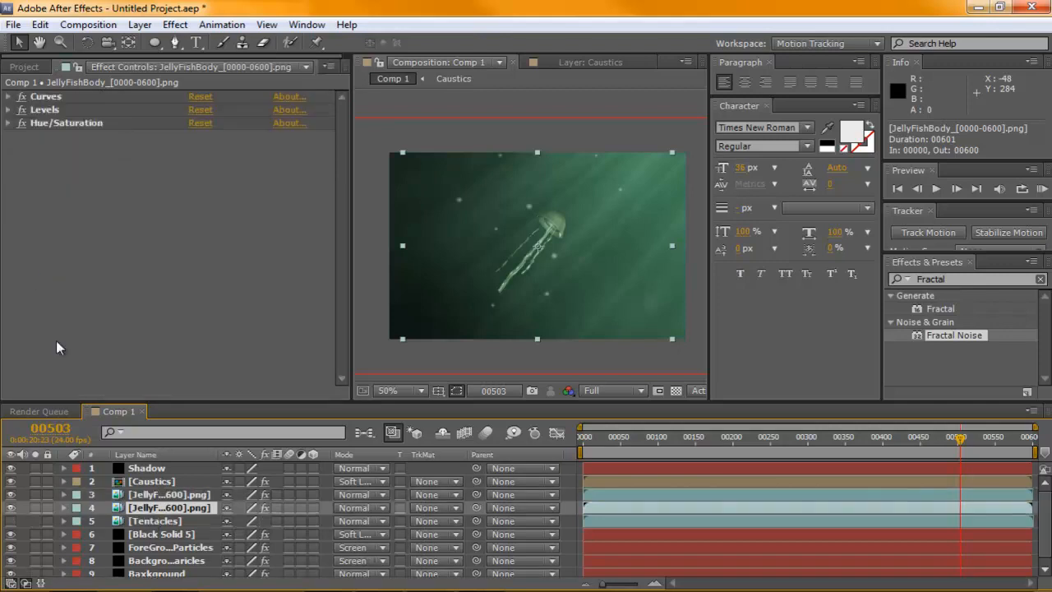
{"action": "left_click", "coordinate": [174, 24]}
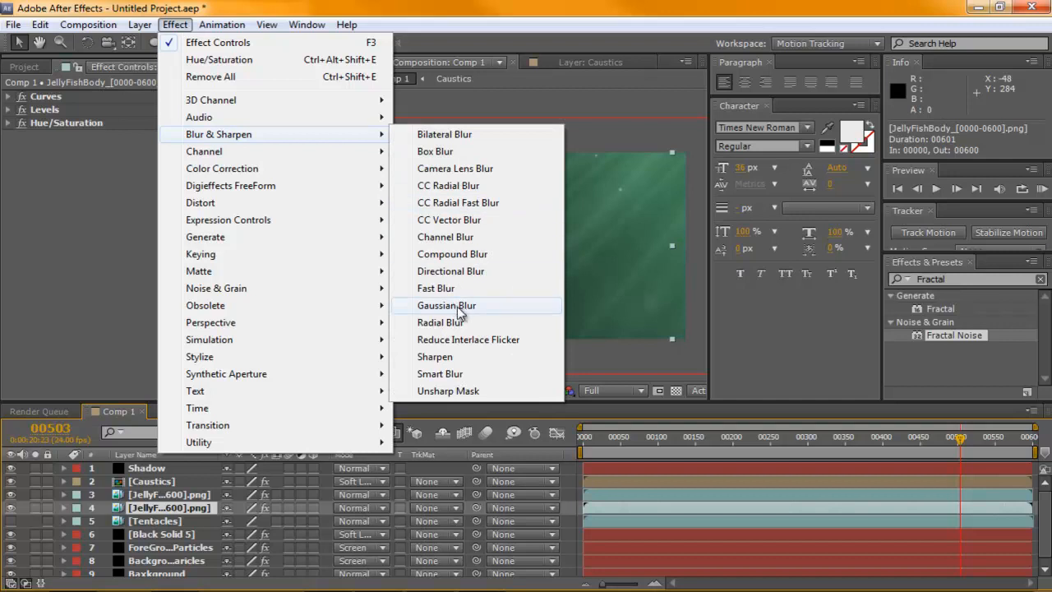
{"action": "left_click", "coordinate": [447, 305]}
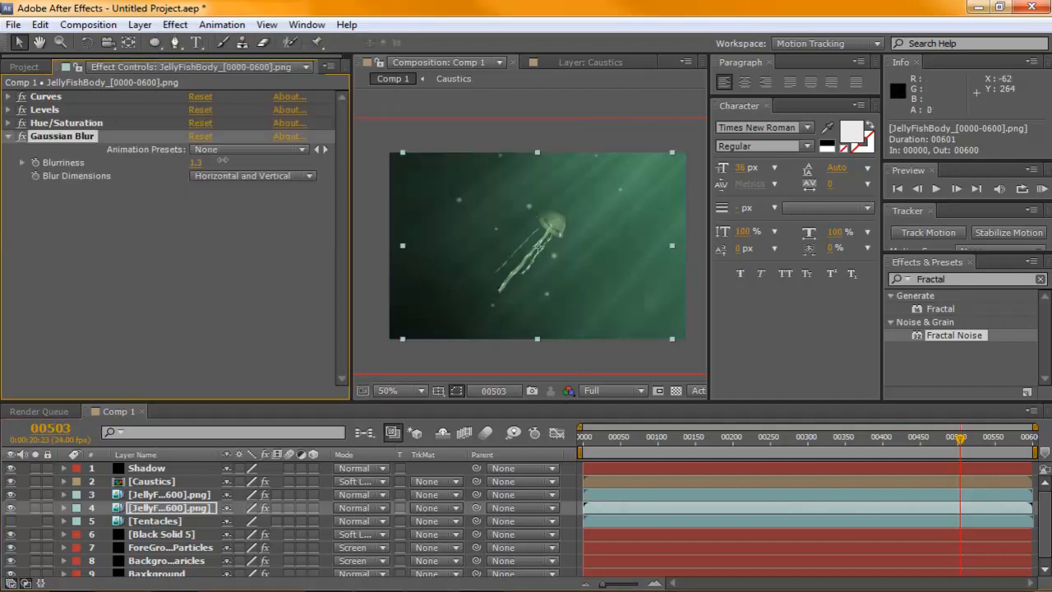
{"action": "left_click", "coordinate": [401, 390]}
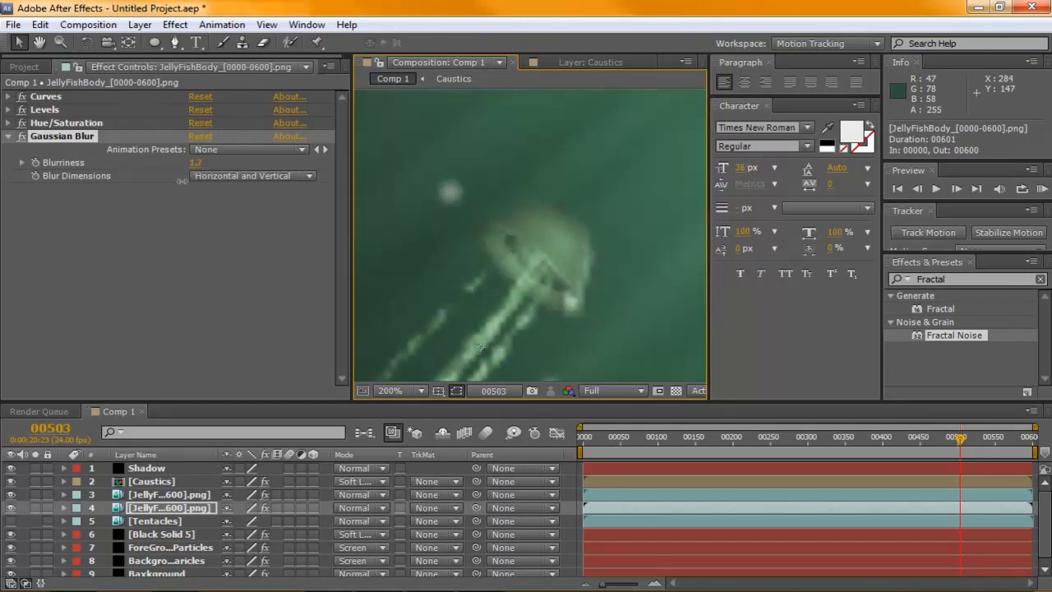
{"action": "left_click", "coordinate": [420, 391]}
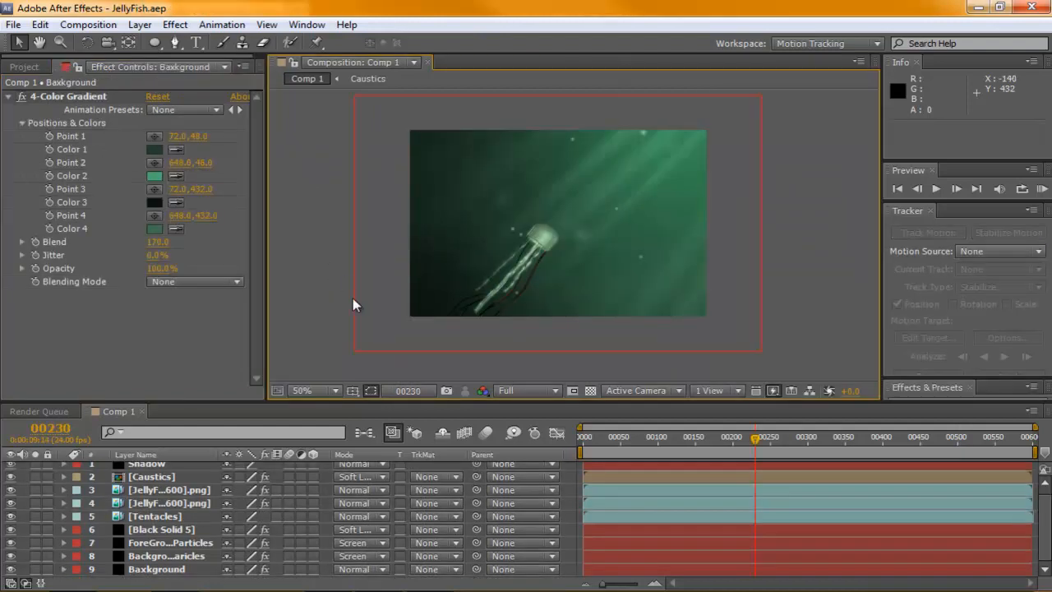
{"action": "mouse_move", "coordinate": [476, 387]}
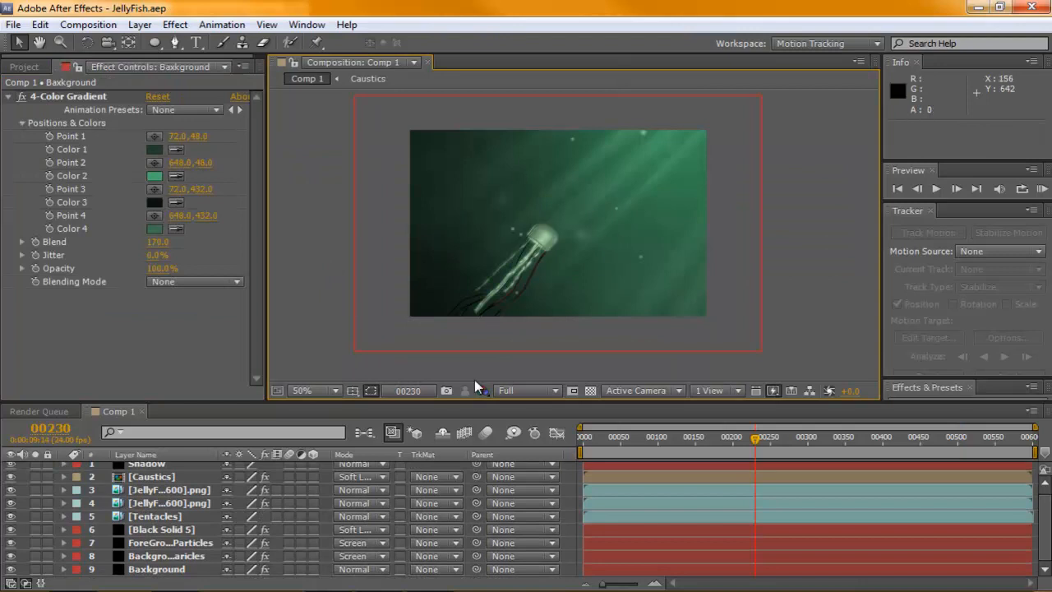
- Move the current time to frame 00500 and select the Tentacles layer
{"action": "left_click", "coordinate": [840, 438]}
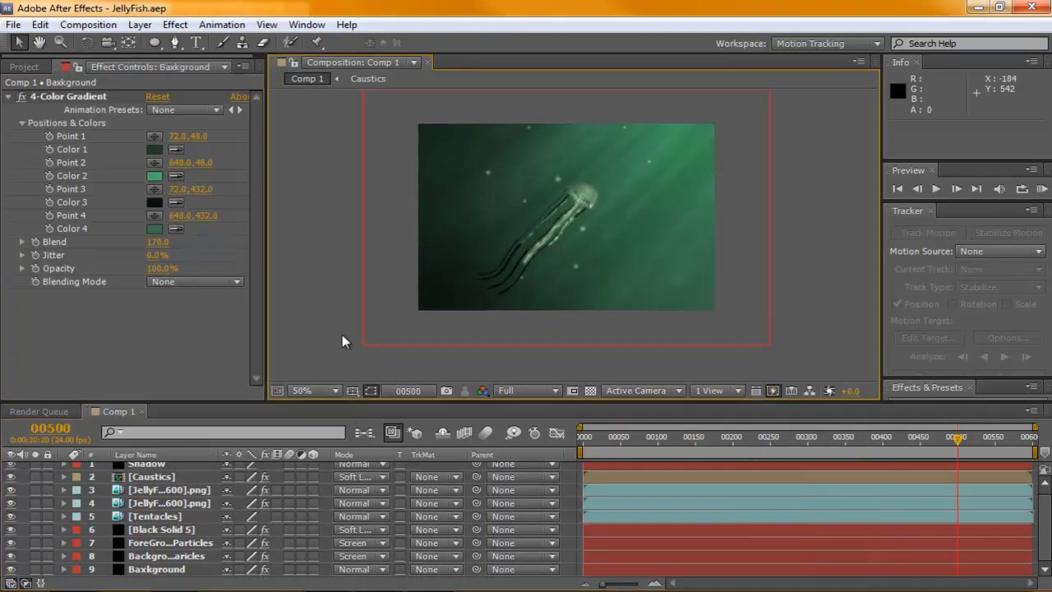
{"action": "left_click", "coordinate": [154, 516]}
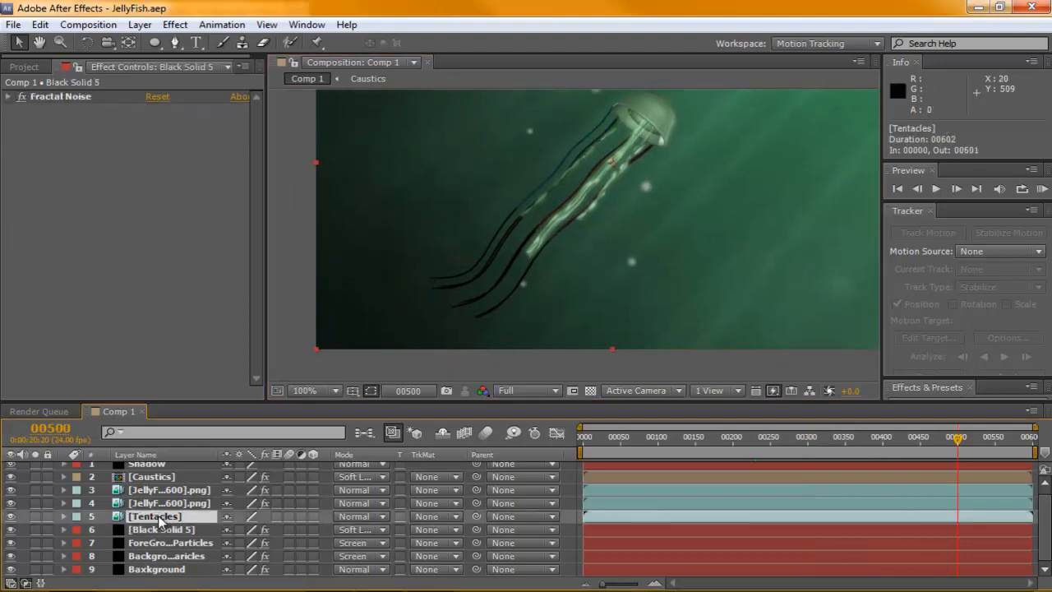
- Duplicate Tentacles and set the lower copy's track matte to Luma Matte [Tentacles]
{"action": "left_click", "coordinate": [155, 516]}
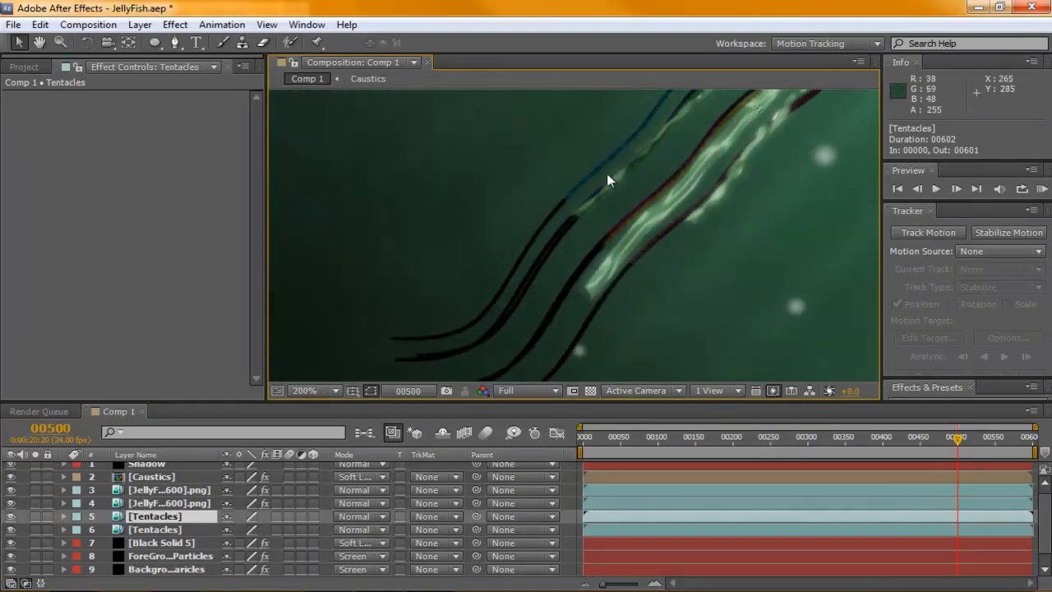
{"action": "mouse_move", "coordinate": [403, 369]}
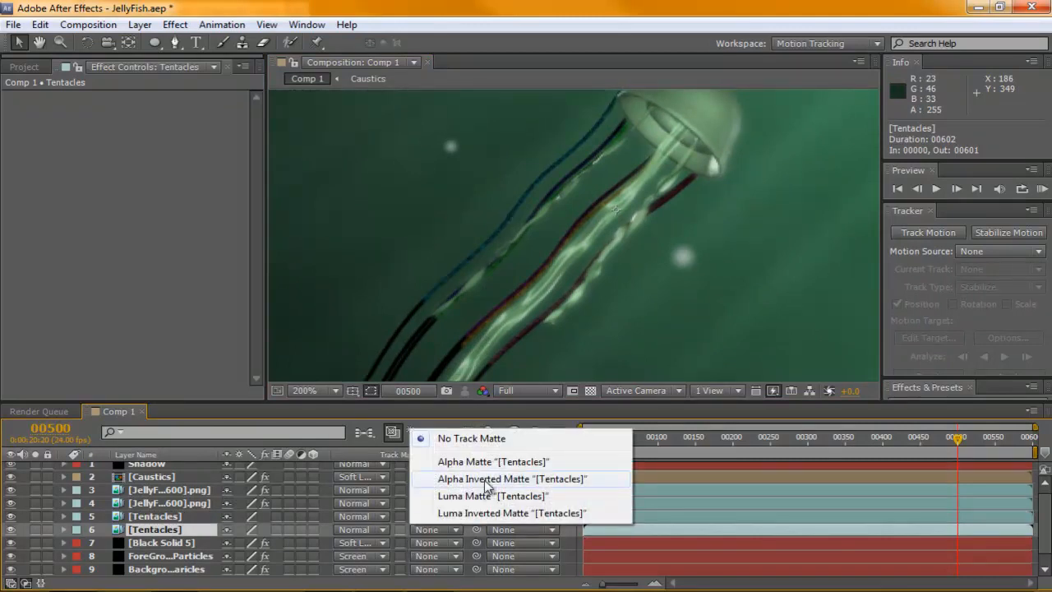
{"action": "left_click", "coordinate": [464, 495]}
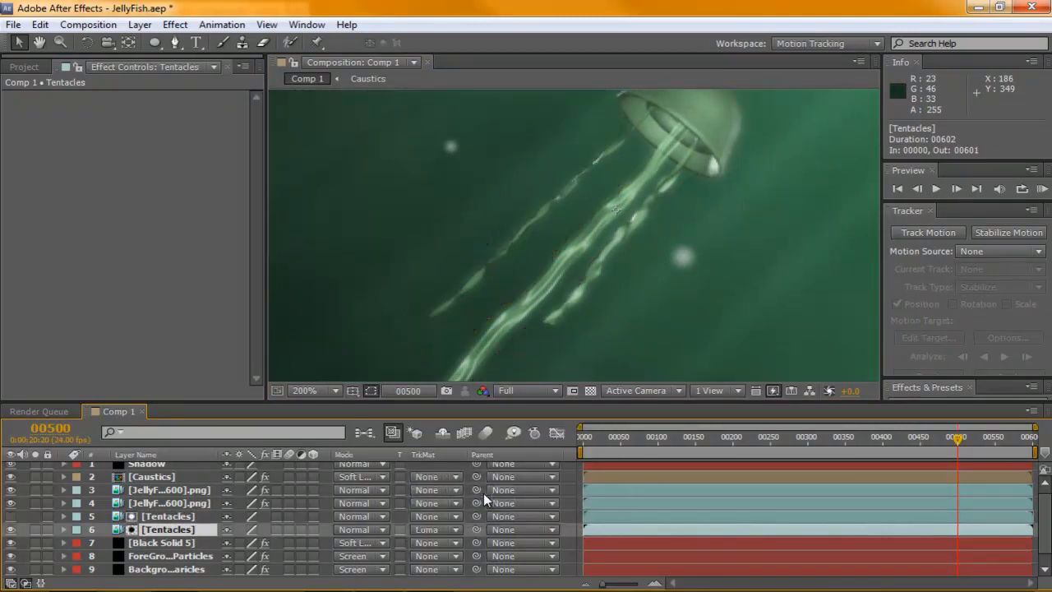
{"action": "left_click", "coordinate": [304, 390]}
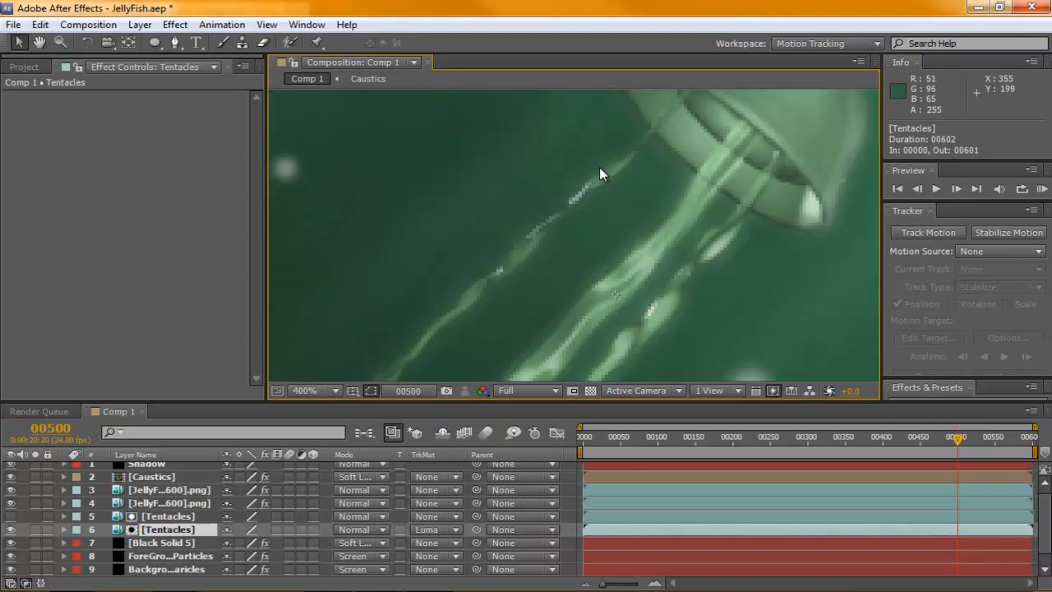
{"action": "left_click", "coordinate": [304, 390]}
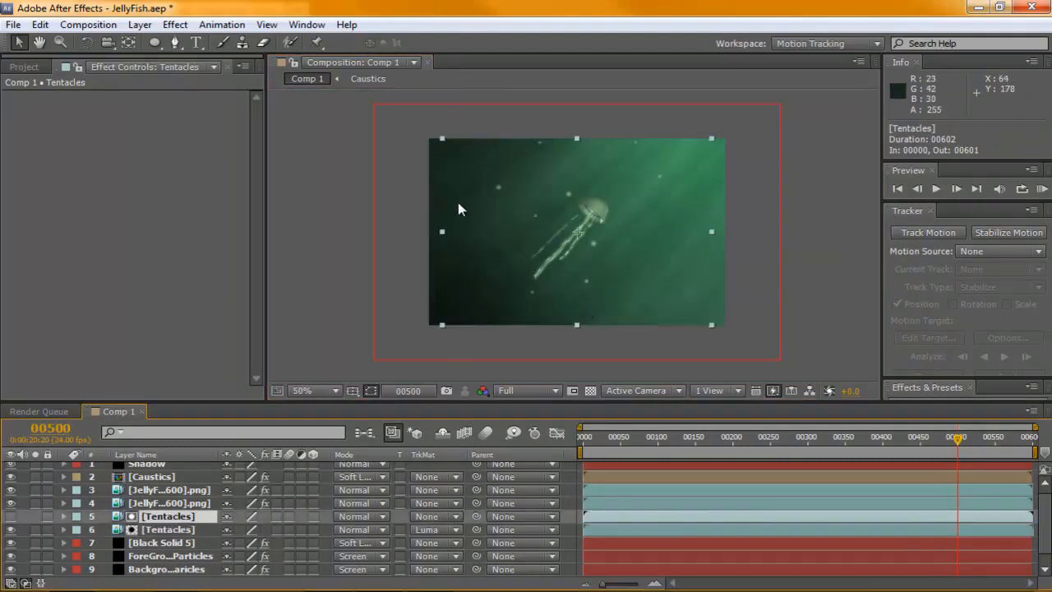
{"action": "mouse_move", "coordinate": [173, 12]}
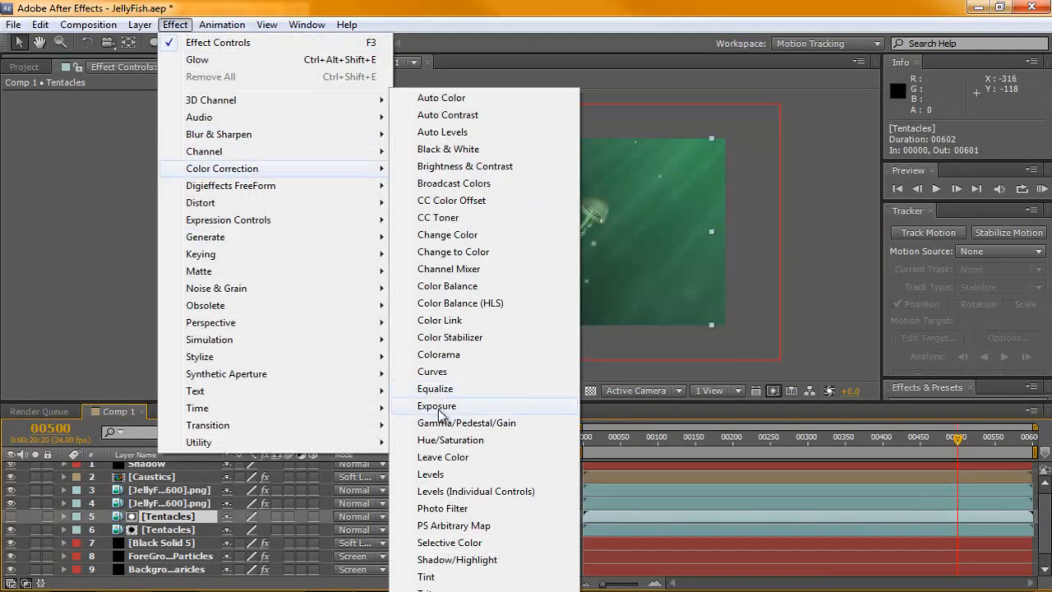
- Apply Levels to the upper Tentacles layer with gamma at 5.08
{"action": "left_click", "coordinate": [429, 474]}
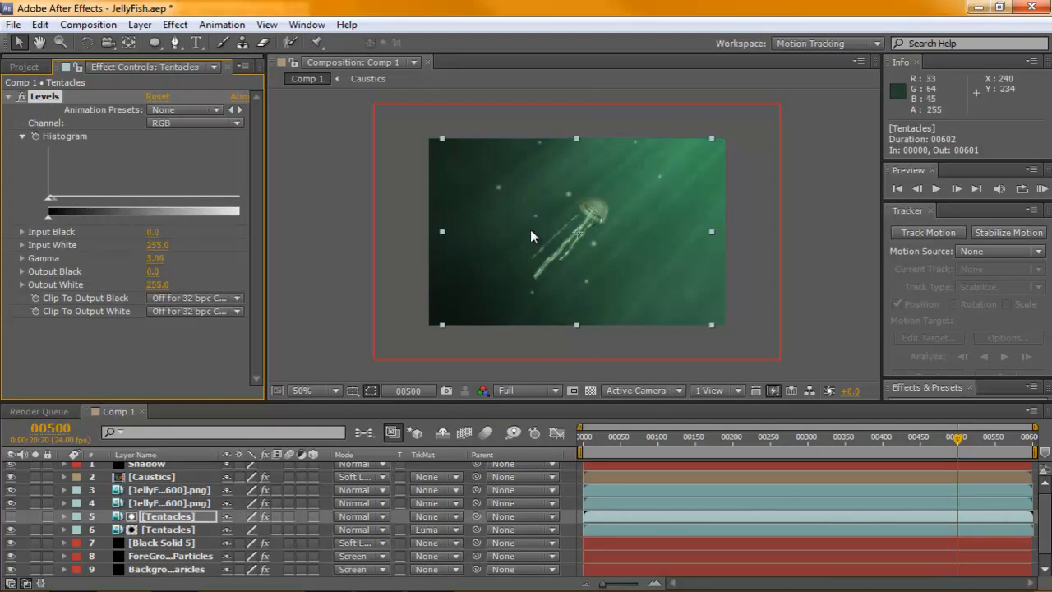
{"action": "left_click", "coordinate": [327, 390]}
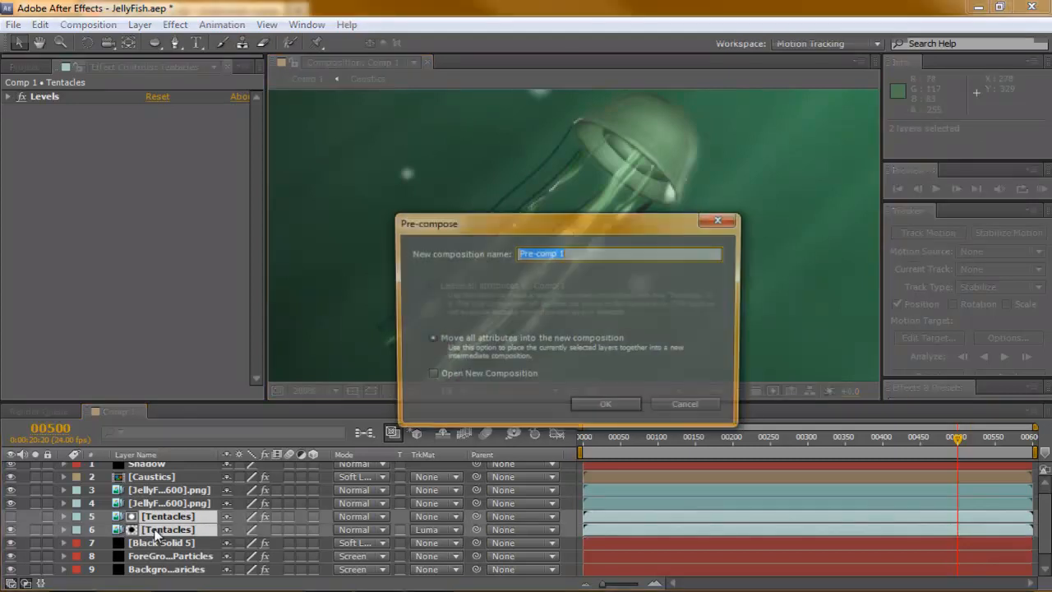
- Pre-compose both Tentacles layers into a nested composition named 'Tentacles'
{"action": "type", "text": "Tentac"}
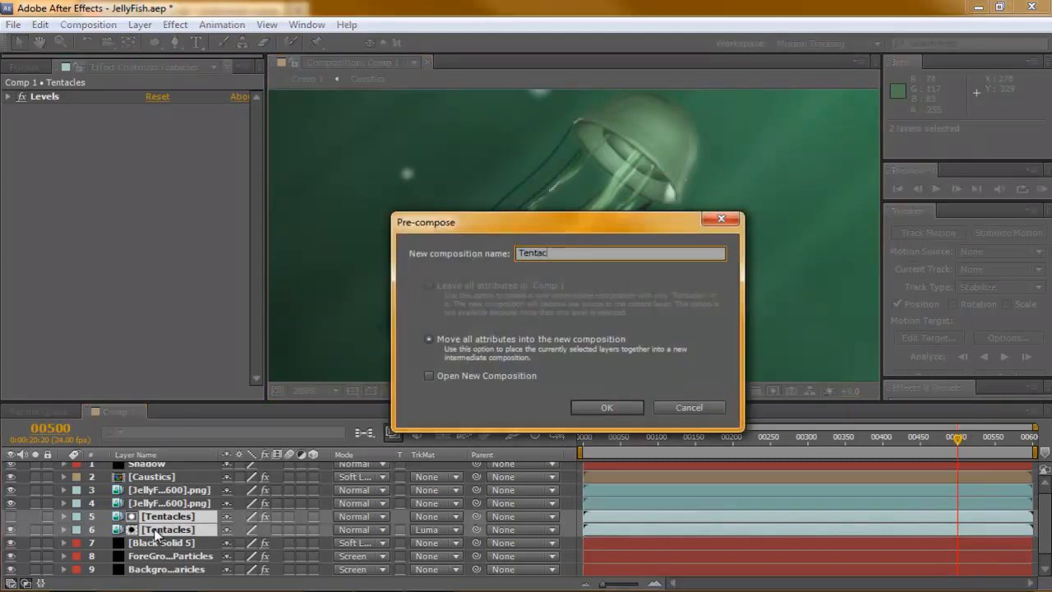
{"action": "left_click", "coordinate": [606, 407]}
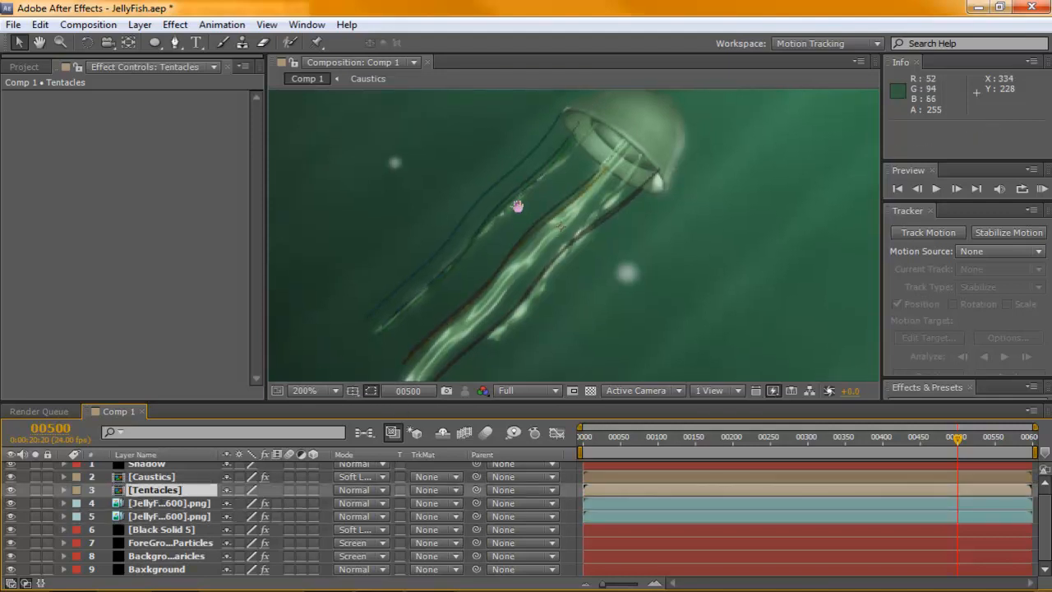
- Apply Levels twice to the Tentacles precomp, with Levels 2 output black at 129
{"action": "left_click", "coordinate": [174, 24]}
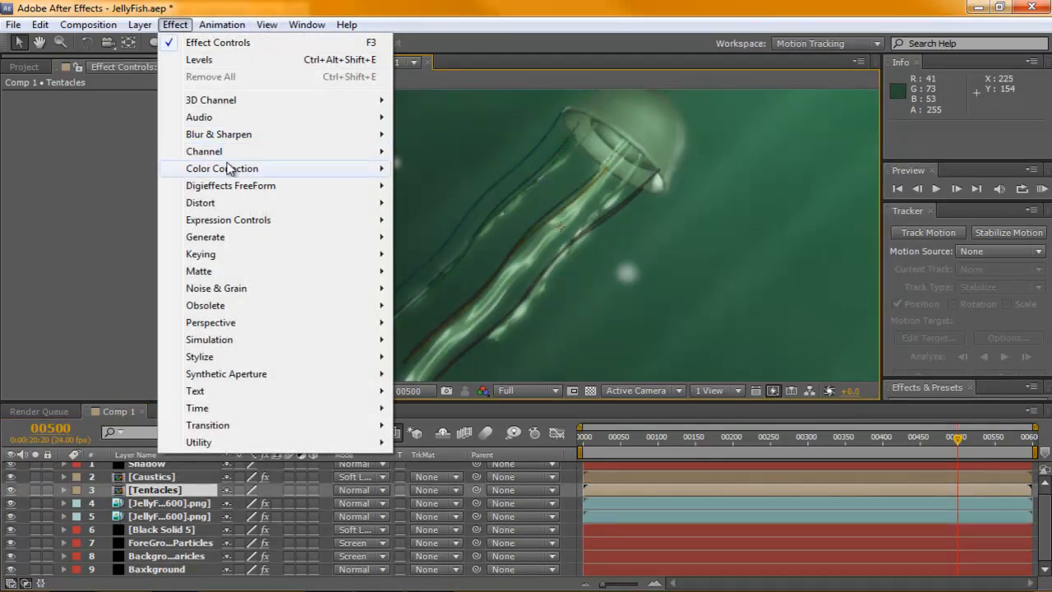
{"action": "left_click", "coordinate": [199, 59]}
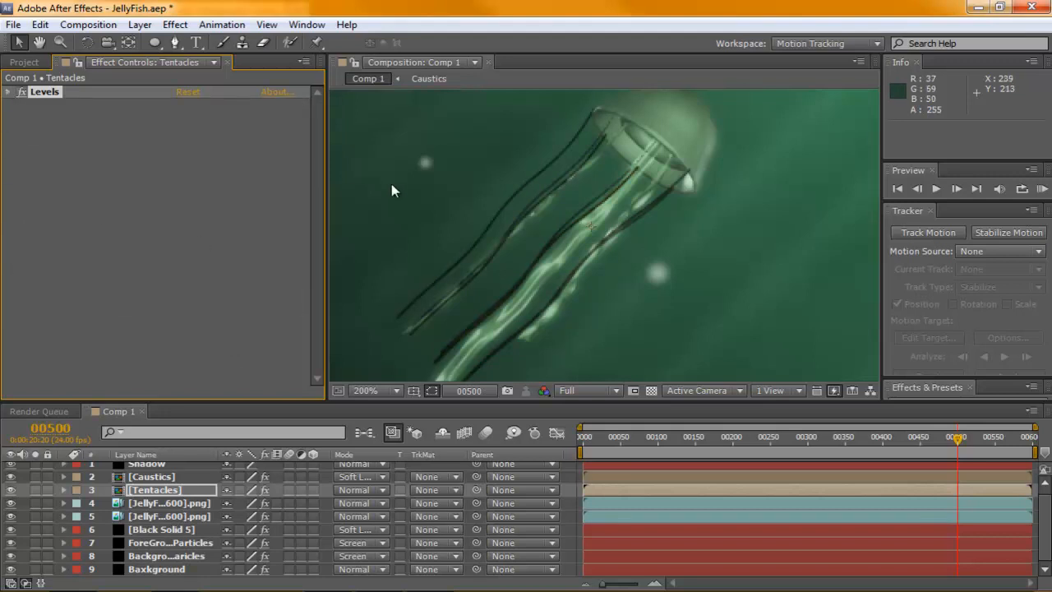
{"action": "left_click", "coordinate": [175, 24]}
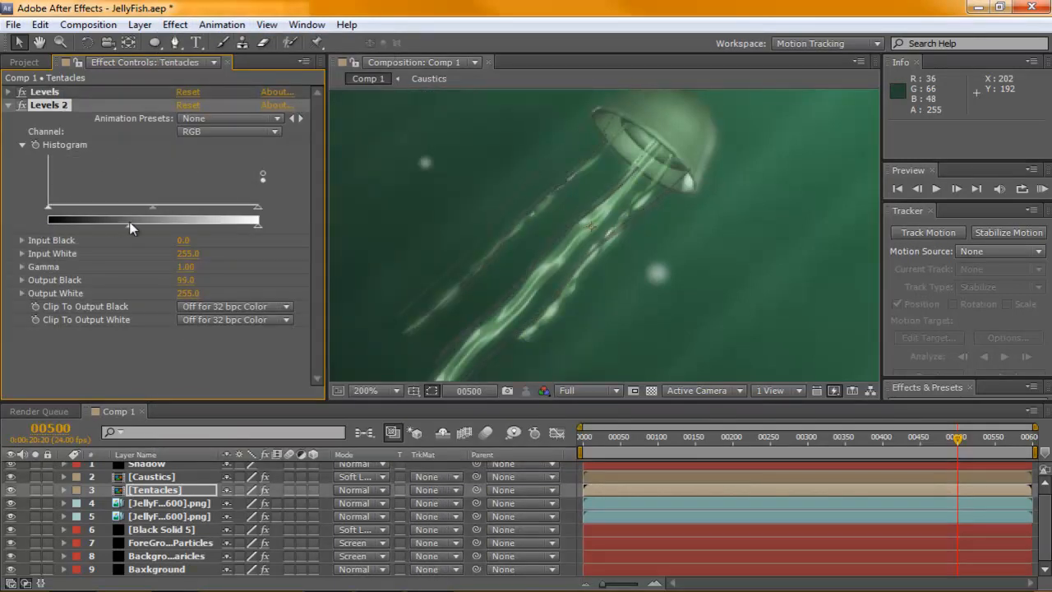
{"action": "left_click_drag", "start_coordinate": [152, 220], "coordinate": [158, 208]}
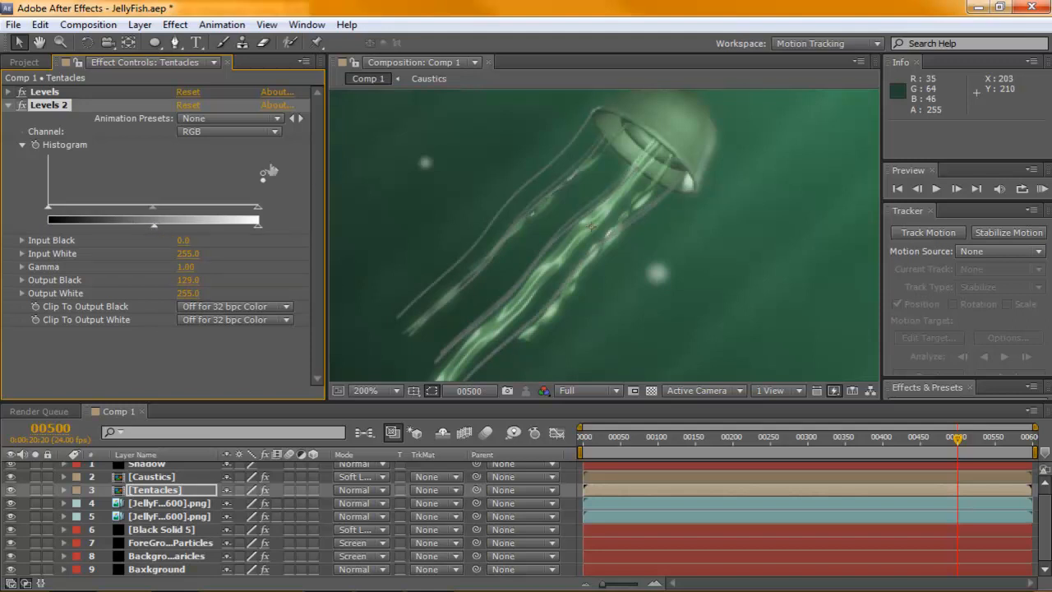
{"action": "mouse_move", "coordinate": [8, 111]}
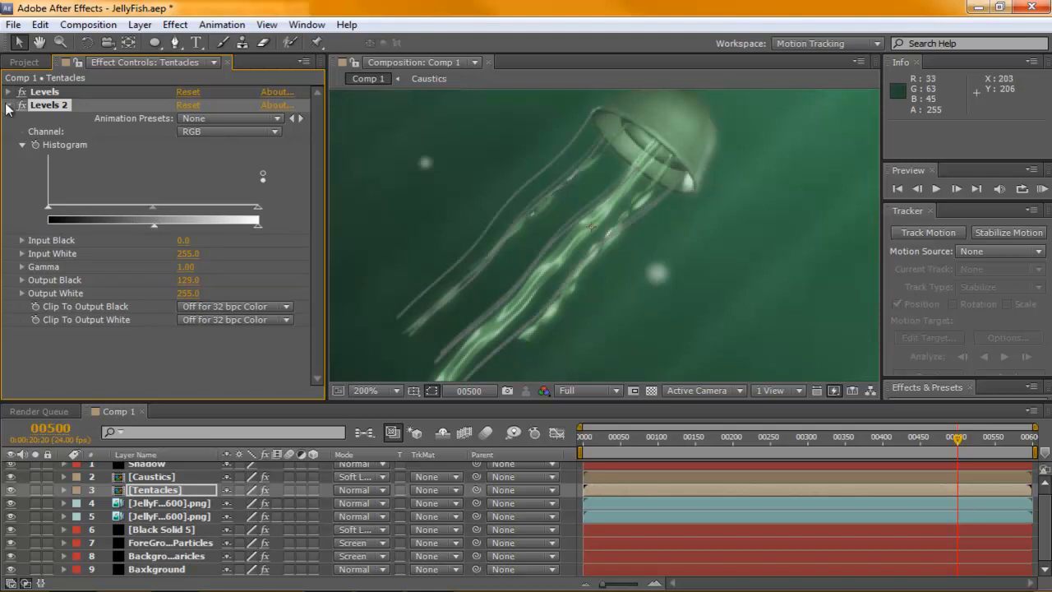
{"action": "left_click", "coordinate": [174, 24]}
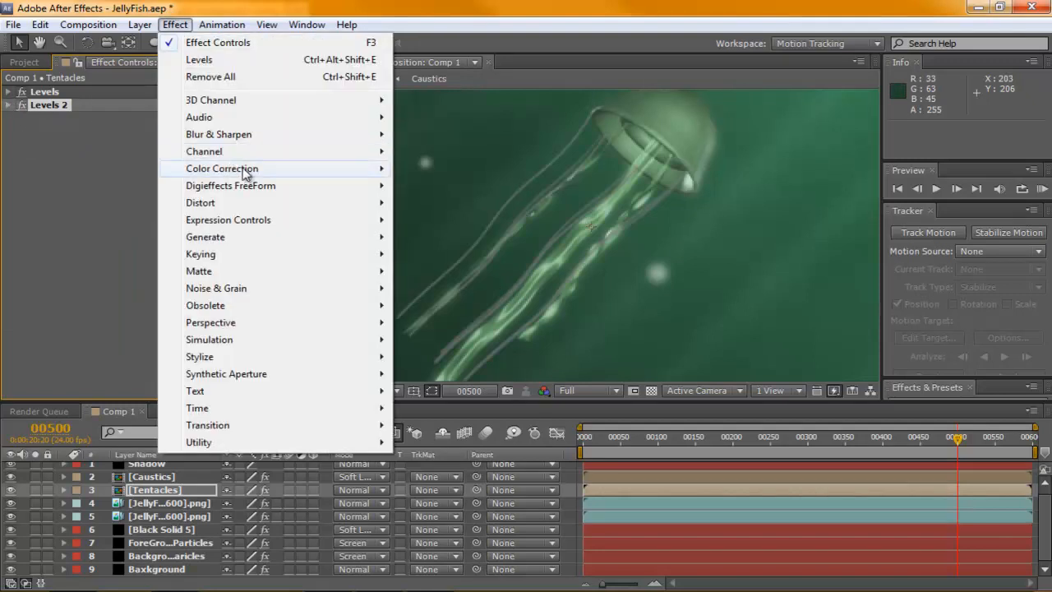
- Apply Curves to the Tentacles comp, lifting the RGB curve and then the Red channel curve
{"action": "left_click", "coordinate": [222, 167]}
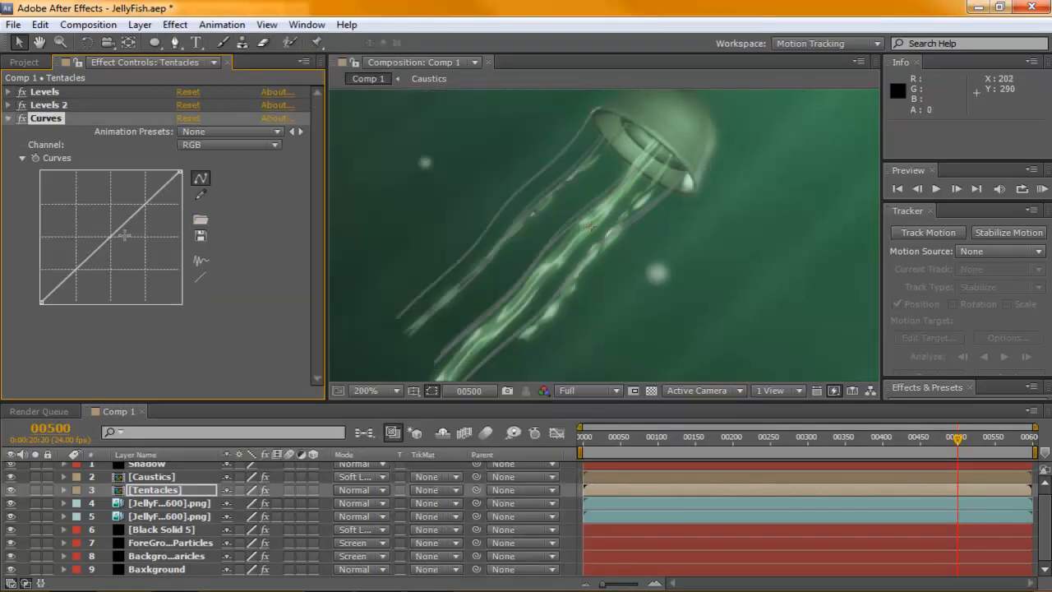
{"action": "left_click", "coordinate": [376, 390]}
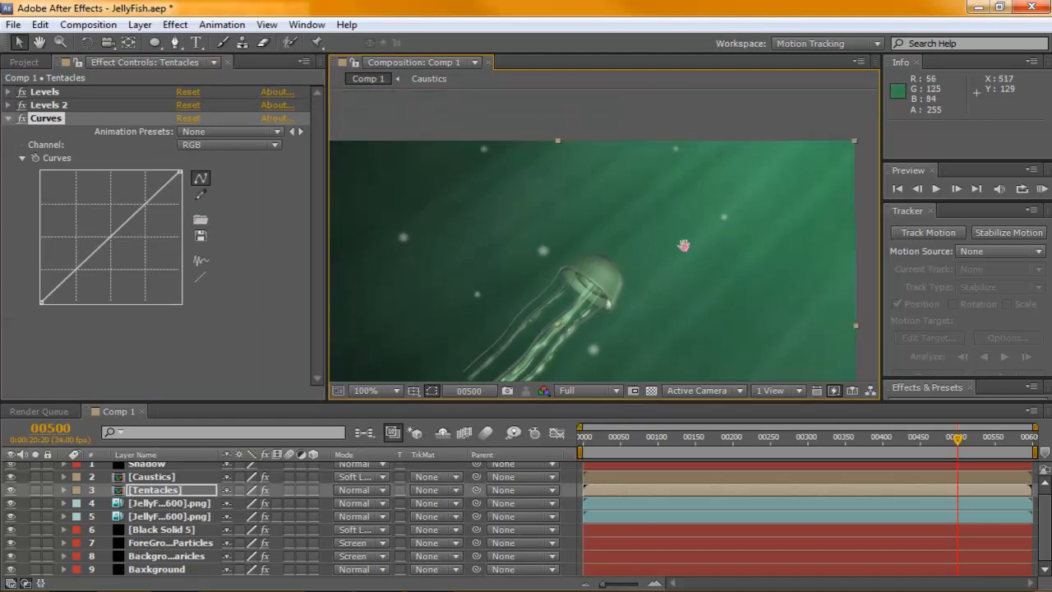
{"action": "left_click", "coordinate": [374, 391]}
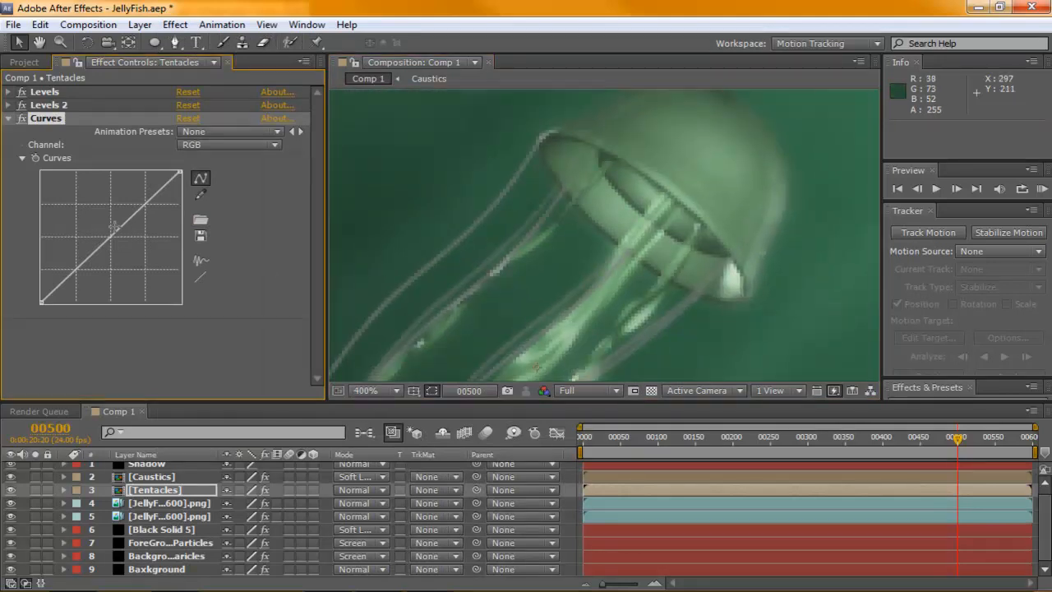
{"action": "left_click_drag", "start_coordinate": [111, 237], "coordinate": [88, 238]}
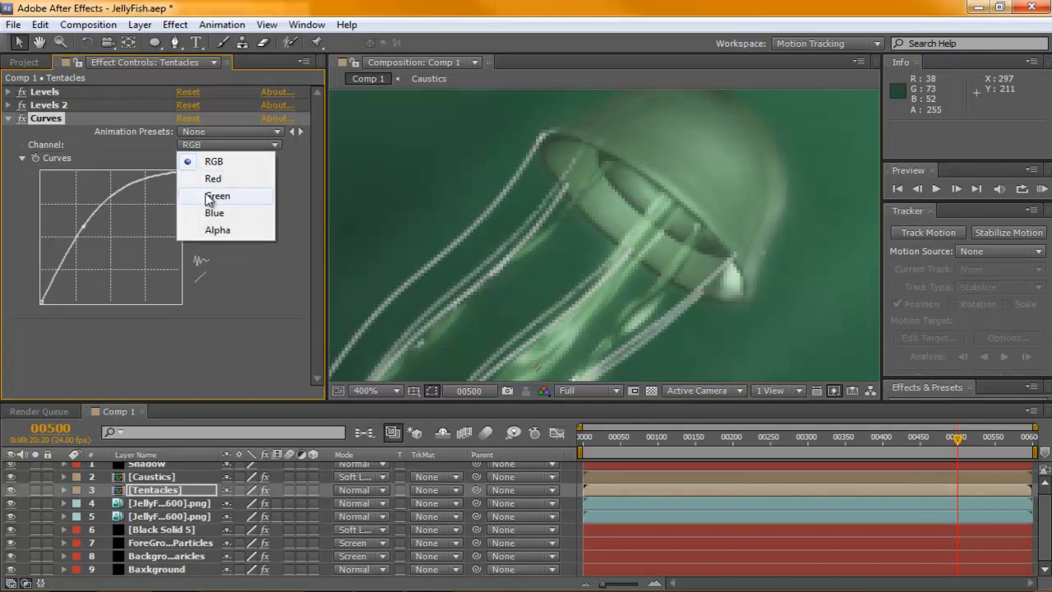
{"action": "left_click", "coordinate": [217, 195]}
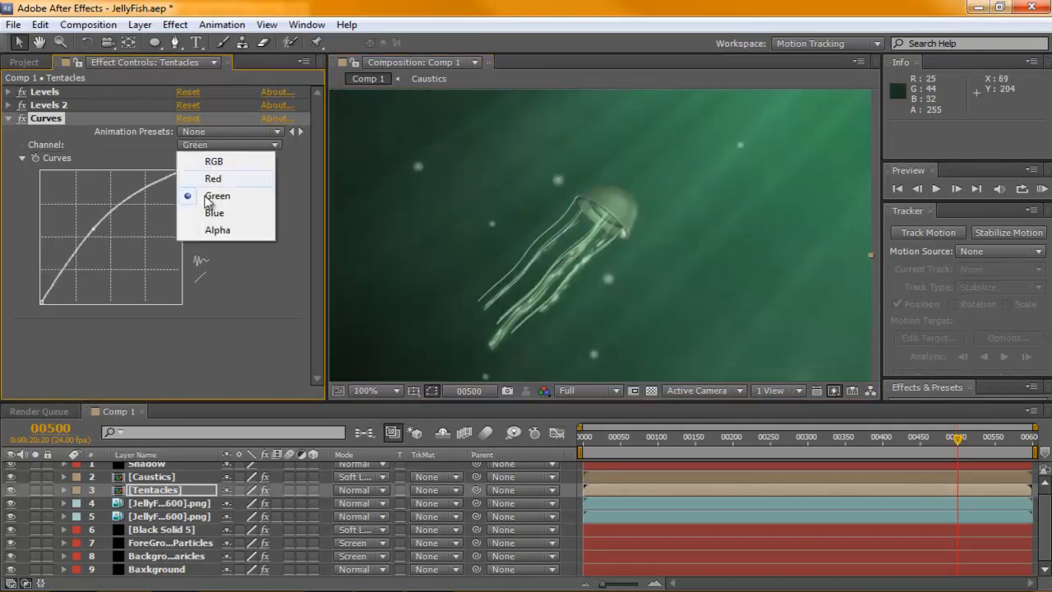
{"action": "left_click", "coordinate": [213, 212]}
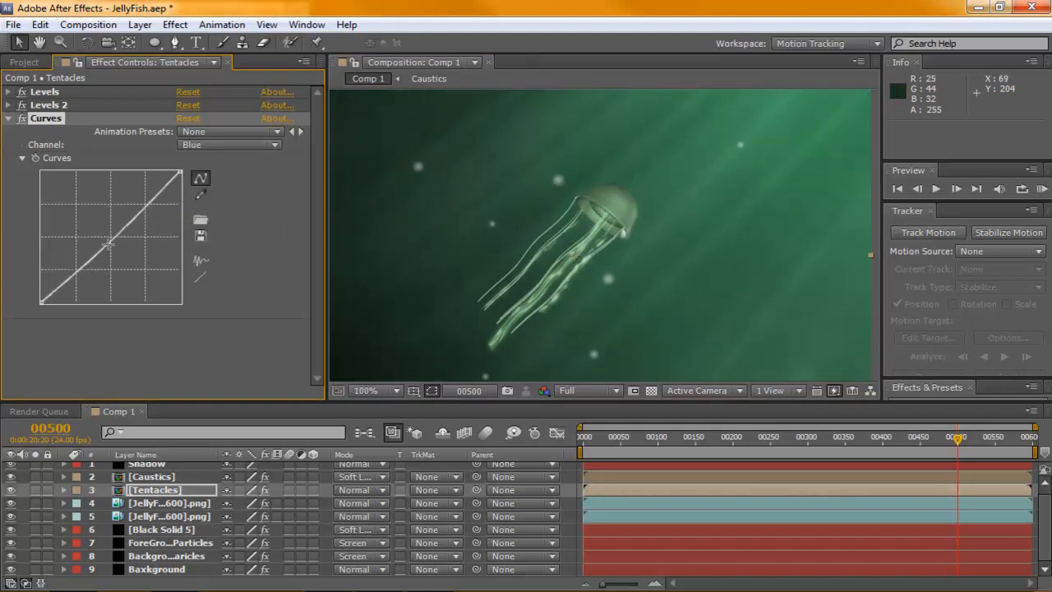
{"action": "left_click", "coordinate": [228, 145]}
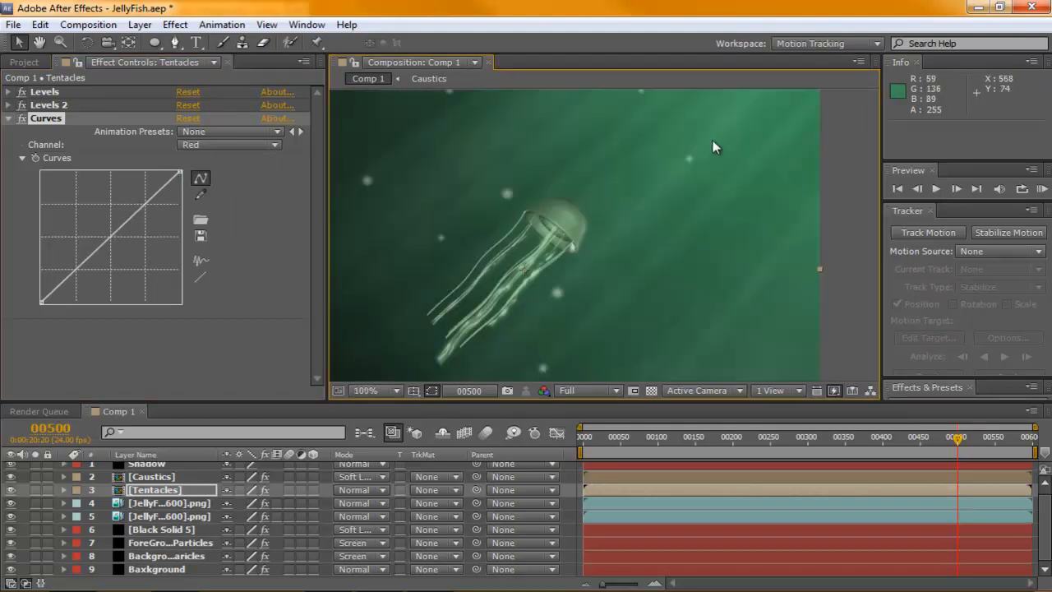
{"action": "left_click_drag", "start_coordinate": [108, 238], "coordinate": [105, 235]}
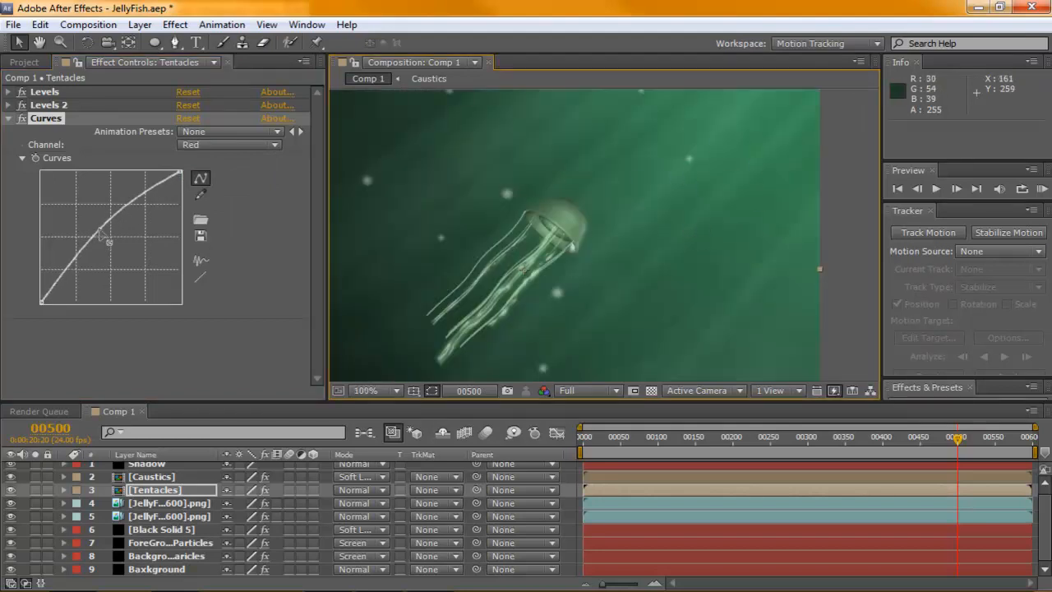
{"action": "left_click_drag", "start_coordinate": [99, 230], "coordinate": [123, 271]}
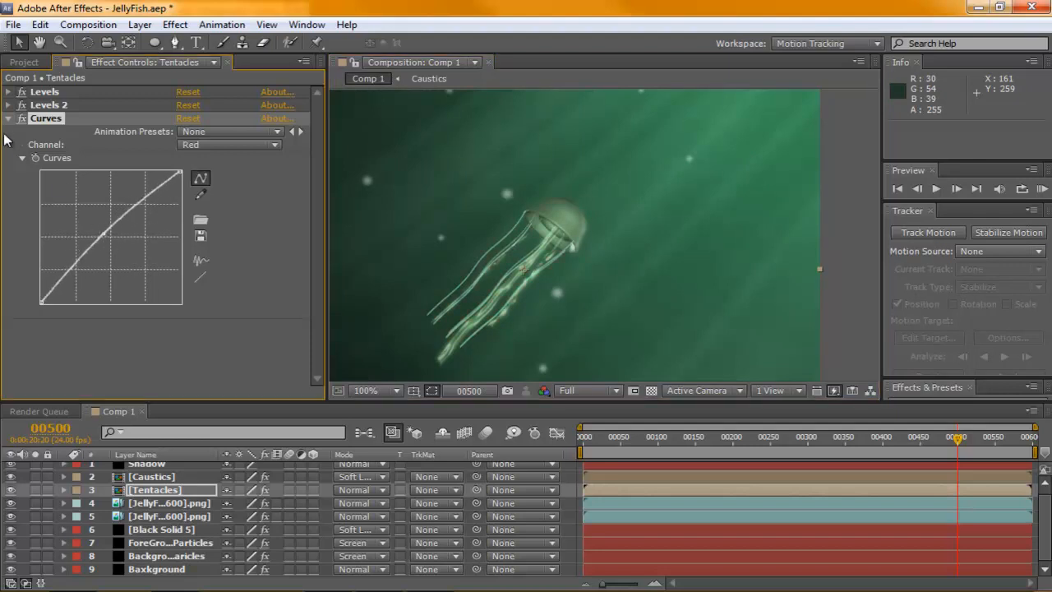
- Change the Background layer's 4-Color Gradient Color 2 to a lighter yellow-green
{"action": "left_click", "coordinate": [170, 543]}
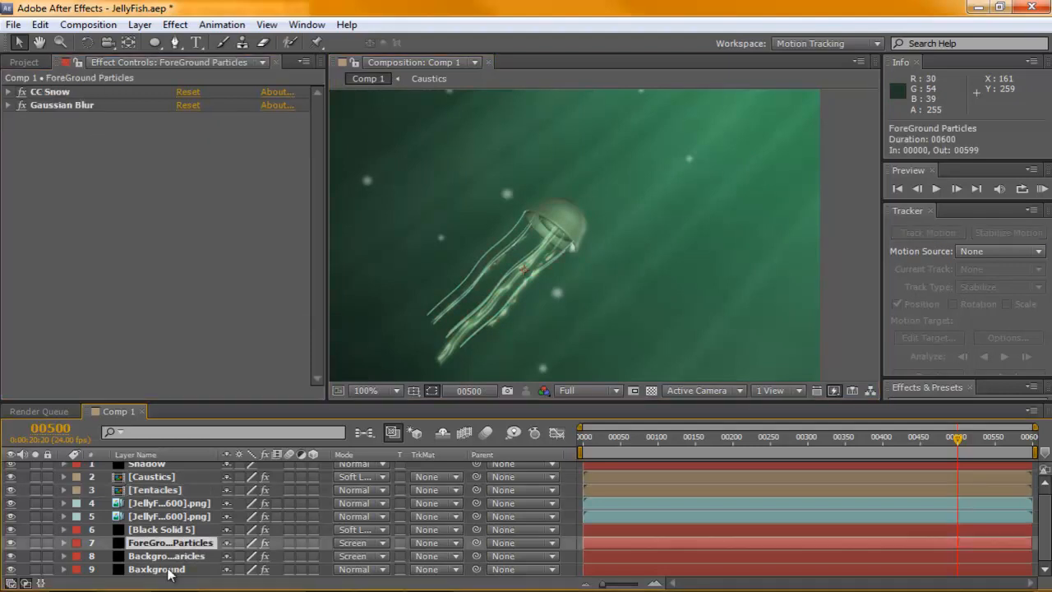
{"action": "left_click", "coordinate": [156, 569]}
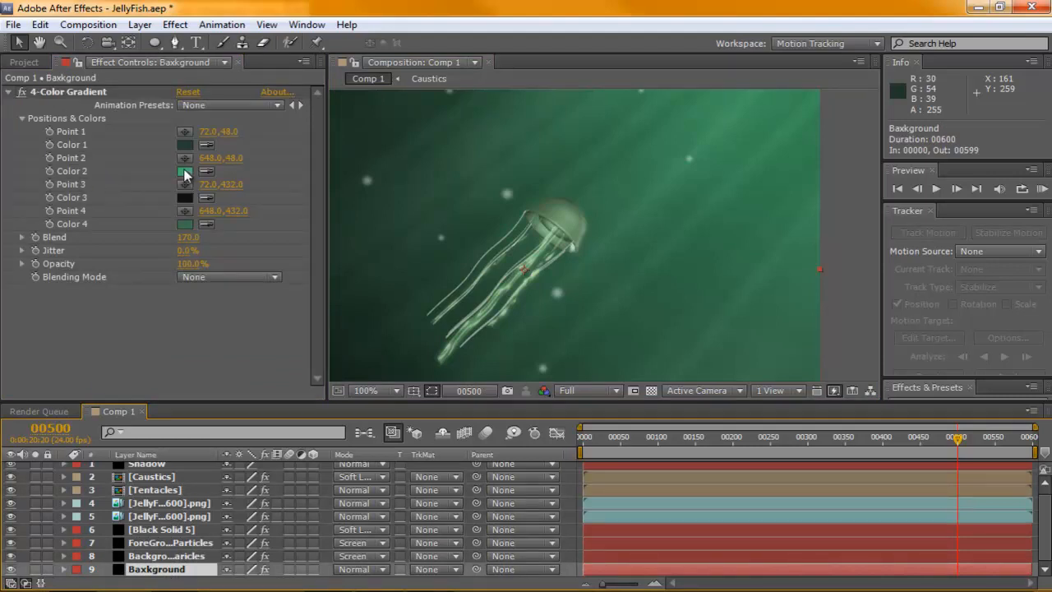
{"action": "left_click", "coordinate": [184, 171]}
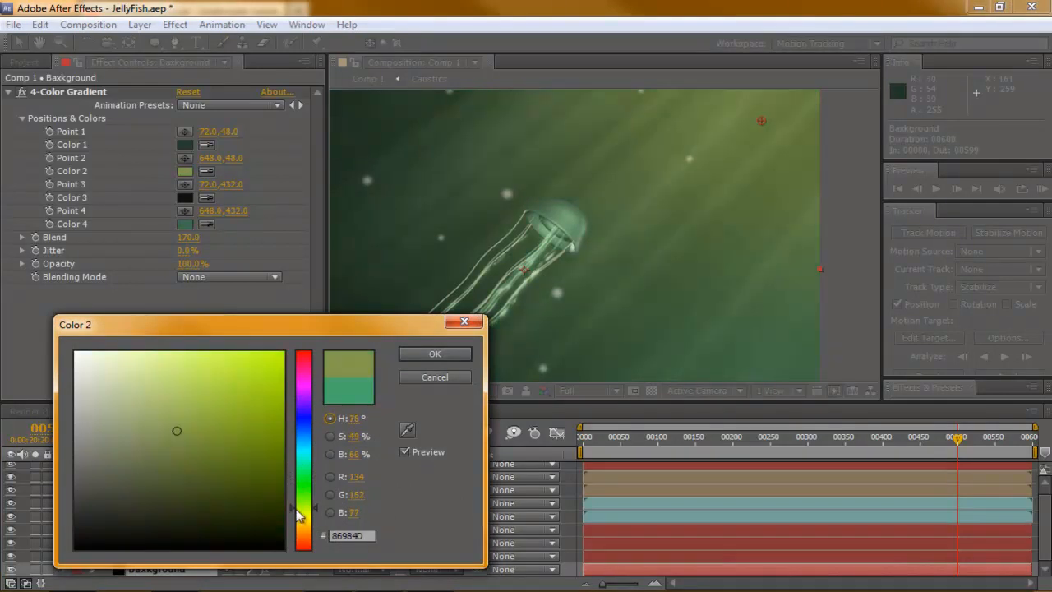
{"action": "left_click_drag", "start_coordinate": [177, 430], "coordinate": [163, 402]}
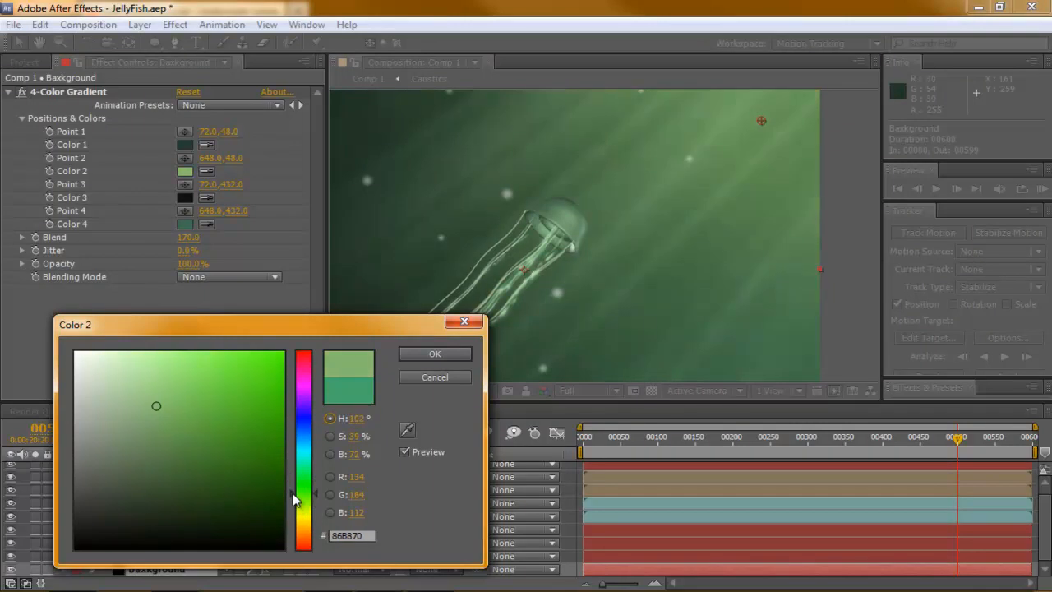
{"action": "left_click", "coordinate": [306, 499]}
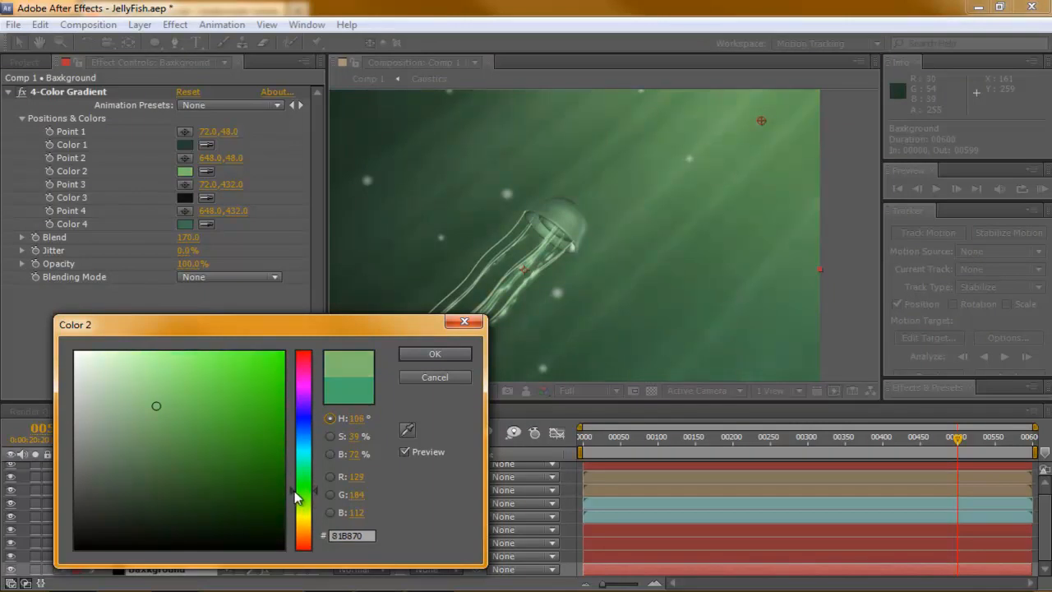
{"action": "left_click", "coordinate": [435, 353]}
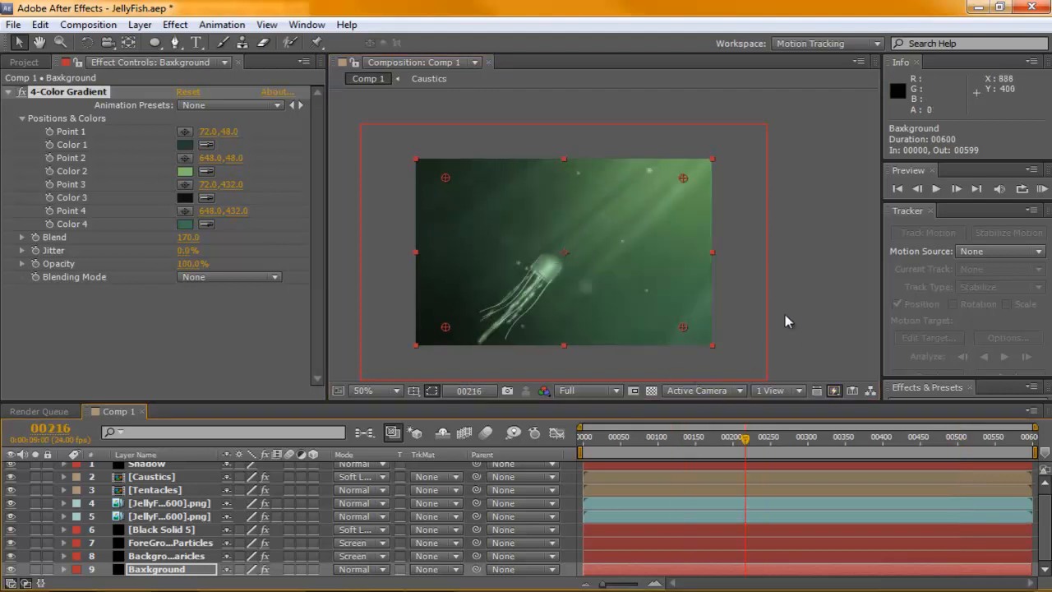
- Duplicate the Tentacles layer and apply a Gaussian Blur of 10 to the copy
{"action": "left_click", "coordinate": [8, 91]}
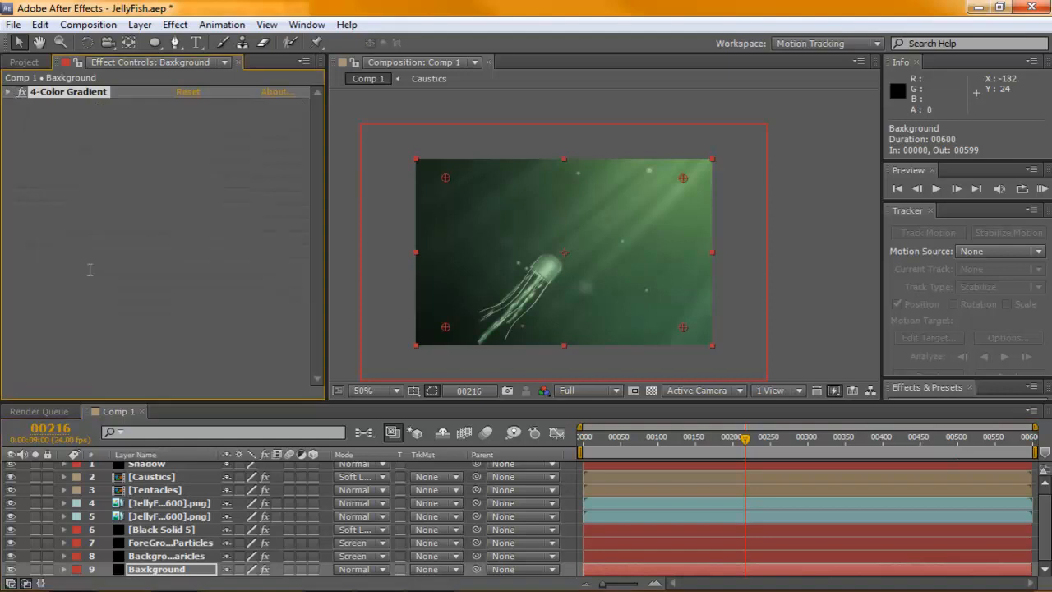
{"action": "left_click", "coordinate": [154, 489]}
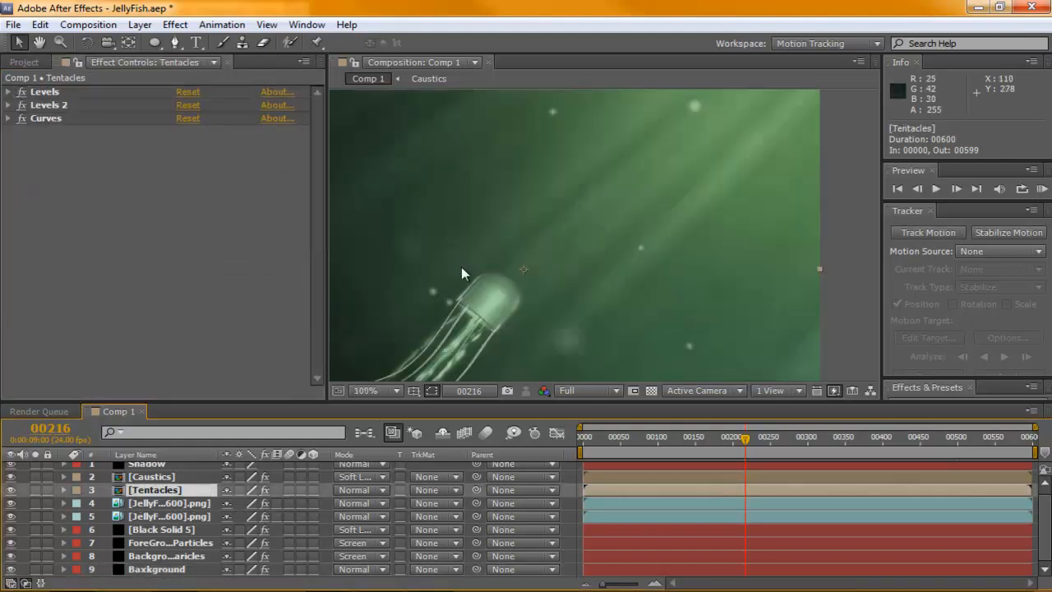
{"action": "left_click", "coordinate": [365, 390]}
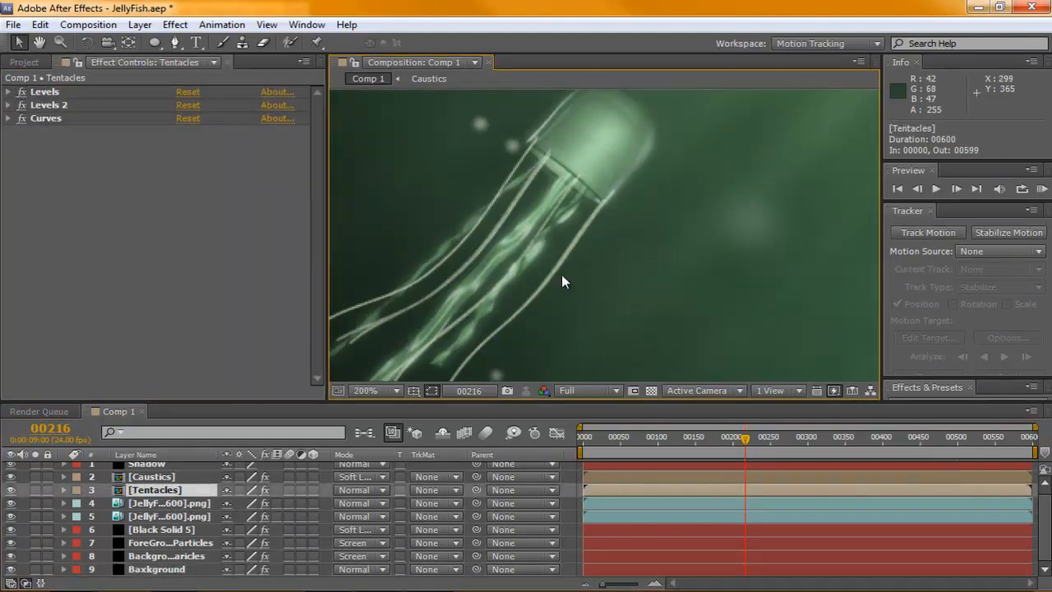
{"action": "left_click", "coordinate": [365, 390]}
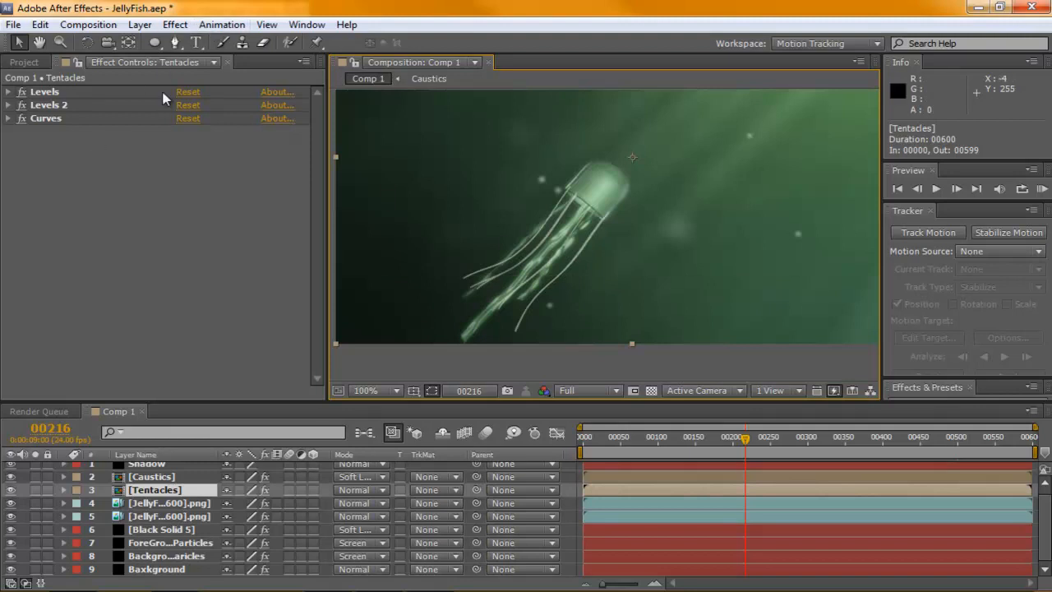
{"action": "left_click", "coordinate": [8, 92]}
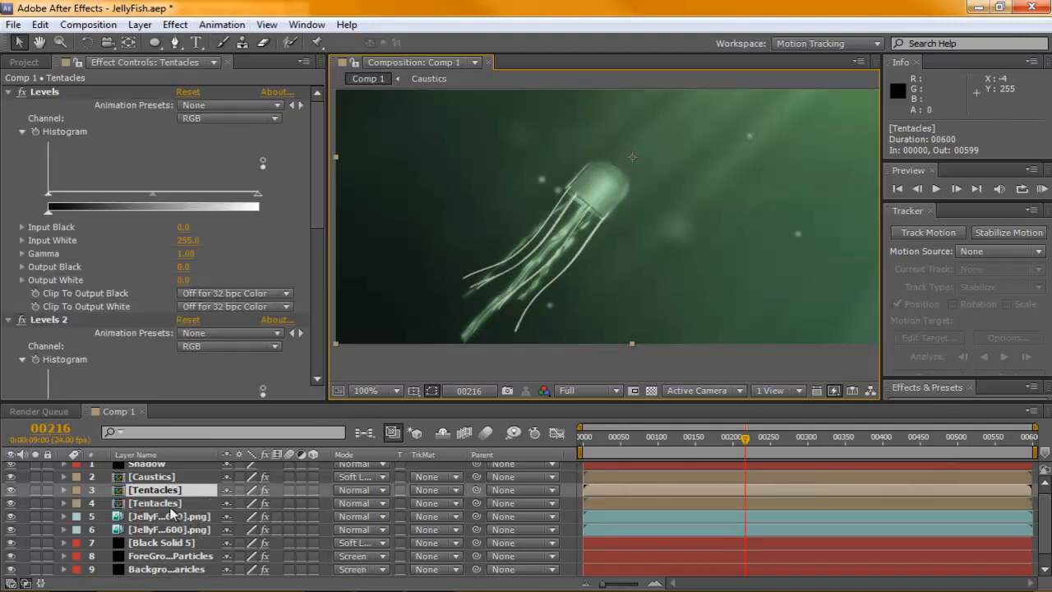
{"action": "left_click", "coordinate": [174, 24]}
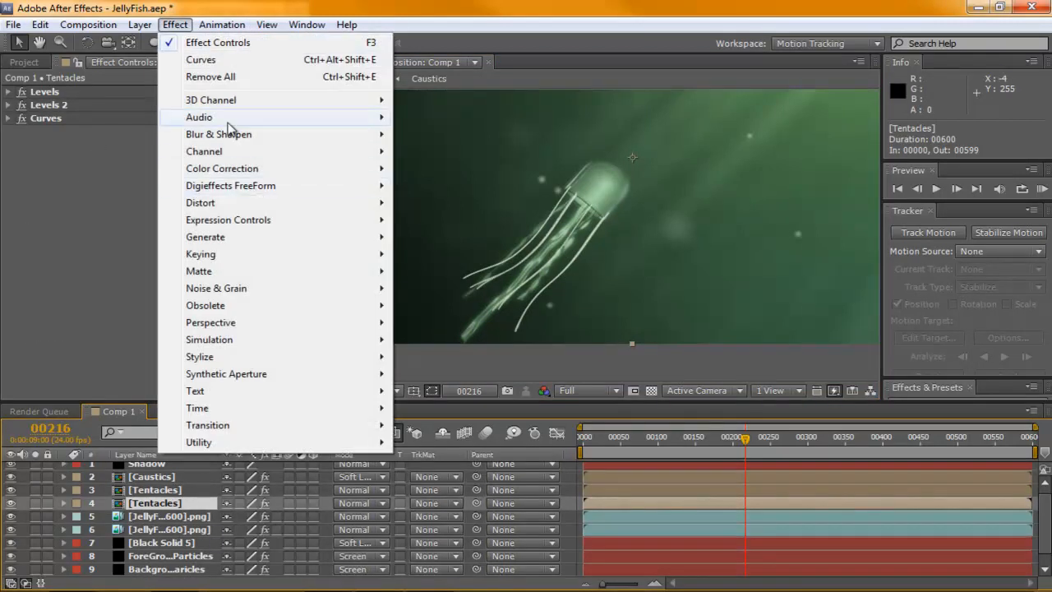
{"action": "mouse_move", "coordinate": [219, 134]}
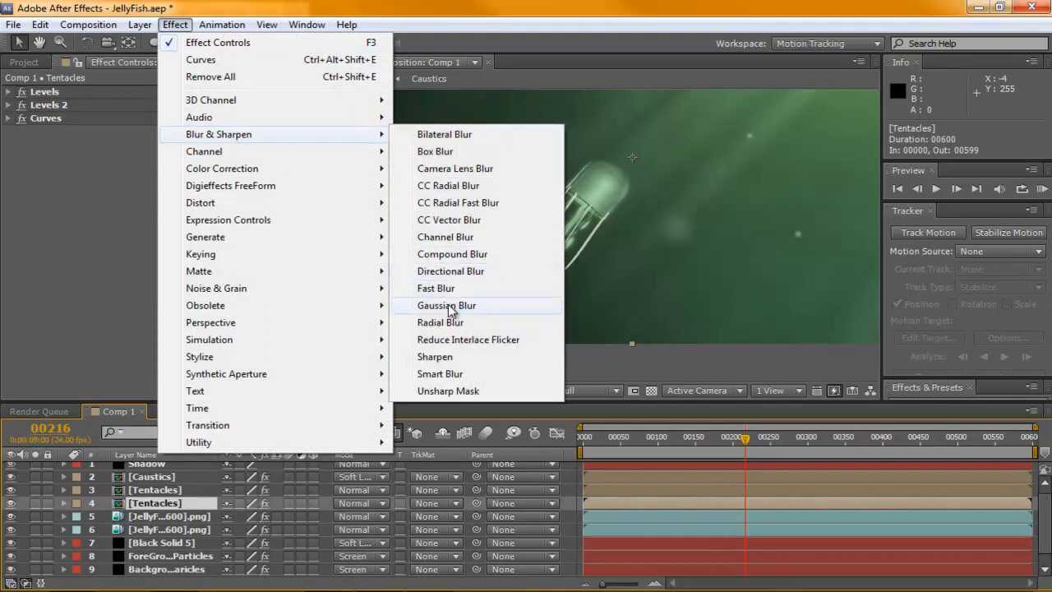
{"action": "left_click", "coordinate": [447, 305]}
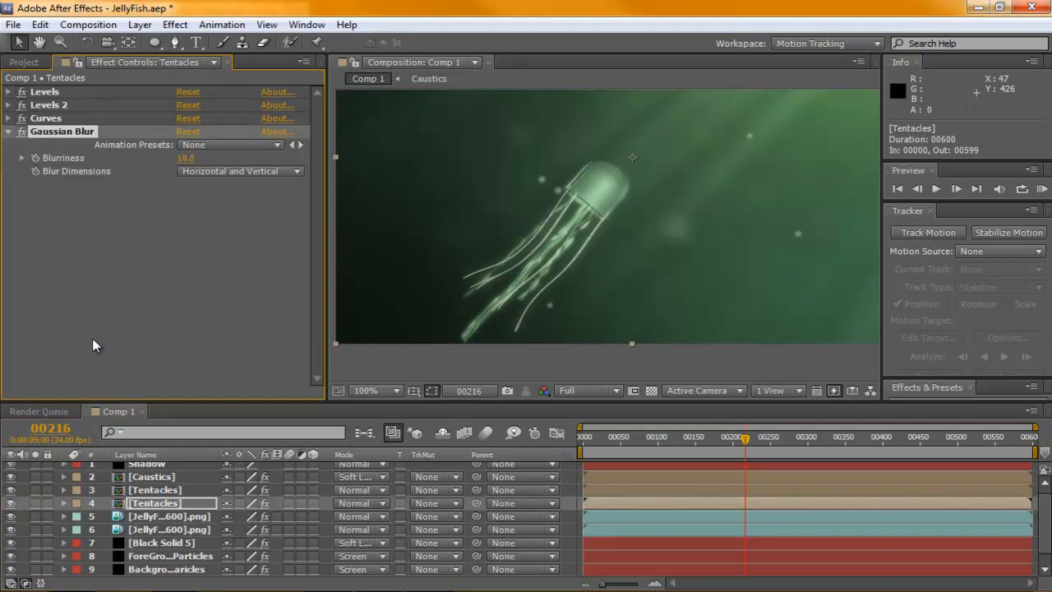
{"action": "left_click", "coordinate": [8, 91]}
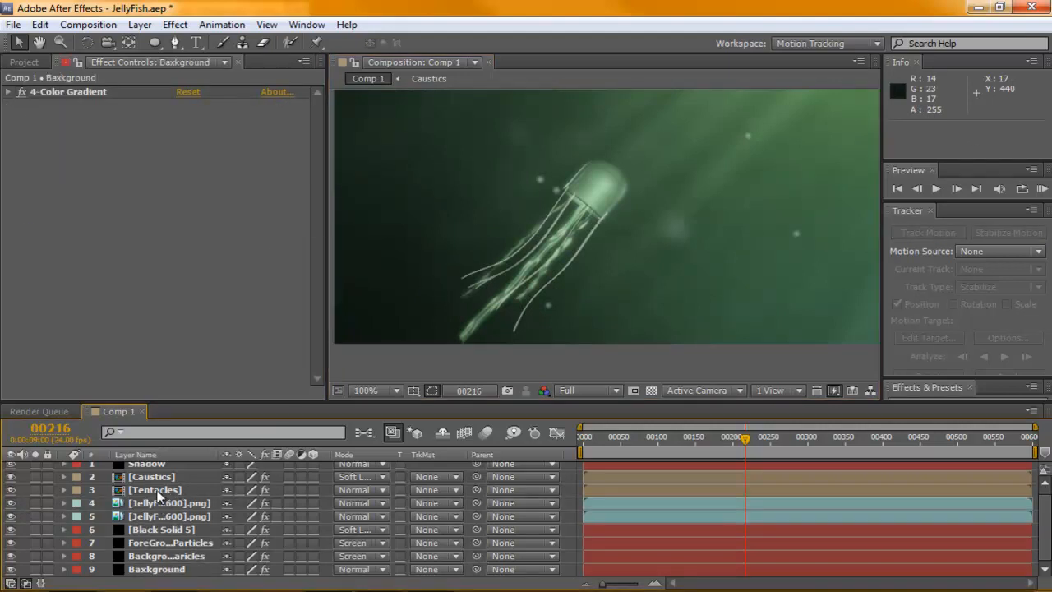
- On the Tentacles Curves effect, reshape the Red curve, then adjust the Green channel curve
{"action": "left_click", "coordinate": [154, 489]}
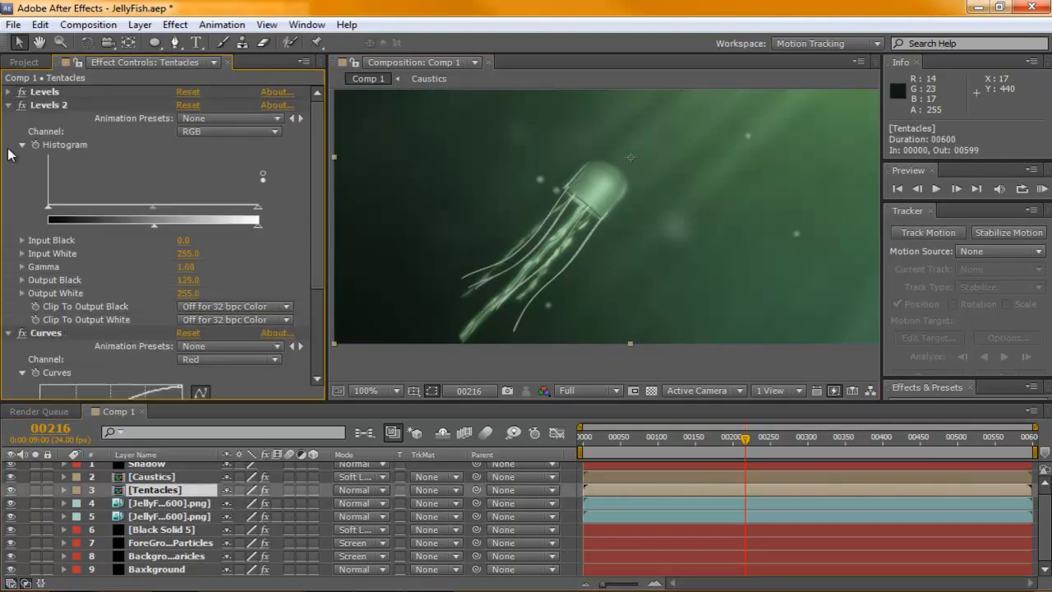
{"action": "left_click", "coordinate": [8, 105]}
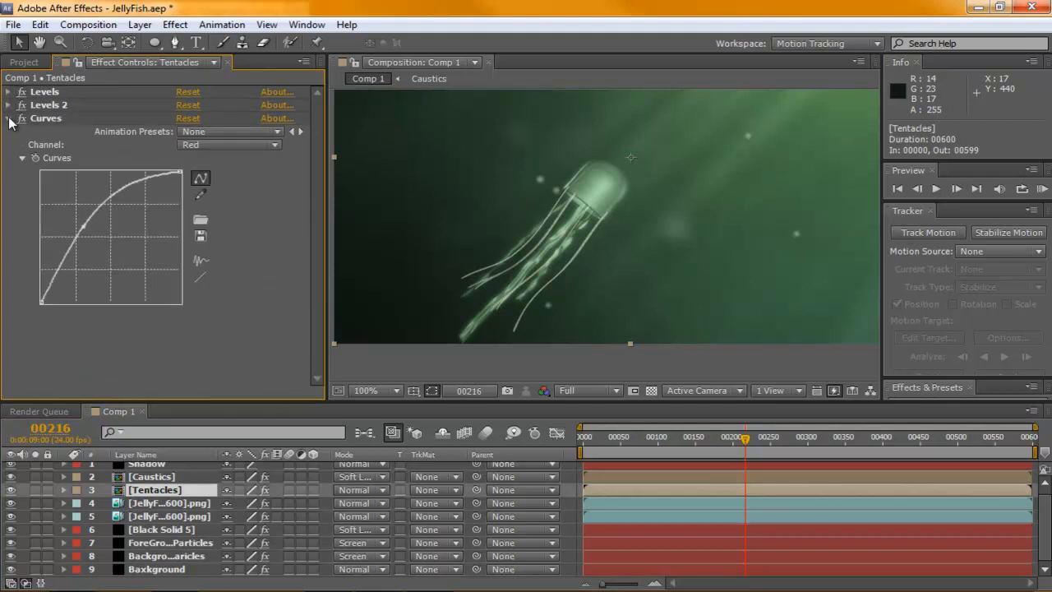
{"action": "left_click_drag", "start_coordinate": [107, 222], "coordinate": [98, 242]}
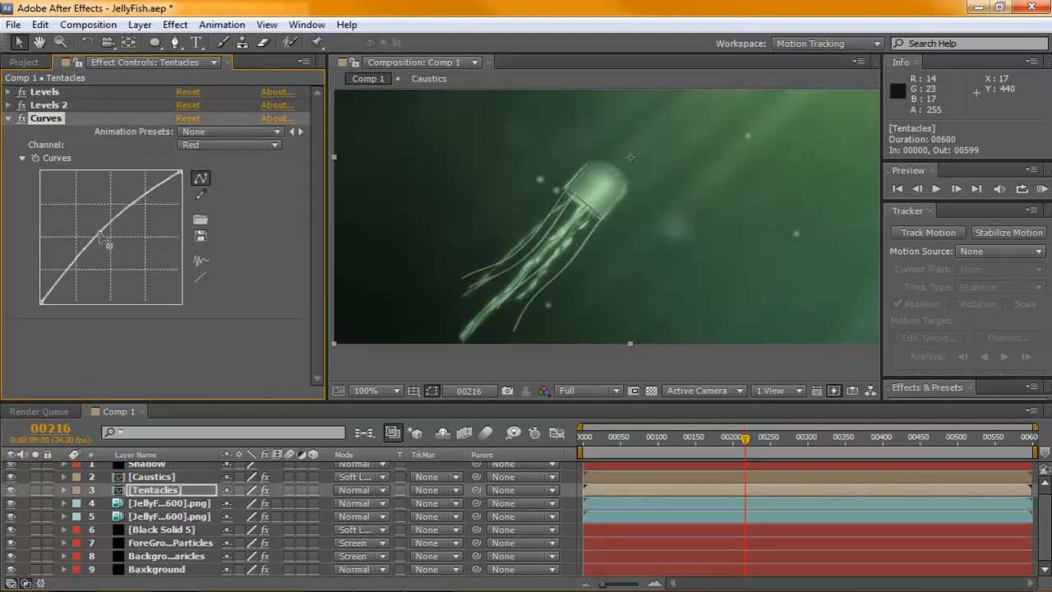
{"action": "left_click_drag", "start_coordinate": [99, 238], "coordinate": [123, 230]}
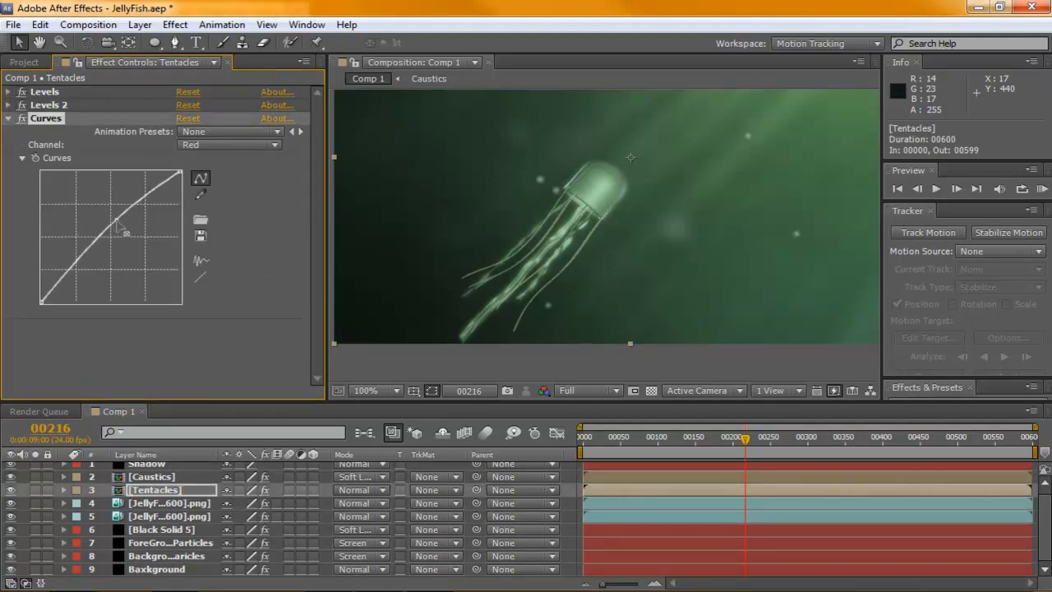
{"action": "left_click", "coordinate": [228, 145]}
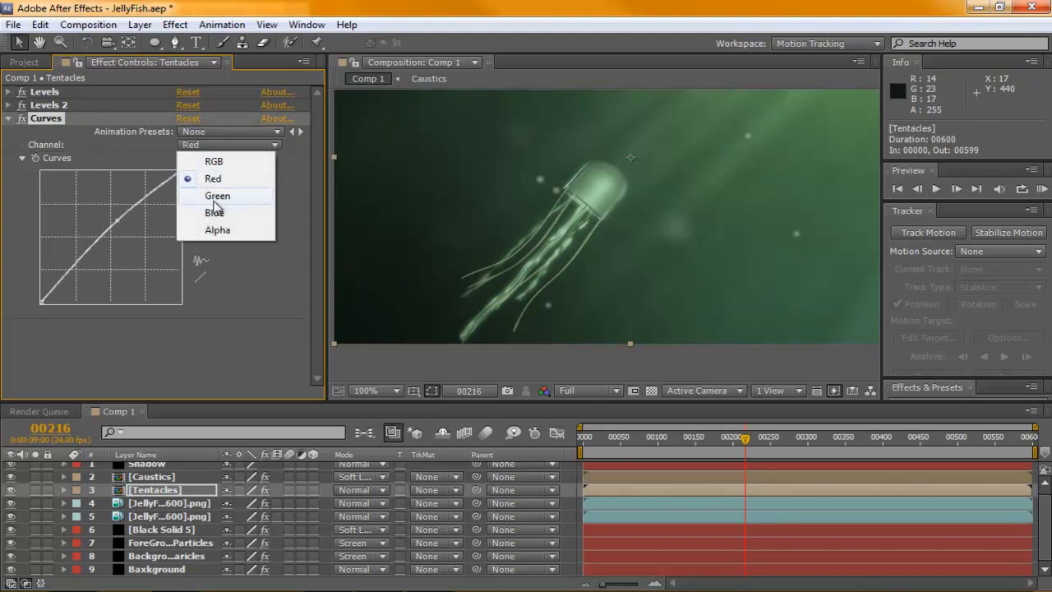
{"action": "left_click", "coordinate": [214, 161]}
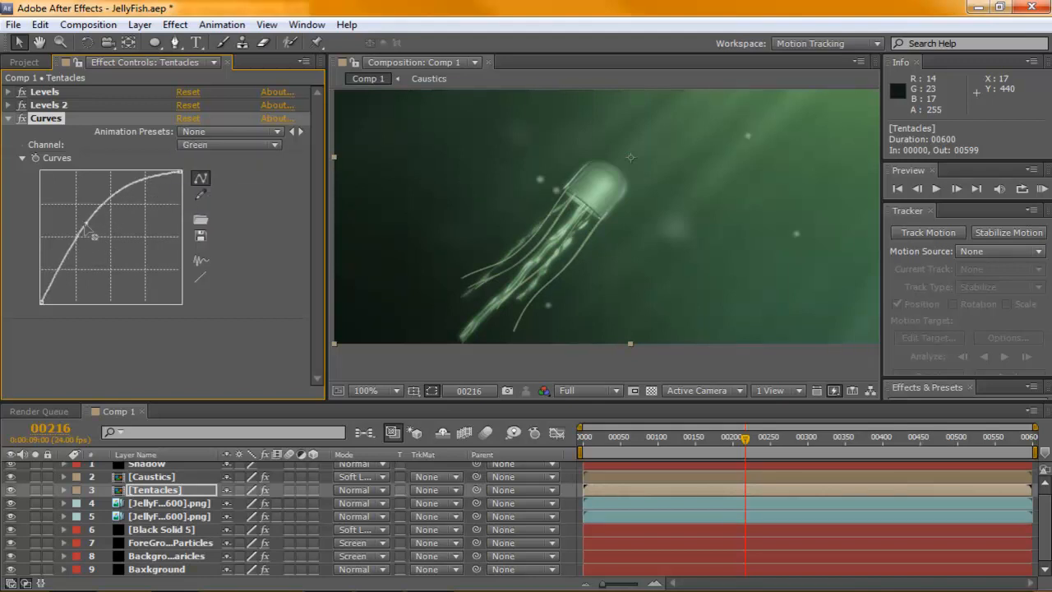
{"action": "left_click_drag", "start_coordinate": [91, 234], "coordinate": [98, 243]}
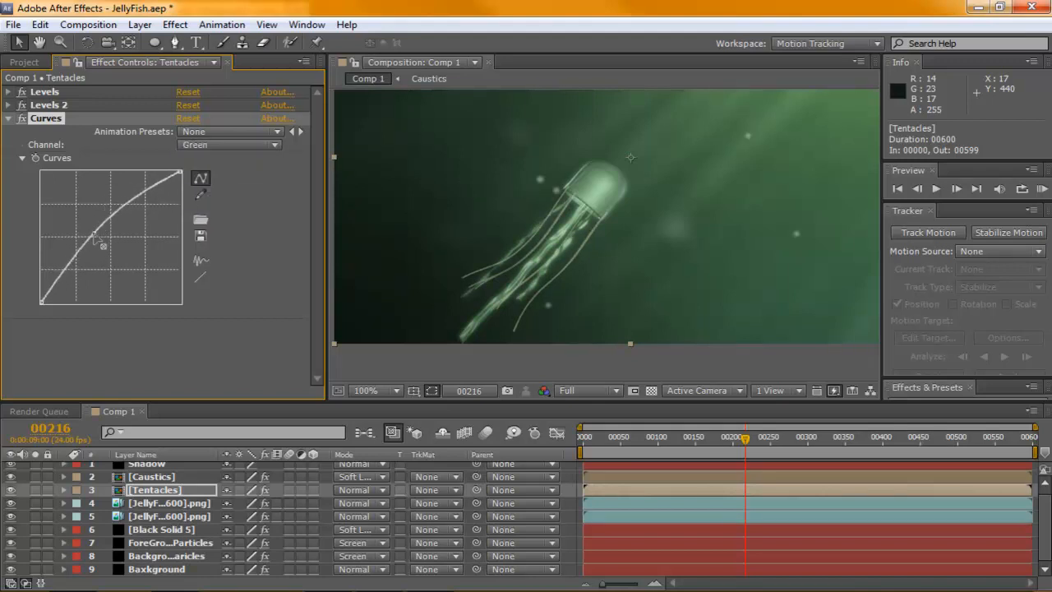
{"action": "left_click", "coordinate": [362, 390]}
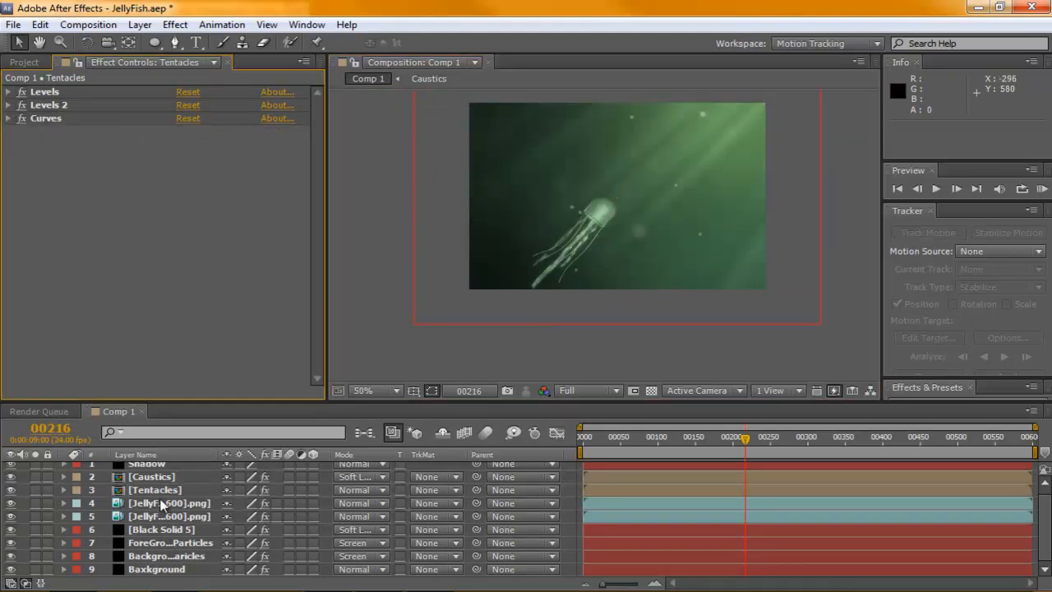
- Apply a Gaussian Blur to the duplicated Tentacles layer
{"action": "left_click", "coordinate": [154, 502]}
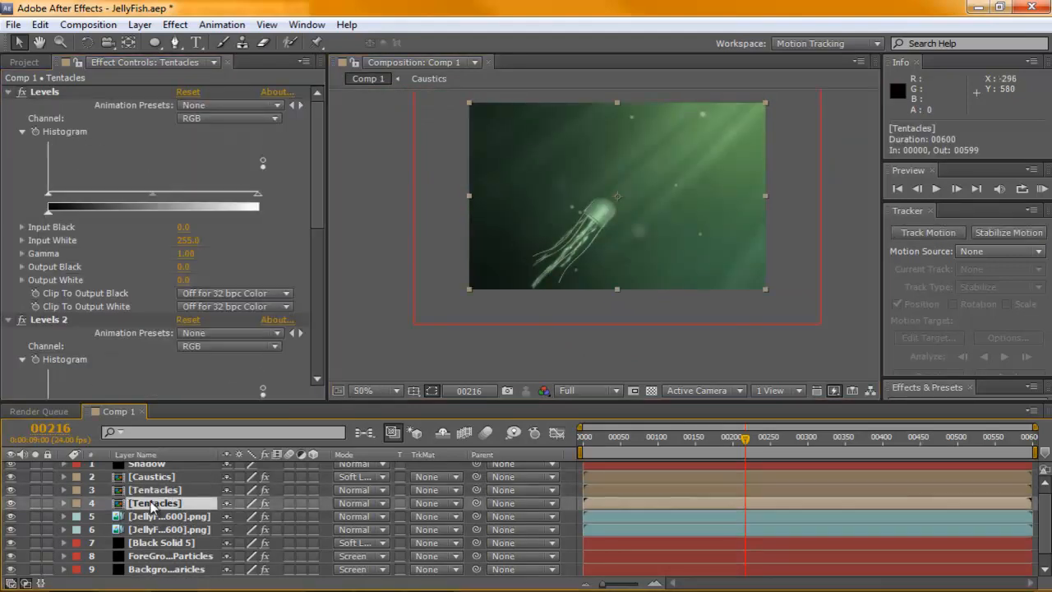
{"action": "left_click", "coordinate": [174, 24]}
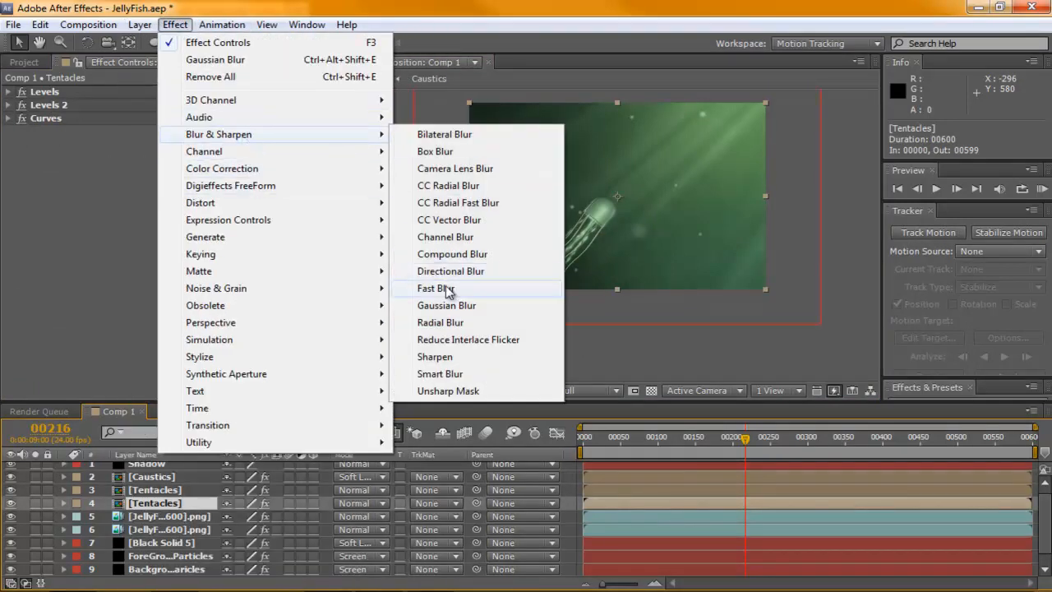
{"action": "left_click", "coordinate": [446, 305]}
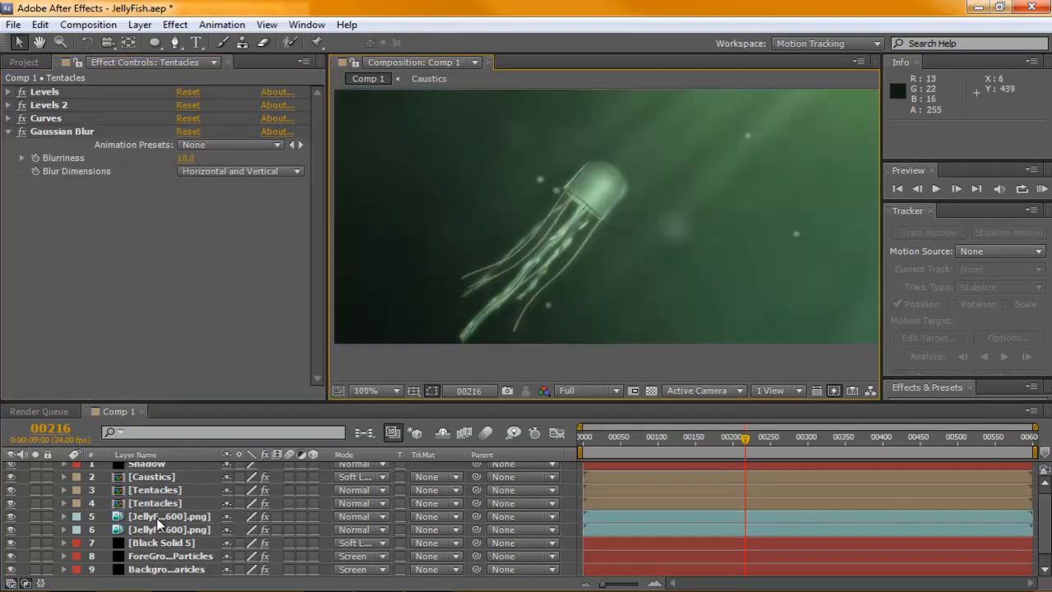
- Add a Gaussian Blur with Blurriness 1.0 to the JellyFishBody layer
{"action": "left_click", "coordinate": [168, 516]}
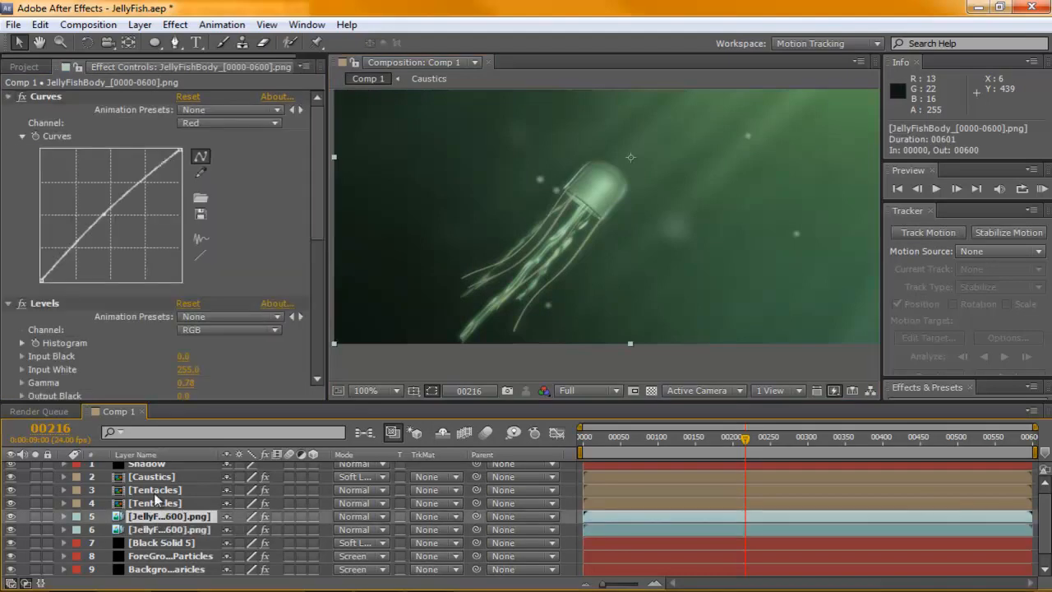
{"action": "left_click", "coordinate": [8, 96]}
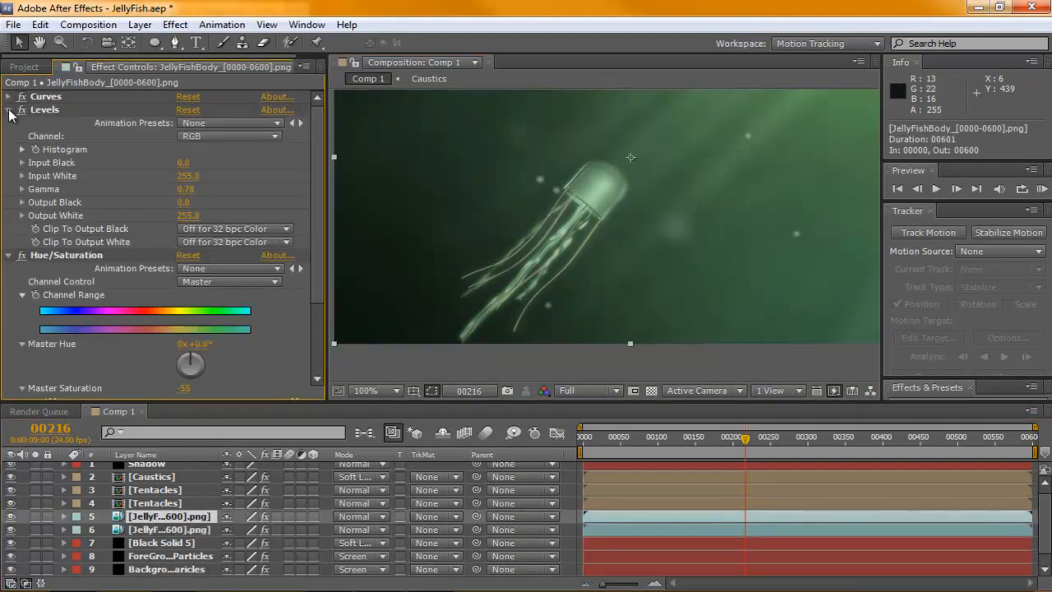
{"action": "left_click", "coordinate": [175, 23]}
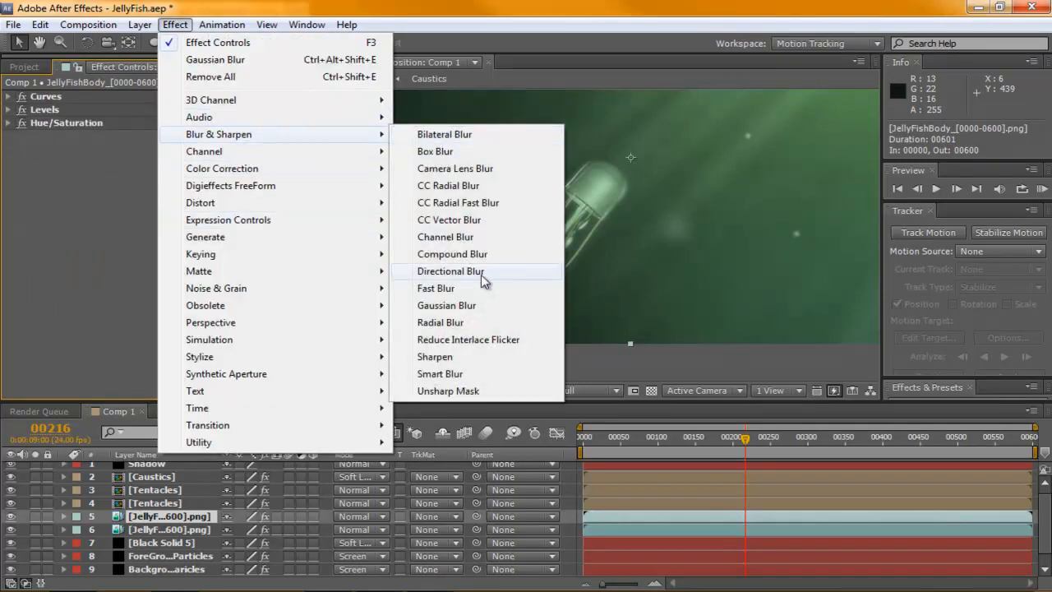
{"action": "left_click", "coordinate": [446, 305]}
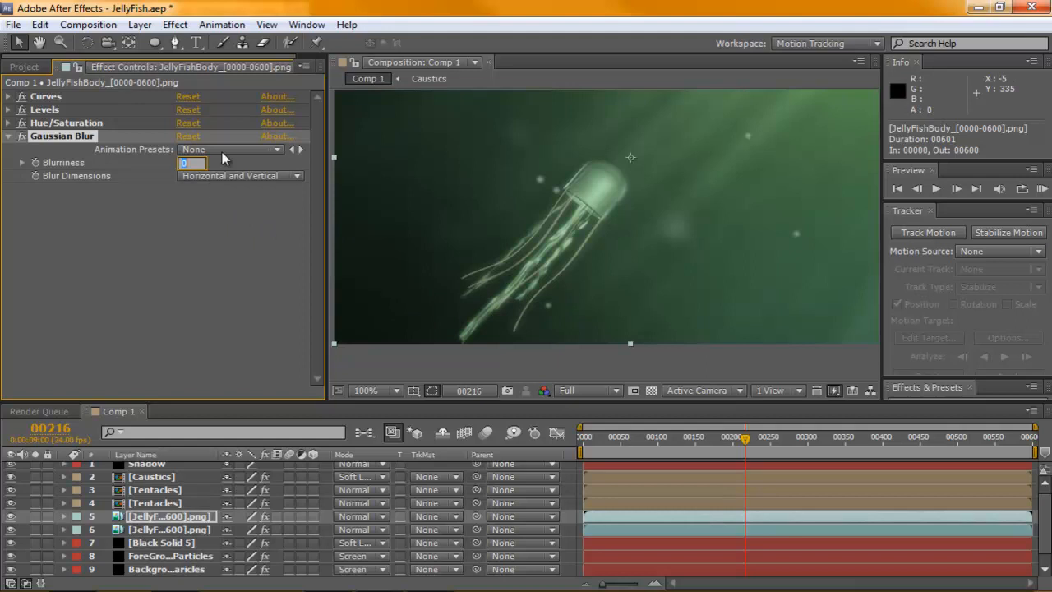
{"action": "type", "text": "1.0"}
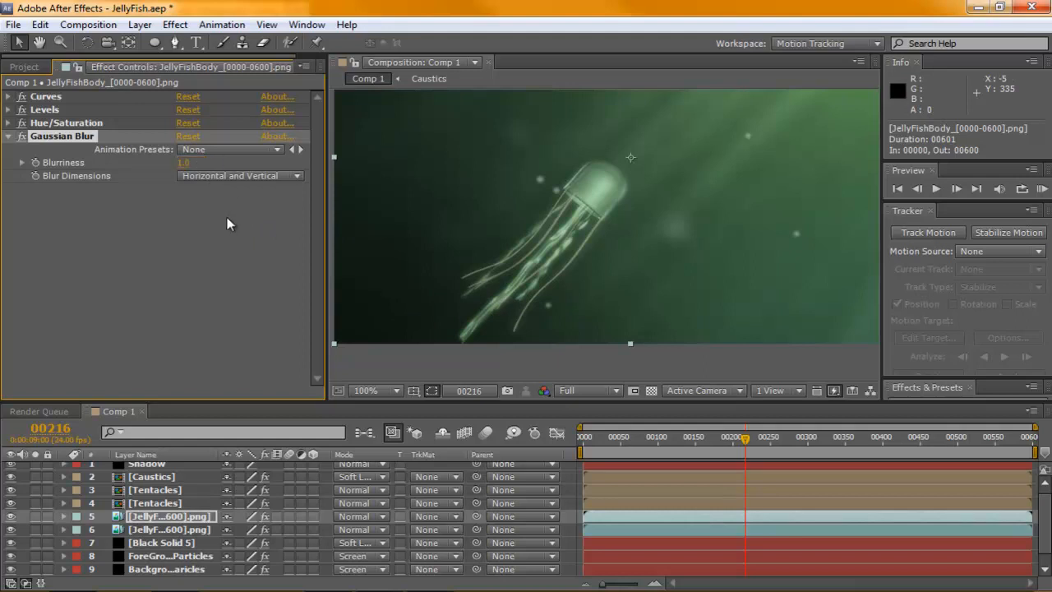
{"action": "left_click", "coordinate": [374, 390]}
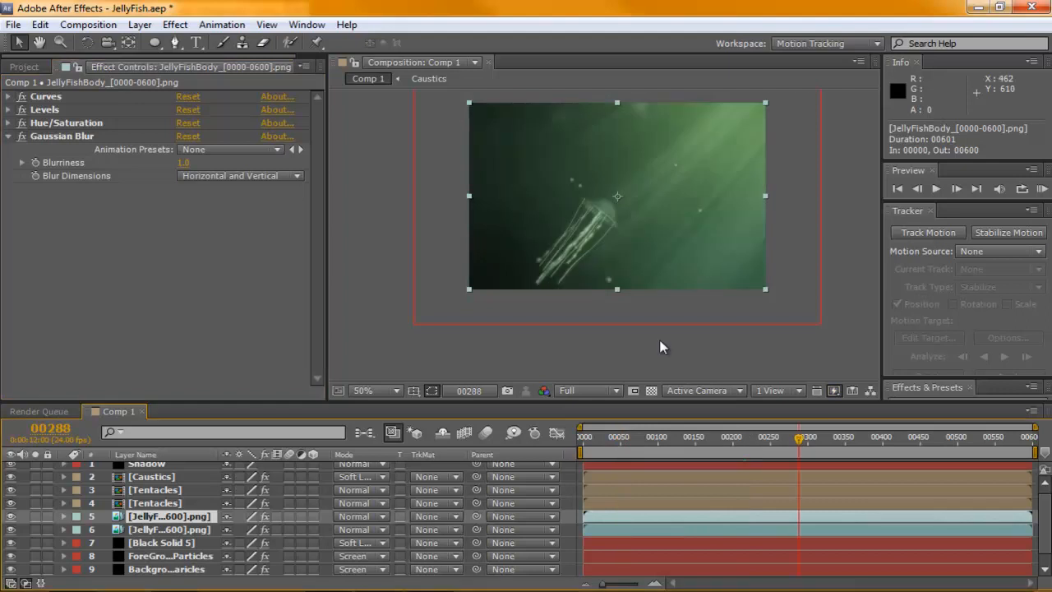
{"action": "left_click", "coordinate": [376, 391]}
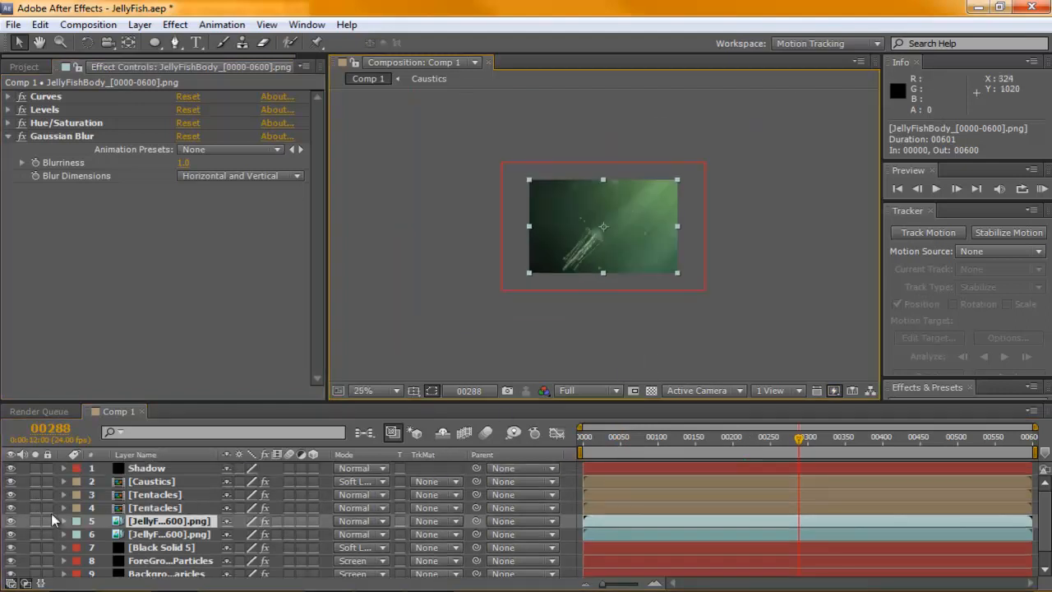
{"action": "left_click_drag", "start_coordinate": [799, 437], "coordinate": [648, 436]}
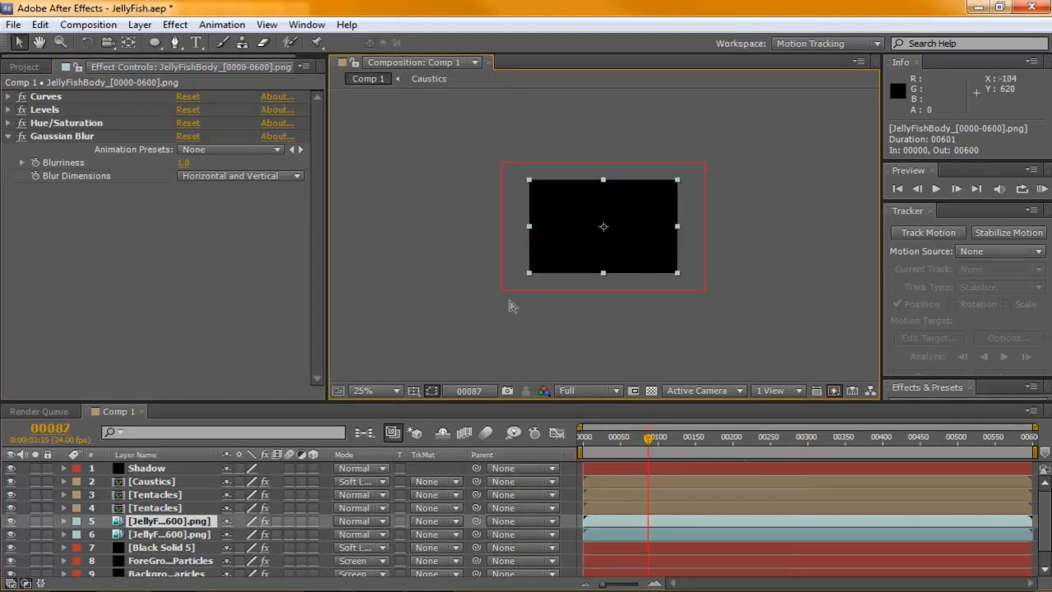
- Create a new adjustment layer at the top of Comp 1 and apply Curves to it
{"action": "left_click", "coordinate": [146, 468]}
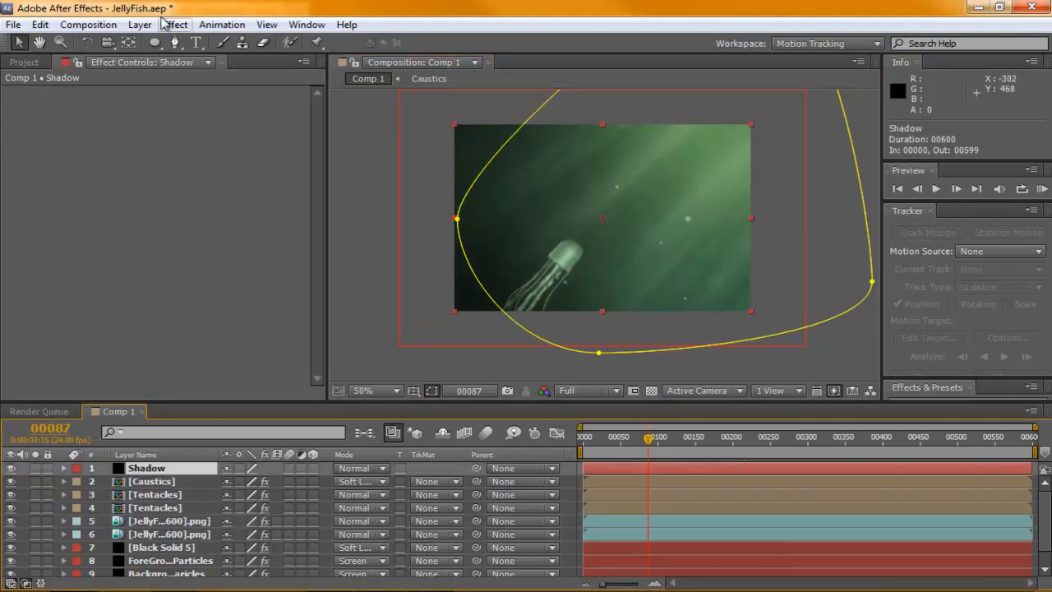
{"action": "left_click", "coordinate": [138, 24]}
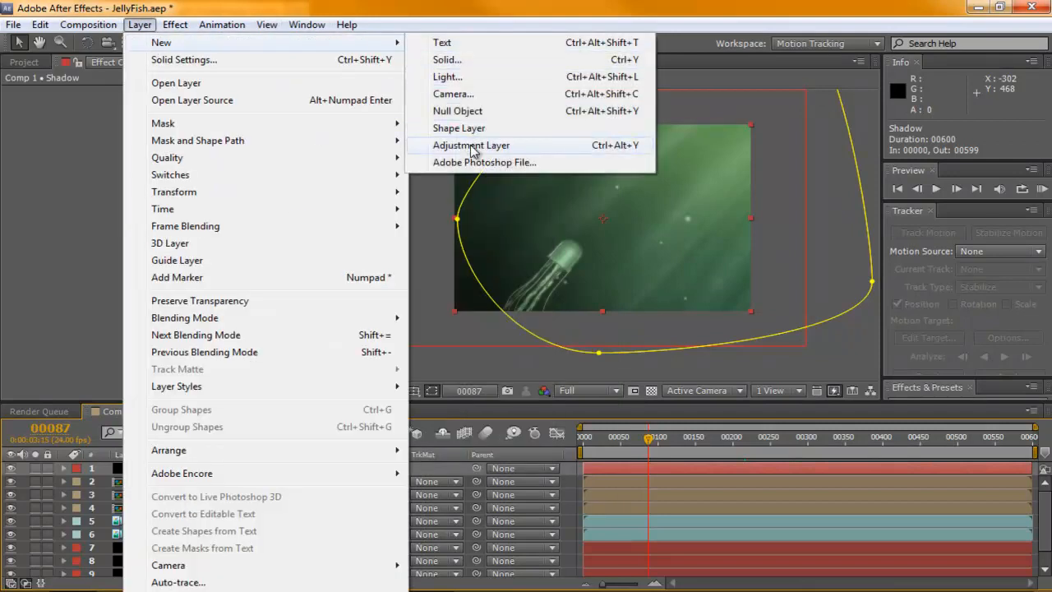
{"action": "left_click", "coordinate": [471, 145]}
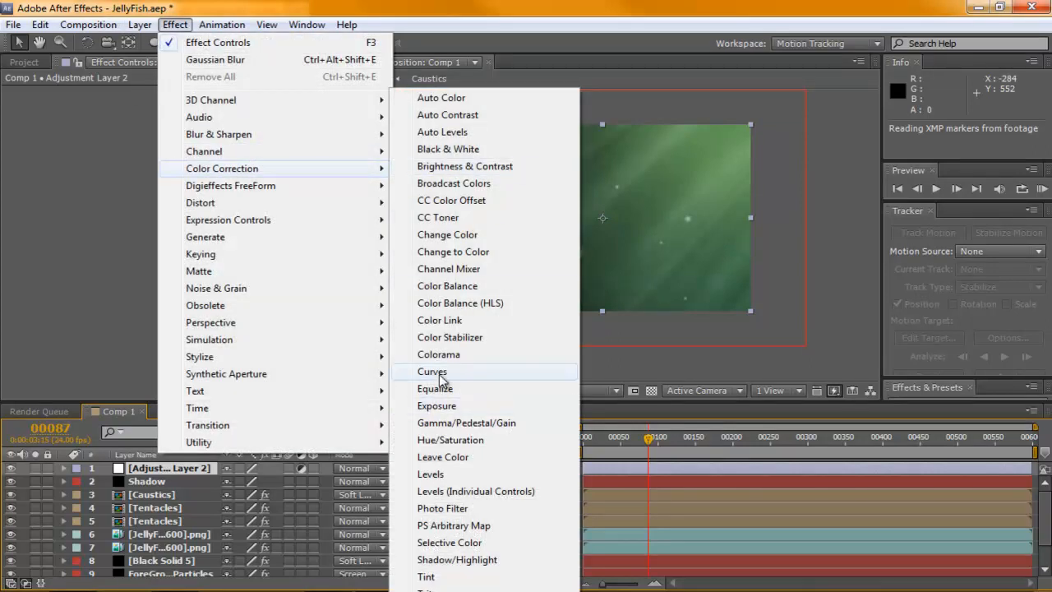
{"action": "left_click", "coordinate": [432, 371]}
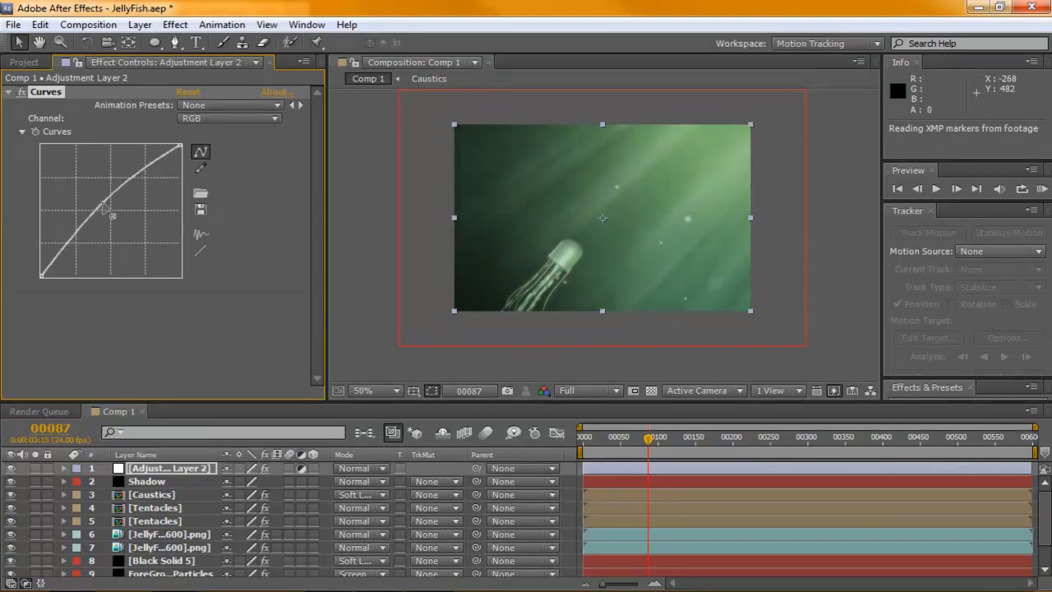
- Bend the RGB curve and slightly reshape the Green channel curve
{"action": "left_click", "coordinate": [229, 118]}
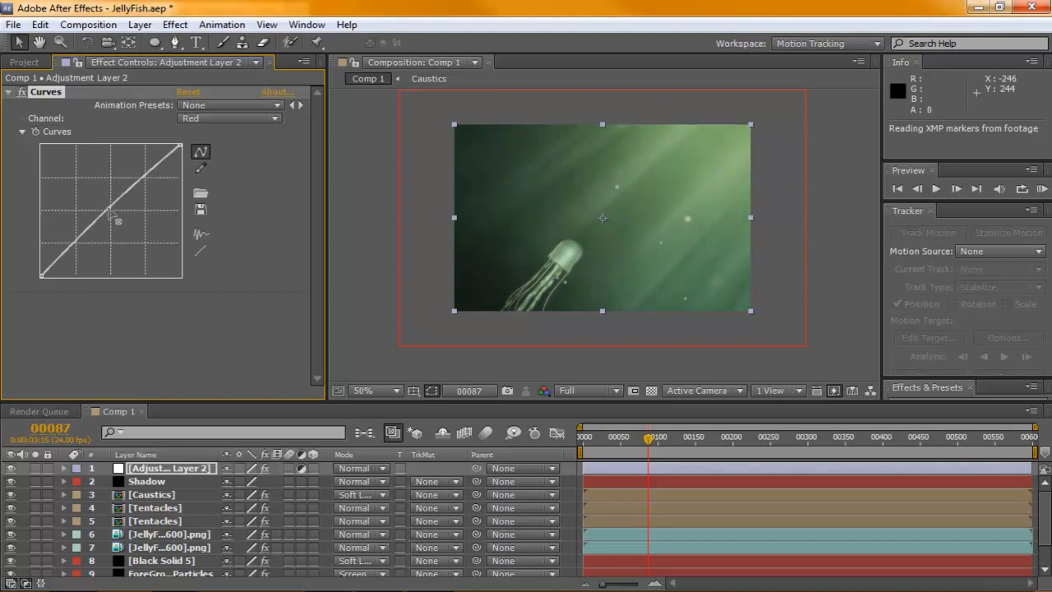
{"action": "left_click", "coordinate": [228, 117]}
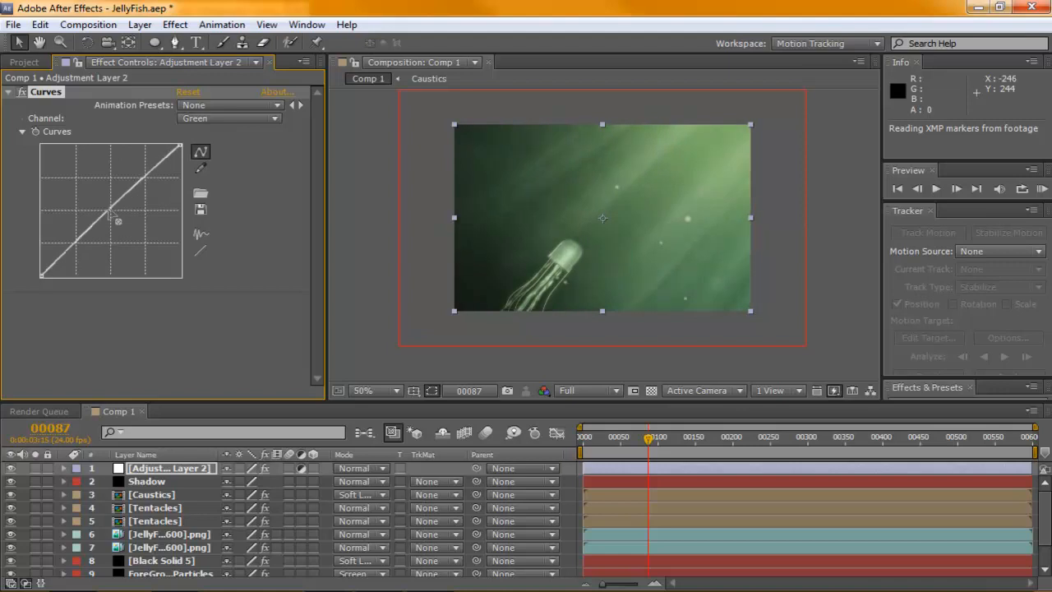
{"action": "left_click_drag", "start_coordinate": [117, 220], "coordinate": [122, 226]}
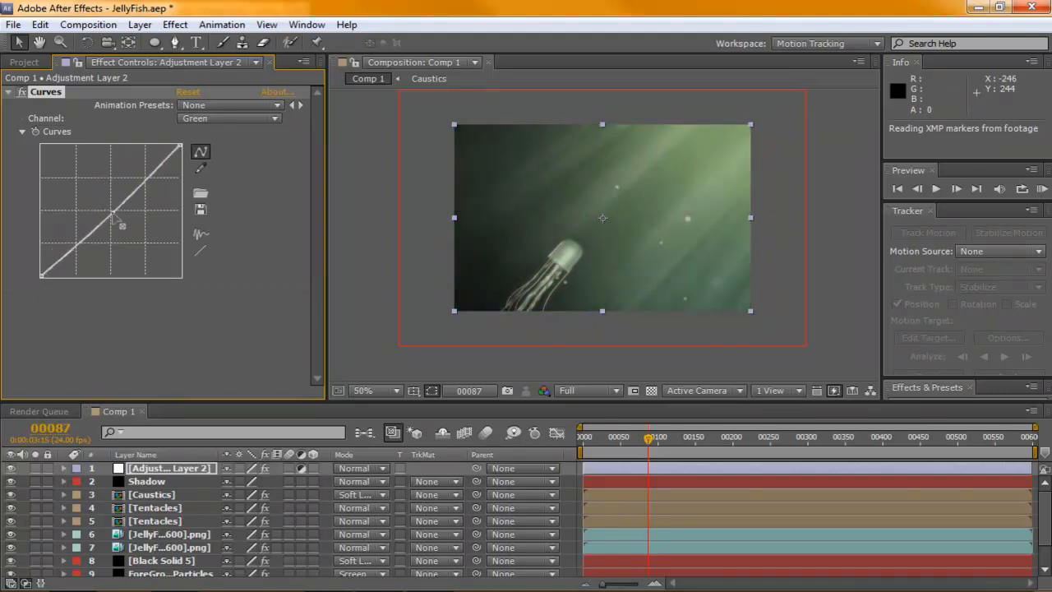
{"action": "left_click", "coordinate": [228, 117]}
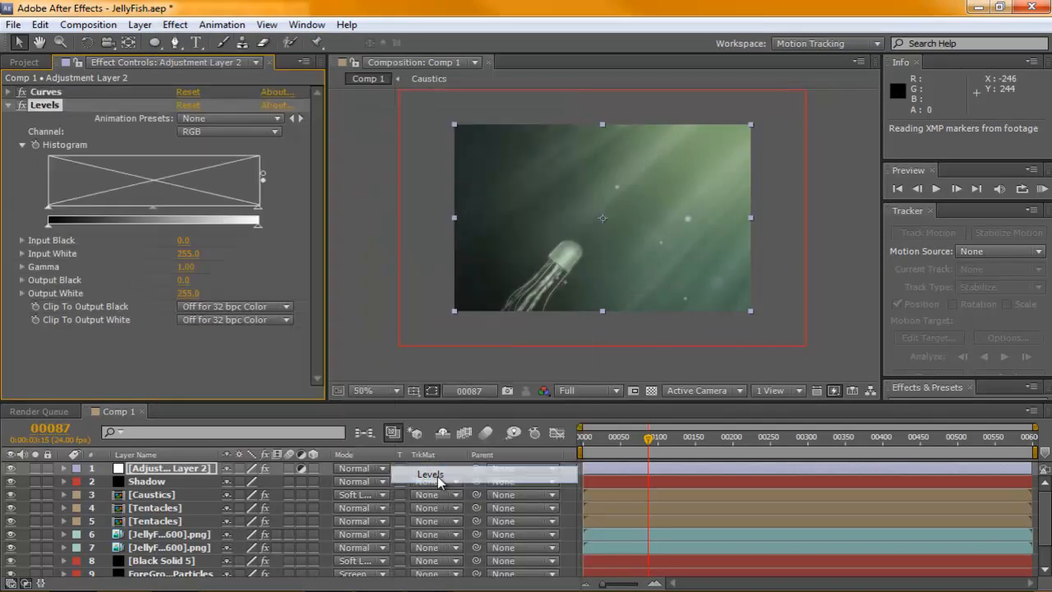
- Lower Levels input white to about 213 and set gamma near 0.93
{"action": "left_click_drag", "start_coordinate": [262, 218], "coordinate": [253, 218]}
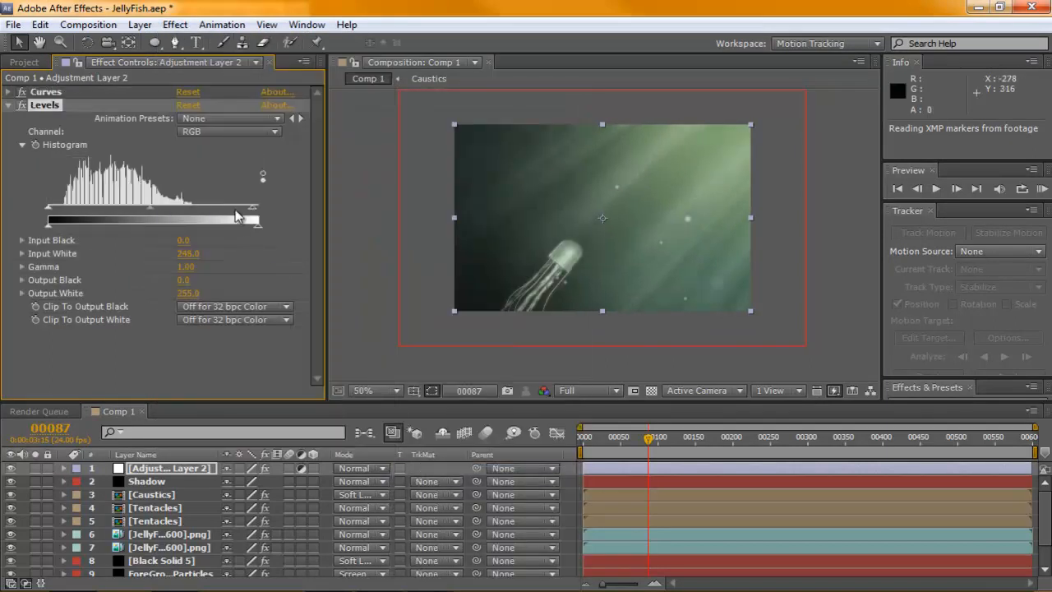
{"action": "left_click_drag", "start_coordinate": [250, 216], "coordinate": [226, 216]}
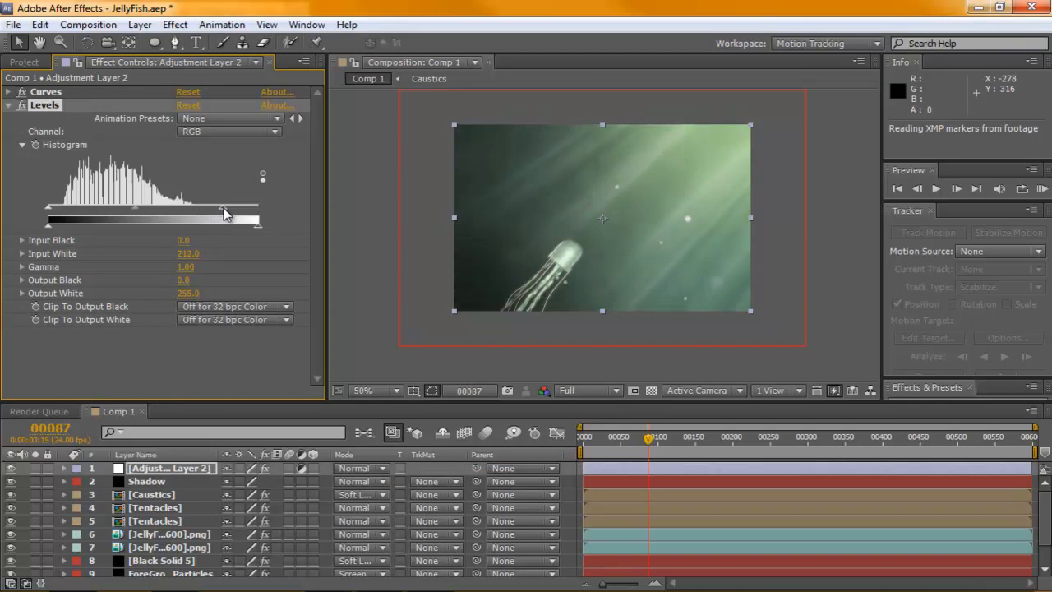
{"action": "left_click_drag", "start_coordinate": [225, 213], "coordinate": [150, 214]}
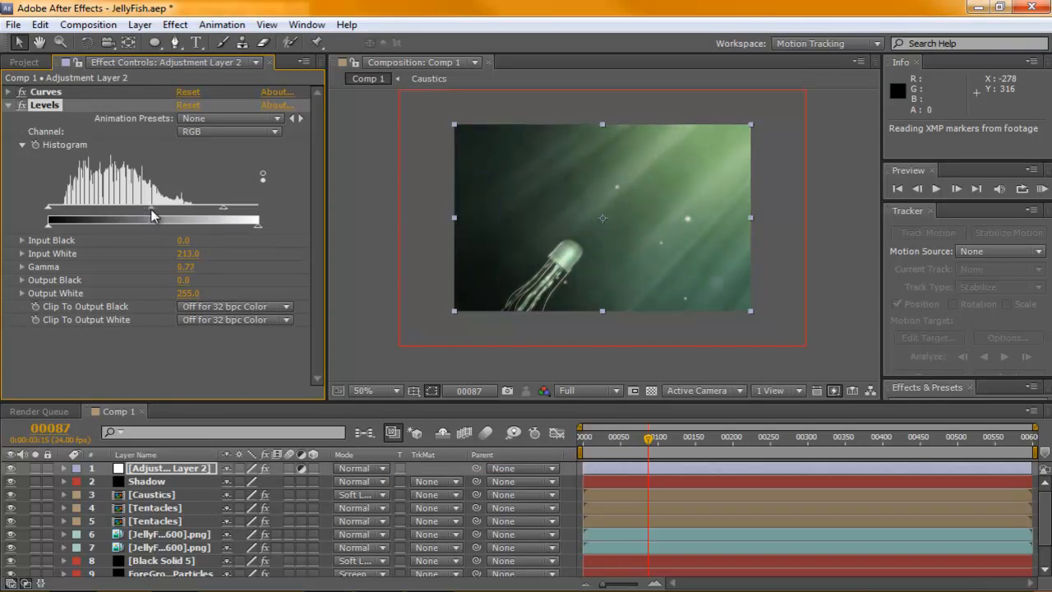
{"action": "left_click_drag", "start_coordinate": [152, 216], "coordinate": [182, 218]}
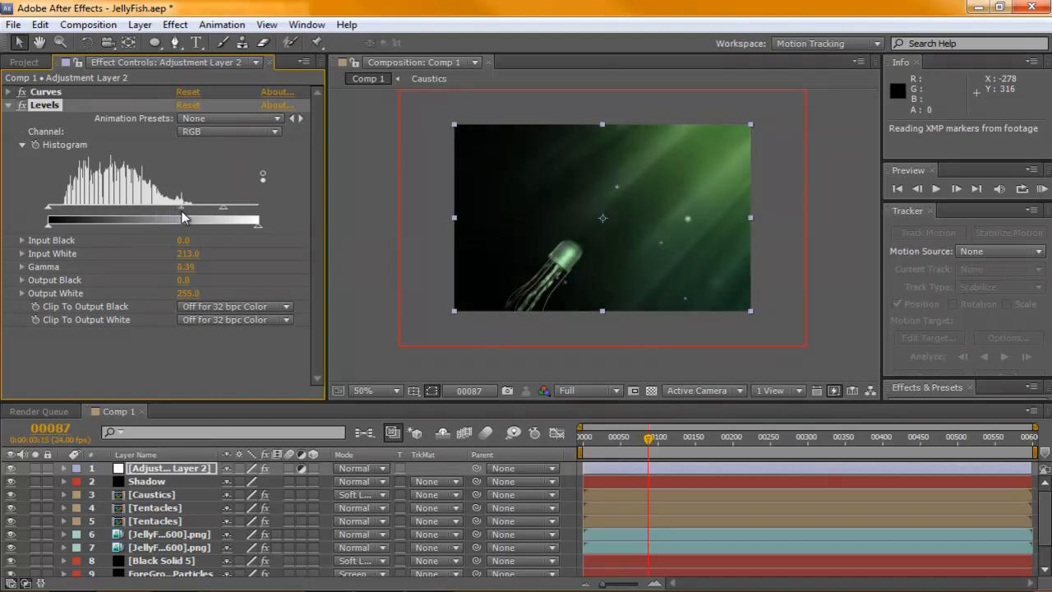
{"action": "left_click_drag", "start_coordinate": [183, 220], "coordinate": [148, 220]}
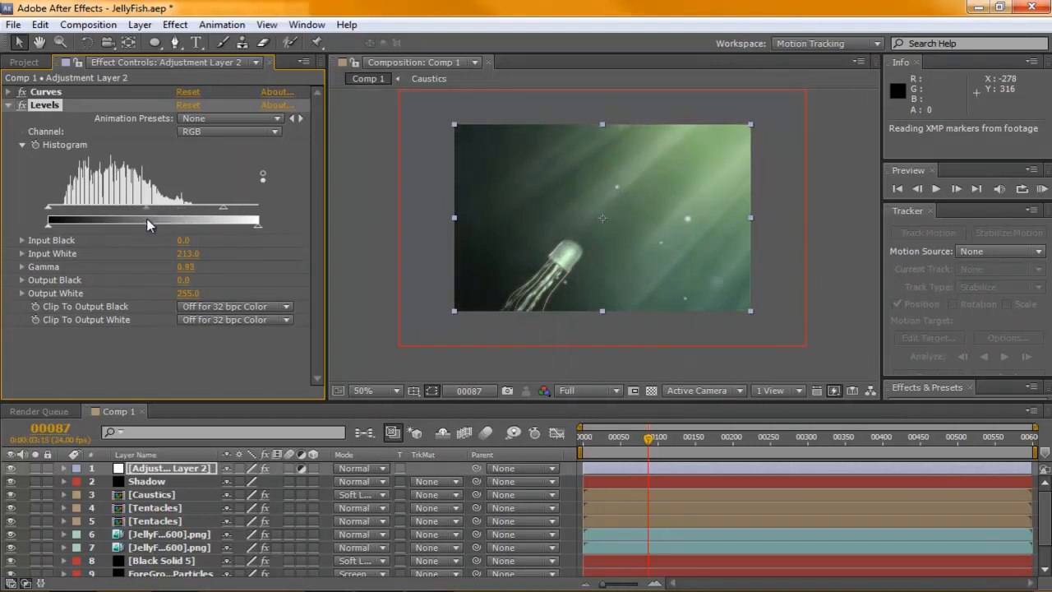
{"action": "left_click", "coordinate": [170, 572]}
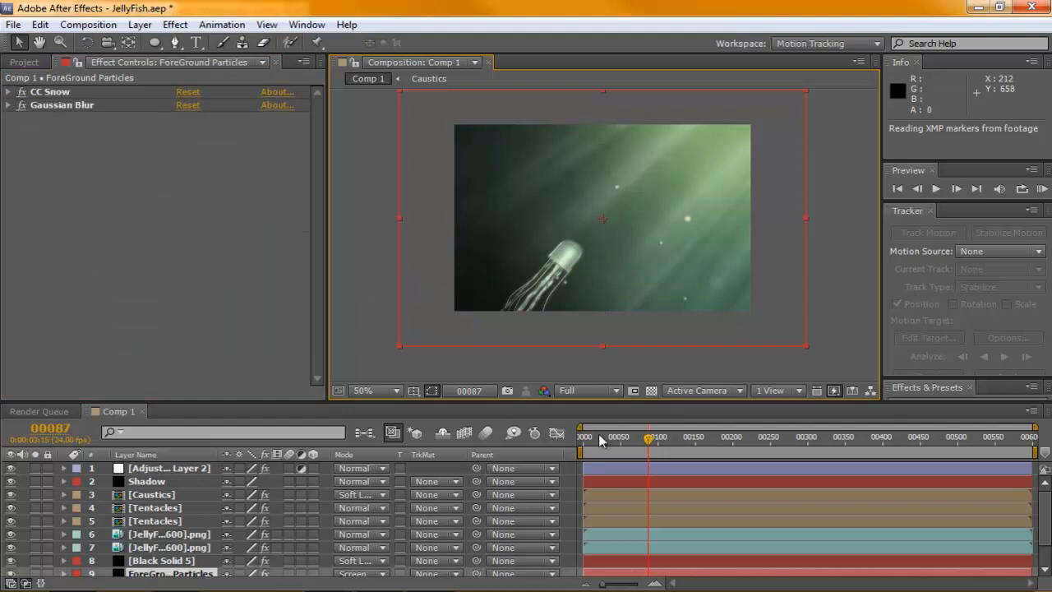
- Add Comp 1 to the Render Queue with FLV as the output format
{"action": "left_click", "coordinate": [38, 411]}
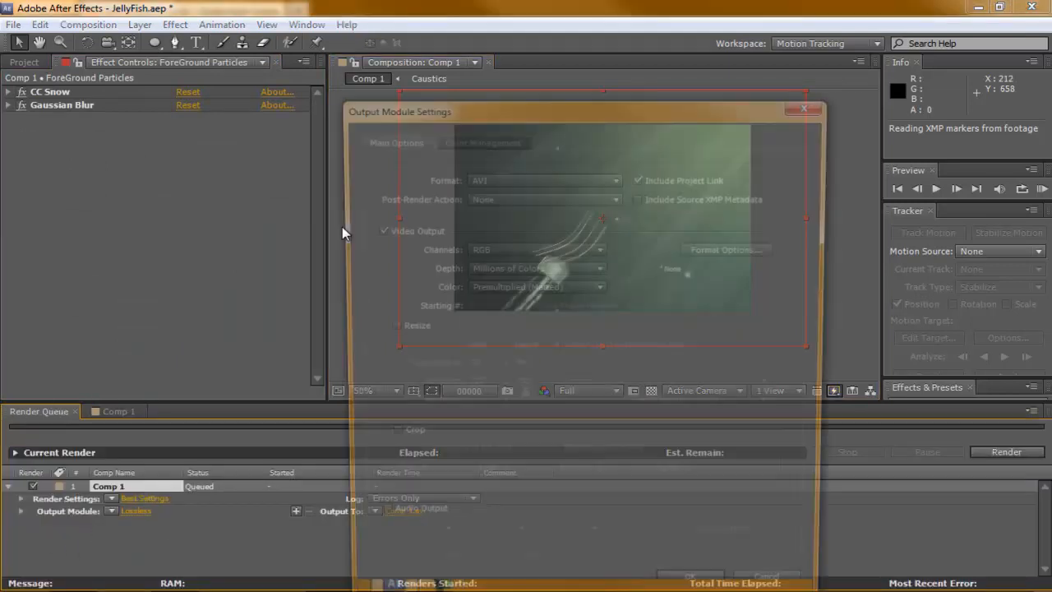
{"action": "left_click", "coordinate": [543, 176]}
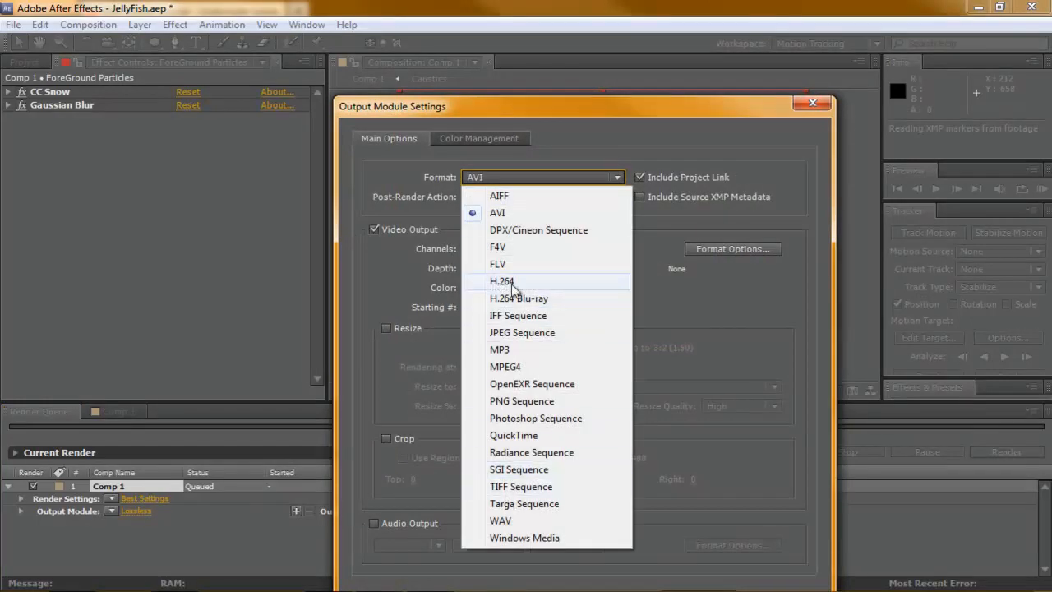
{"action": "left_click", "coordinate": [498, 263]}
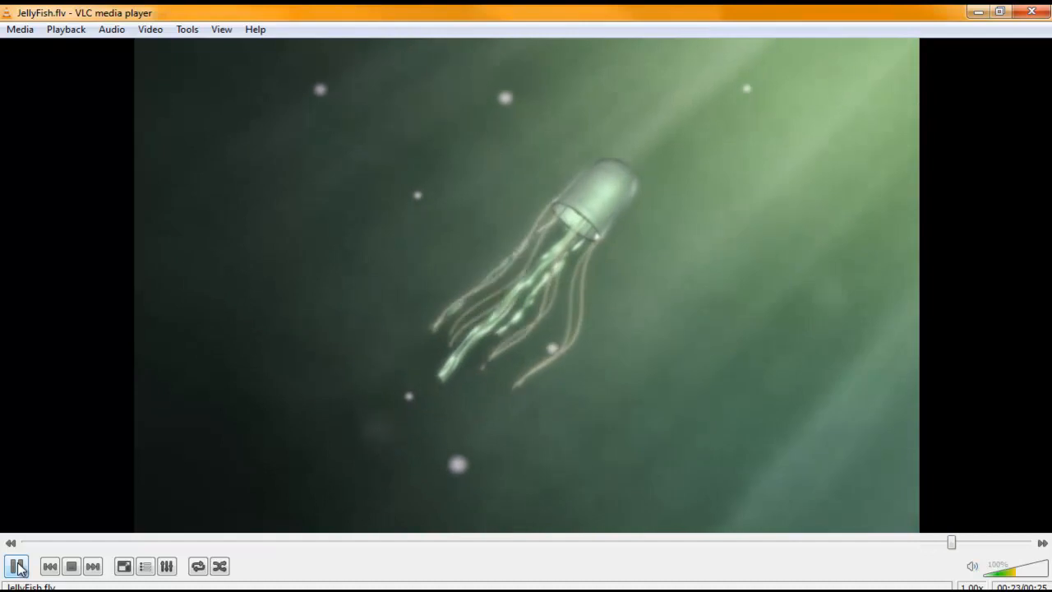
- Pause the JellyFish.flv playback in VLC
{"action": "left_click", "coordinate": [17, 565]}
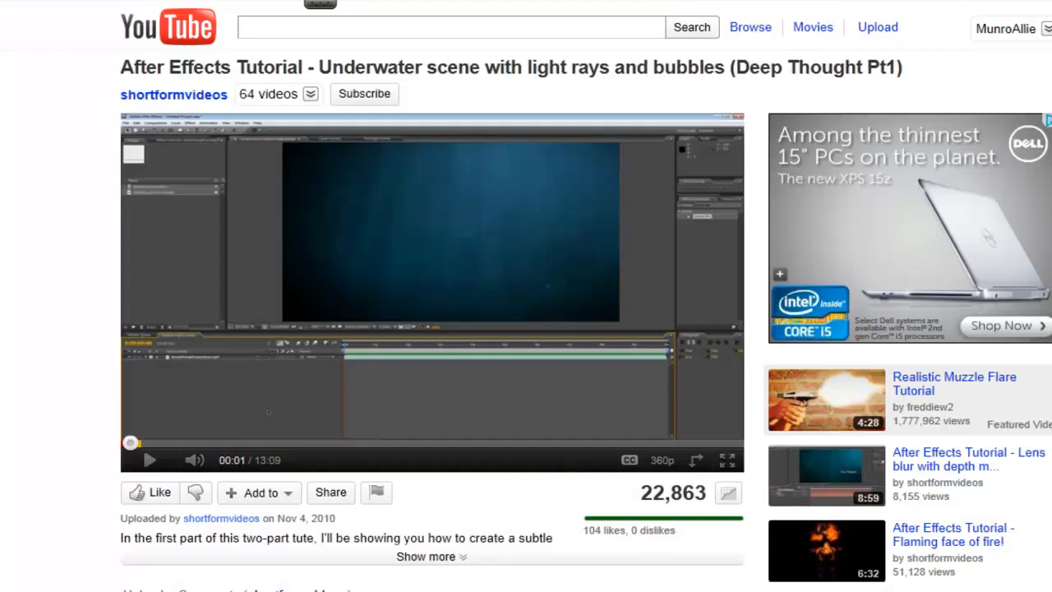
{"action": "mouse_move", "coordinate": [70, 171]}
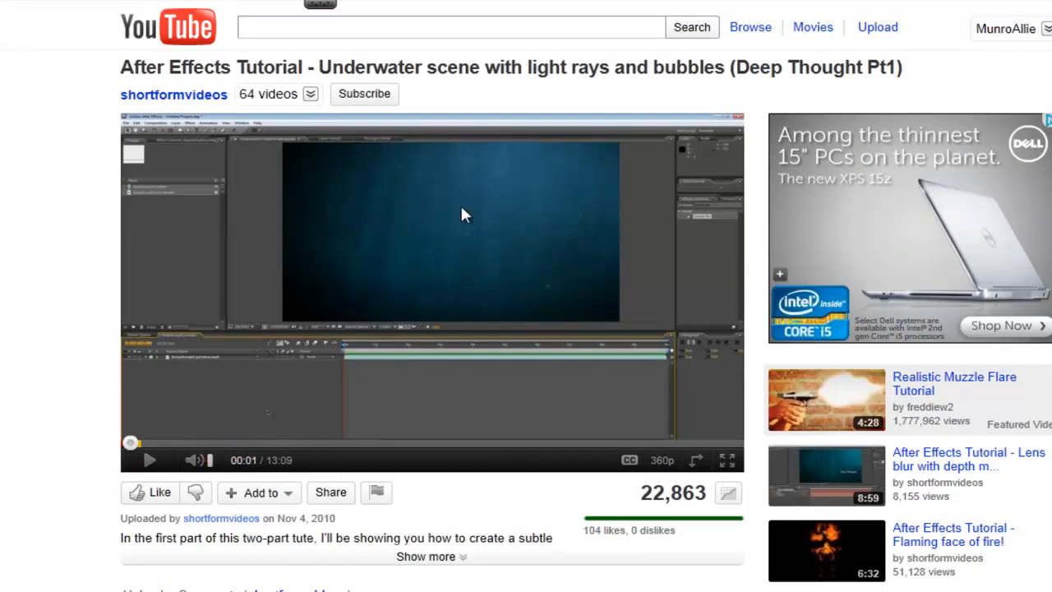
{"action": "mouse_move", "coordinate": [493, 461]}
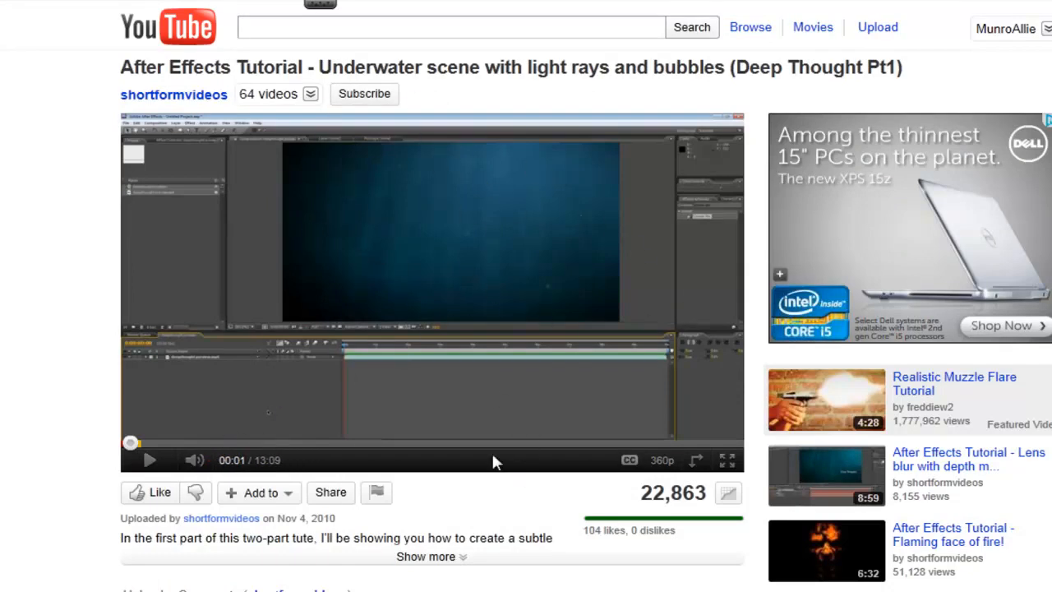
{"action": "mouse_move", "coordinate": [185, 329]}
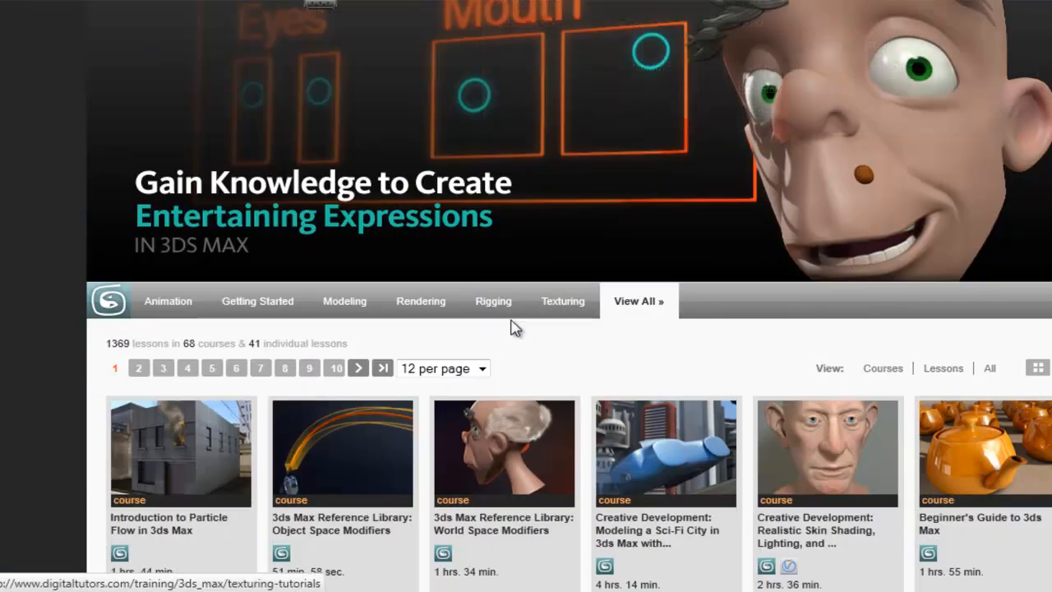
{"action": "mouse_move", "coordinate": [515, 340]}
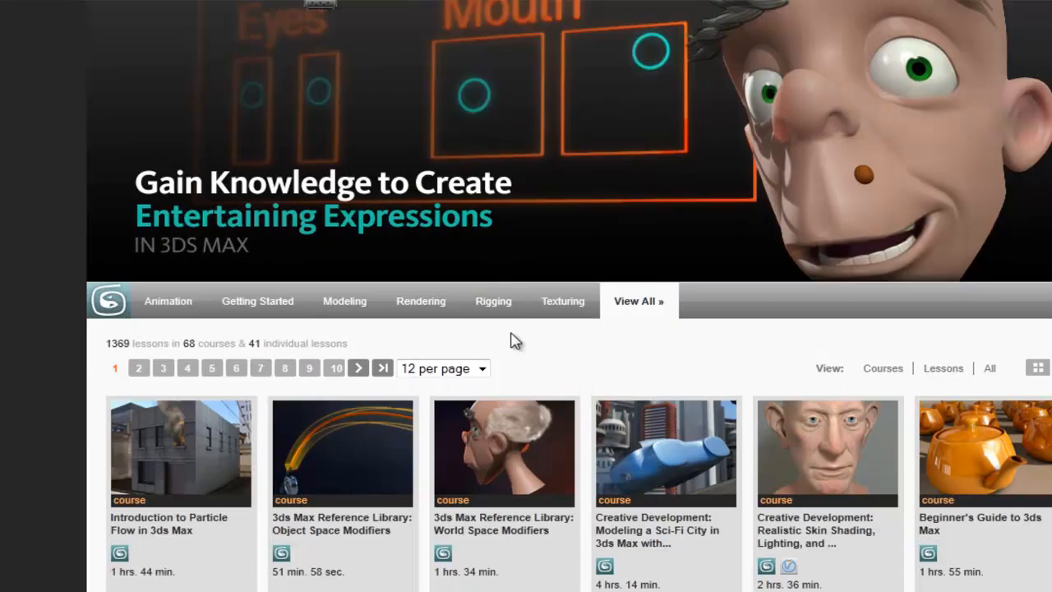
- Scroll through the 3ds Max courses and the portfolio's Cartoon Hammer tutorials list
{"action": "scroll", "scroll_direction": "down", "scroll_amount": 3}
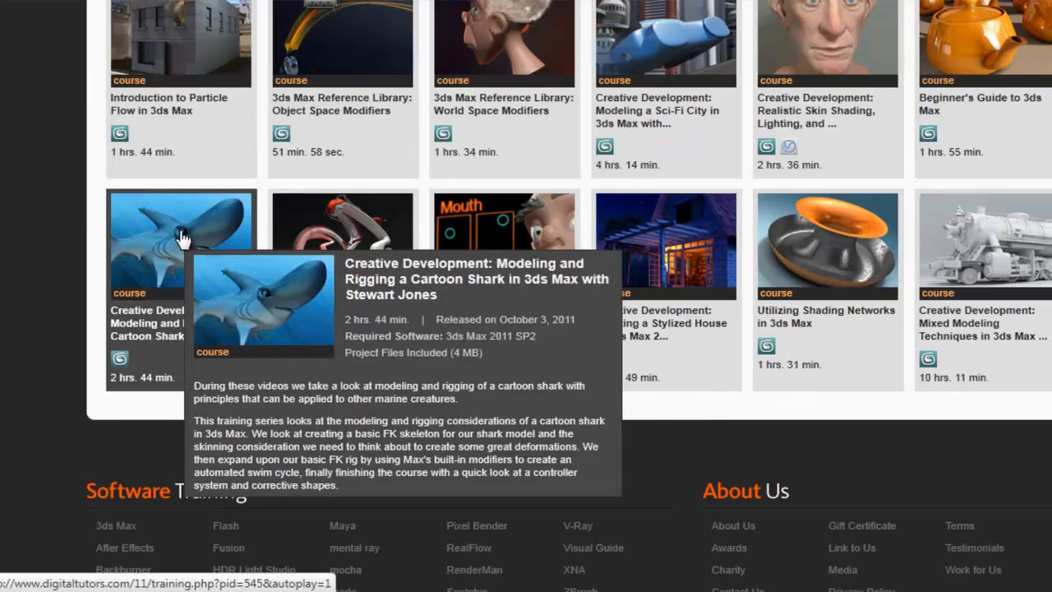
{"action": "mouse_move", "coordinate": [189, 204]}
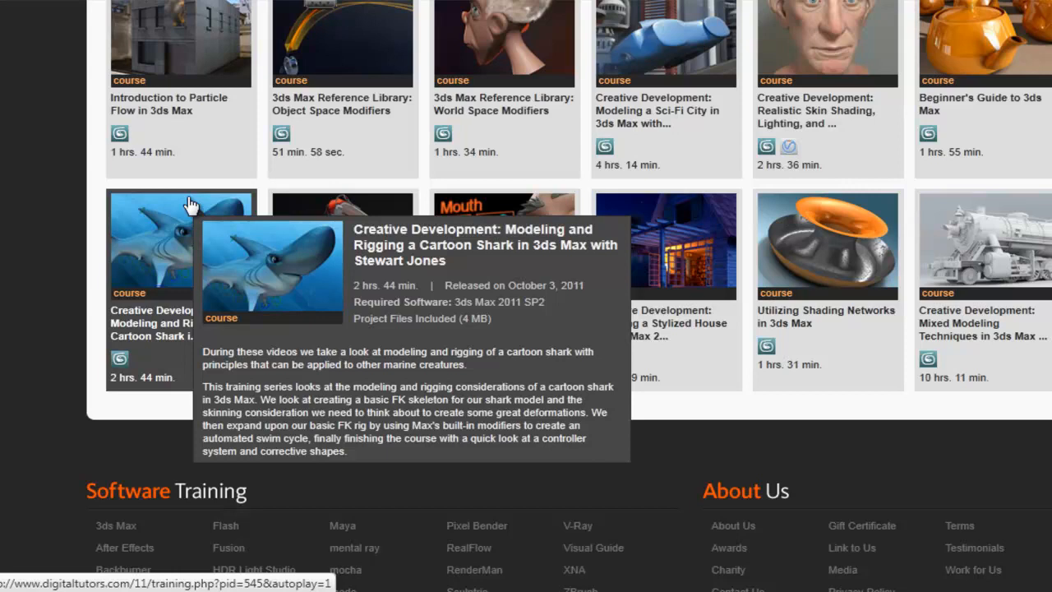
{"action": "mouse_move", "coordinate": [167, 257]}
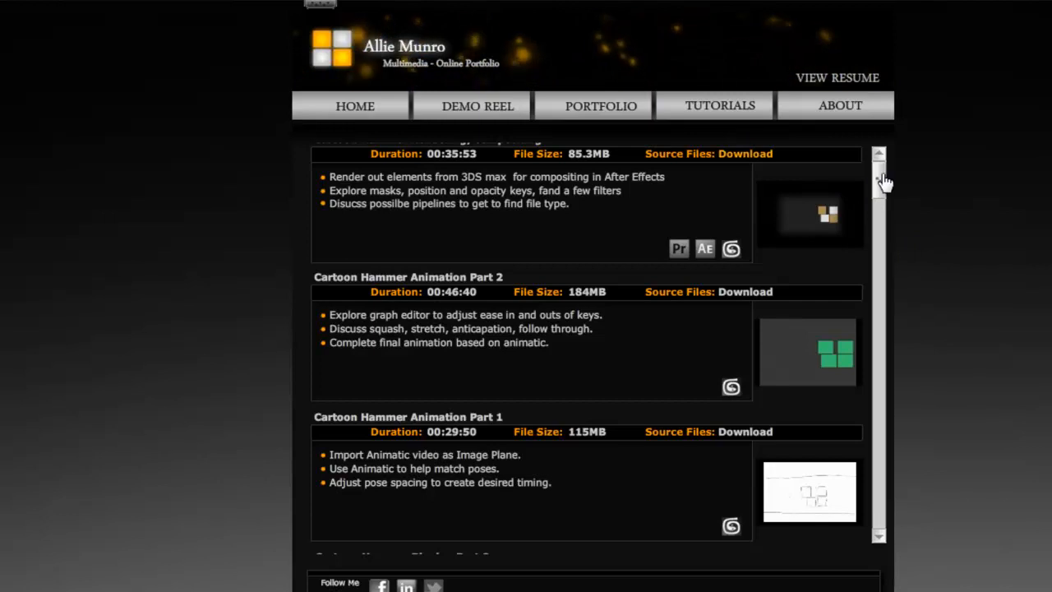
{"action": "scroll", "scroll_direction": "down", "scroll_amount": 3}
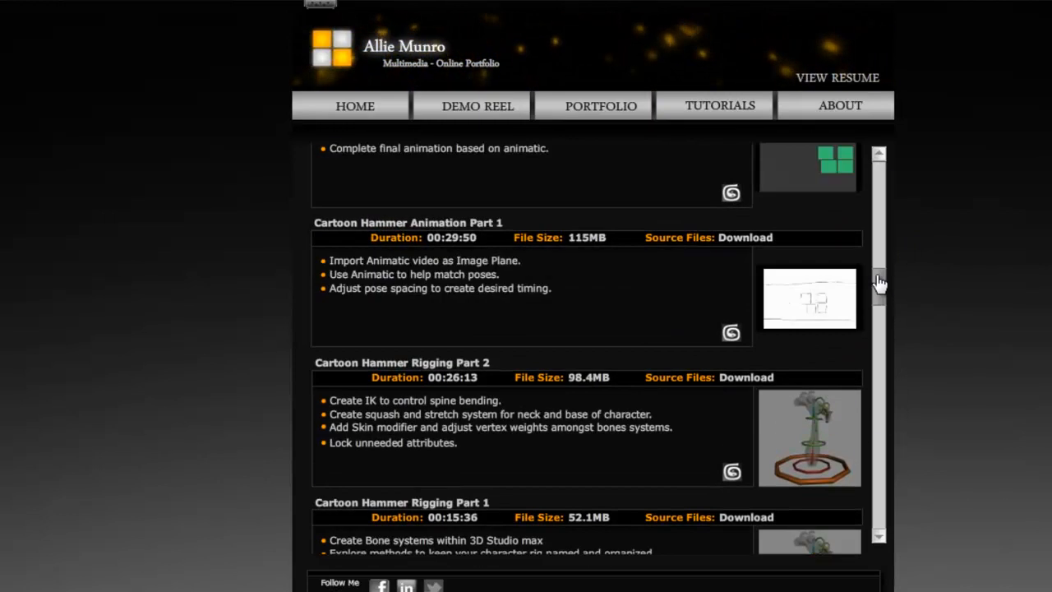
{"action": "scroll", "scroll_direction": "up", "scroll_amount": 3}
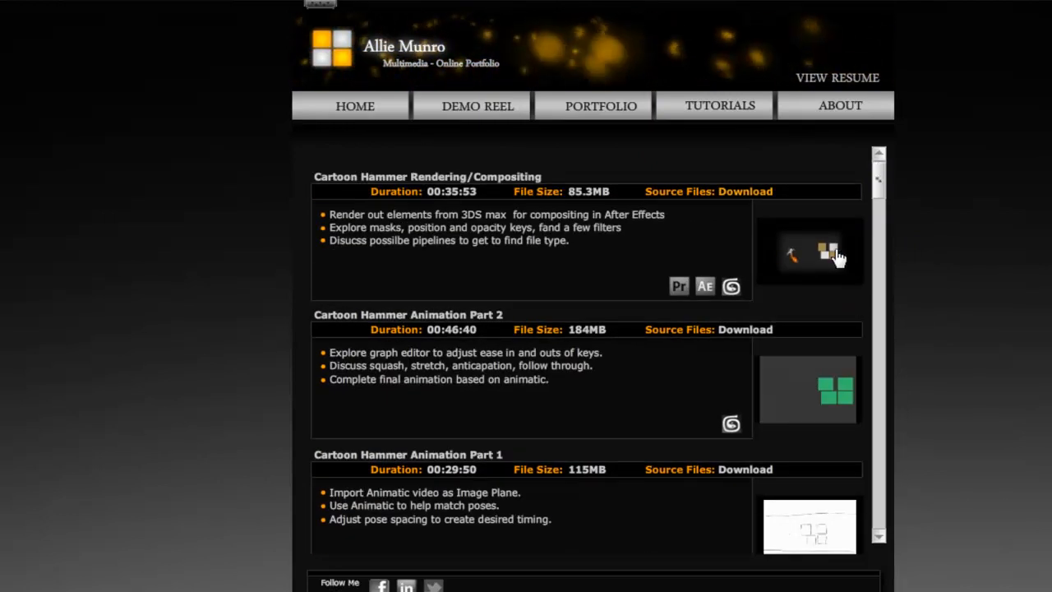